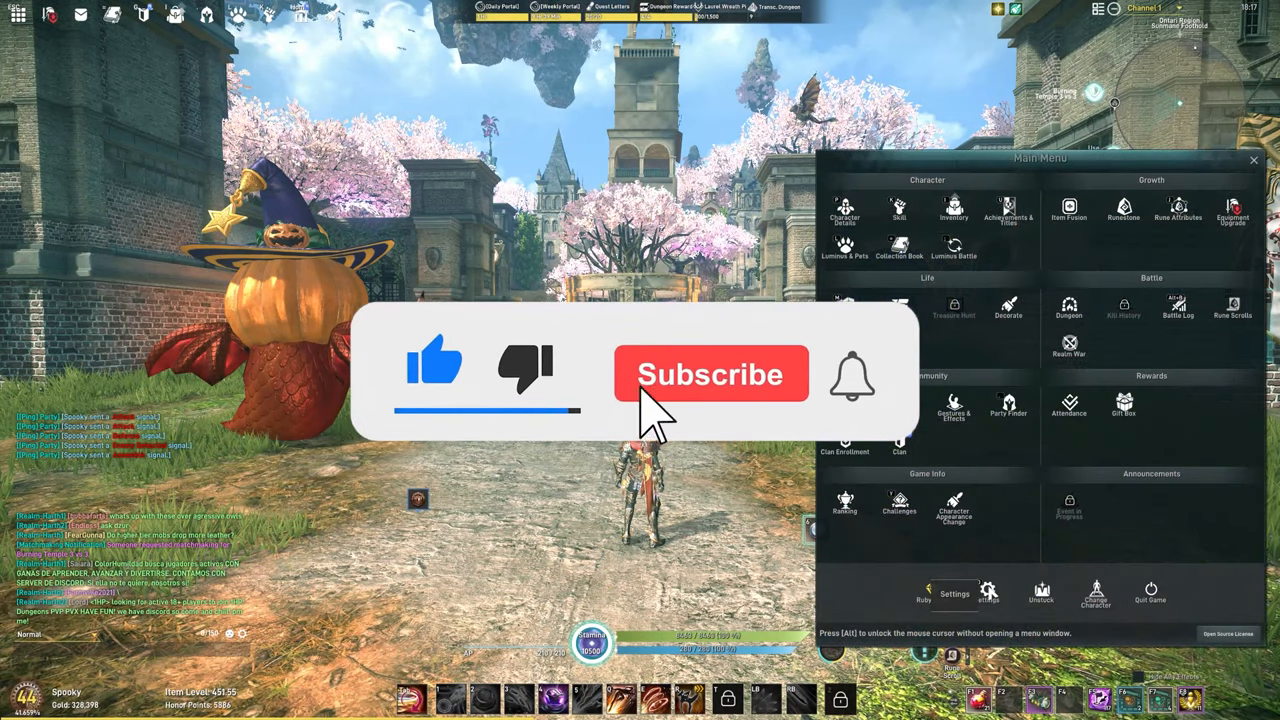
# Open Settings from the Main Menu to show the Graphics tab at Highest quality
pyautogui.click(710, 374)
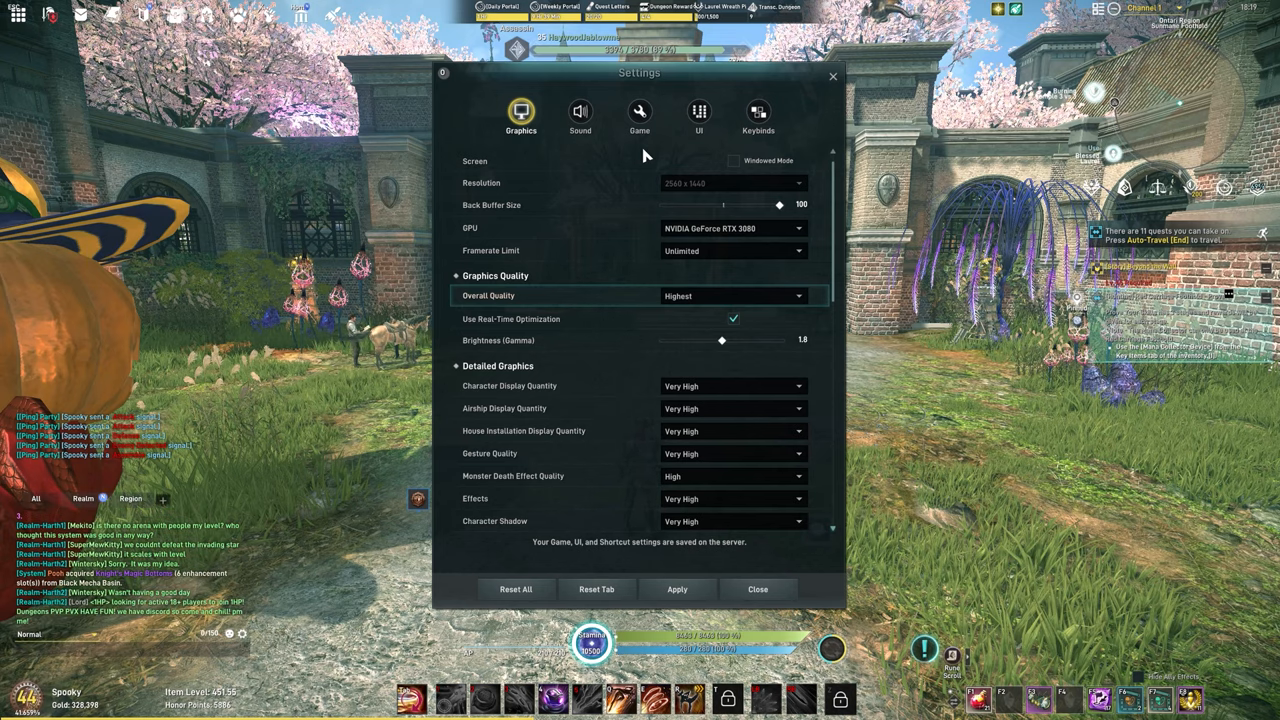
pyautogui.moveTo(724, 323)
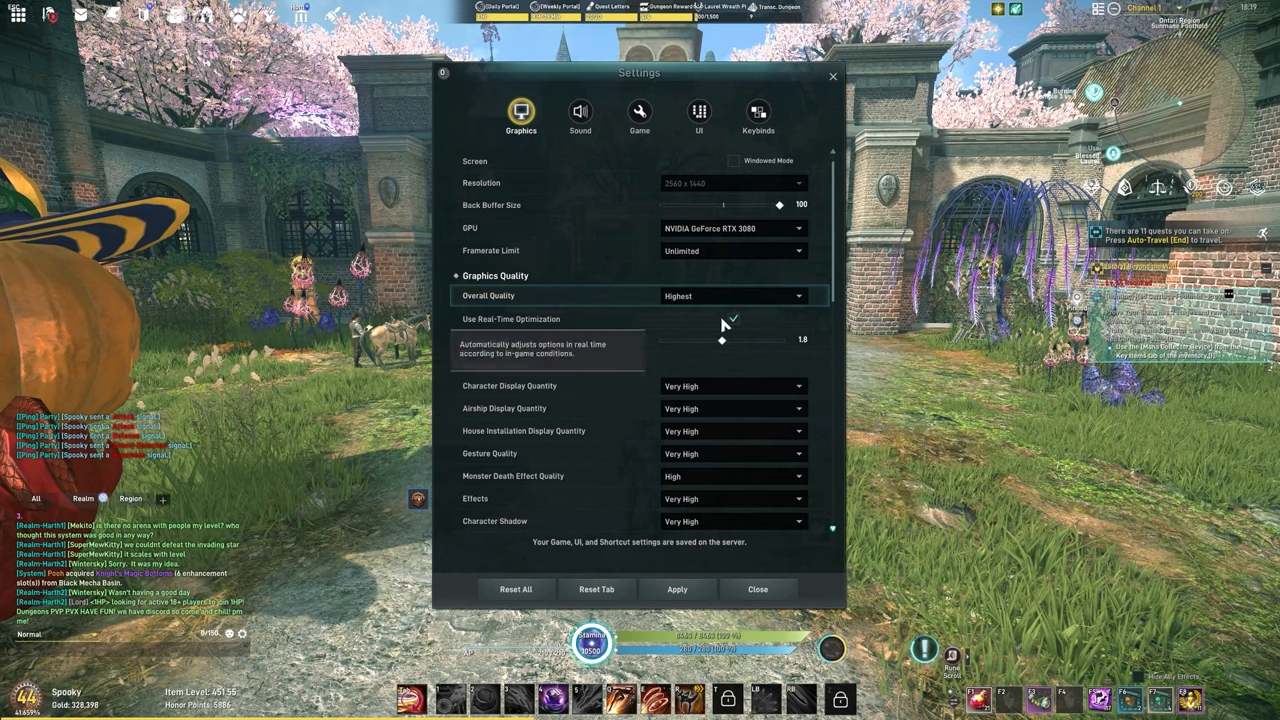
# Disable Use Real-Time Optimization and set Brightness (Gamma) to 1.7
pyautogui.click(733, 295)
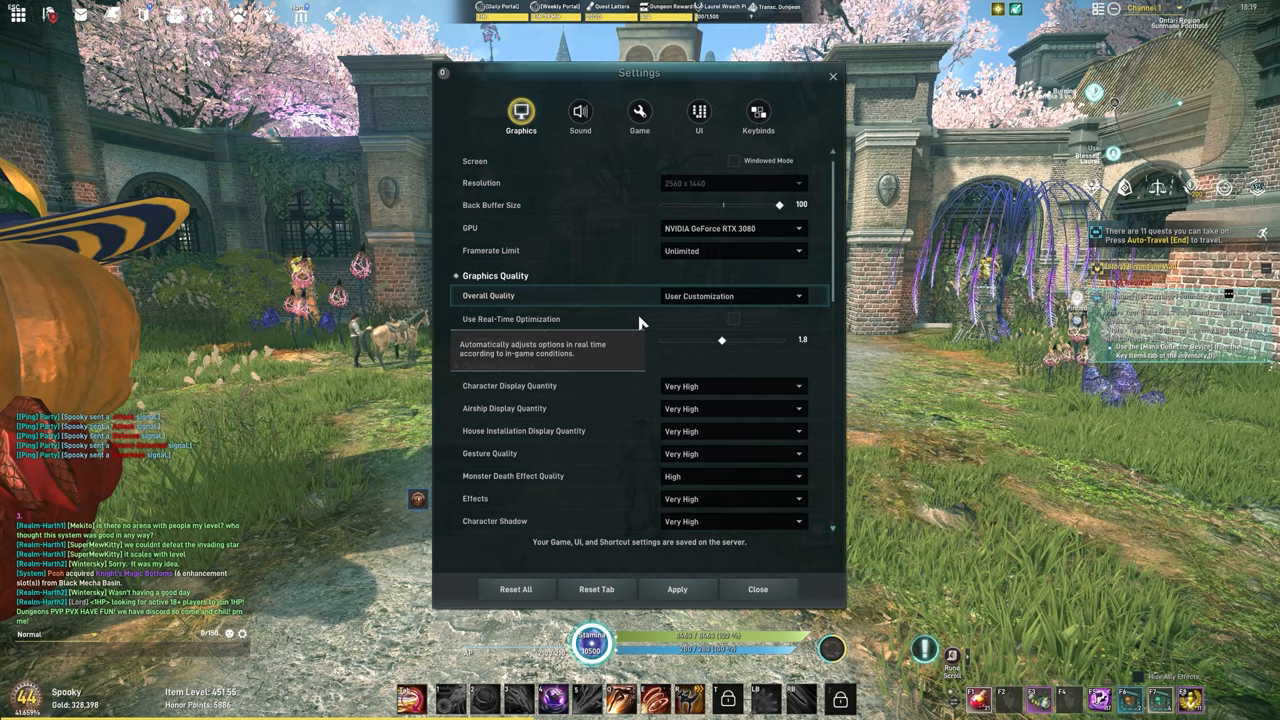
pyautogui.moveTo(724, 323)
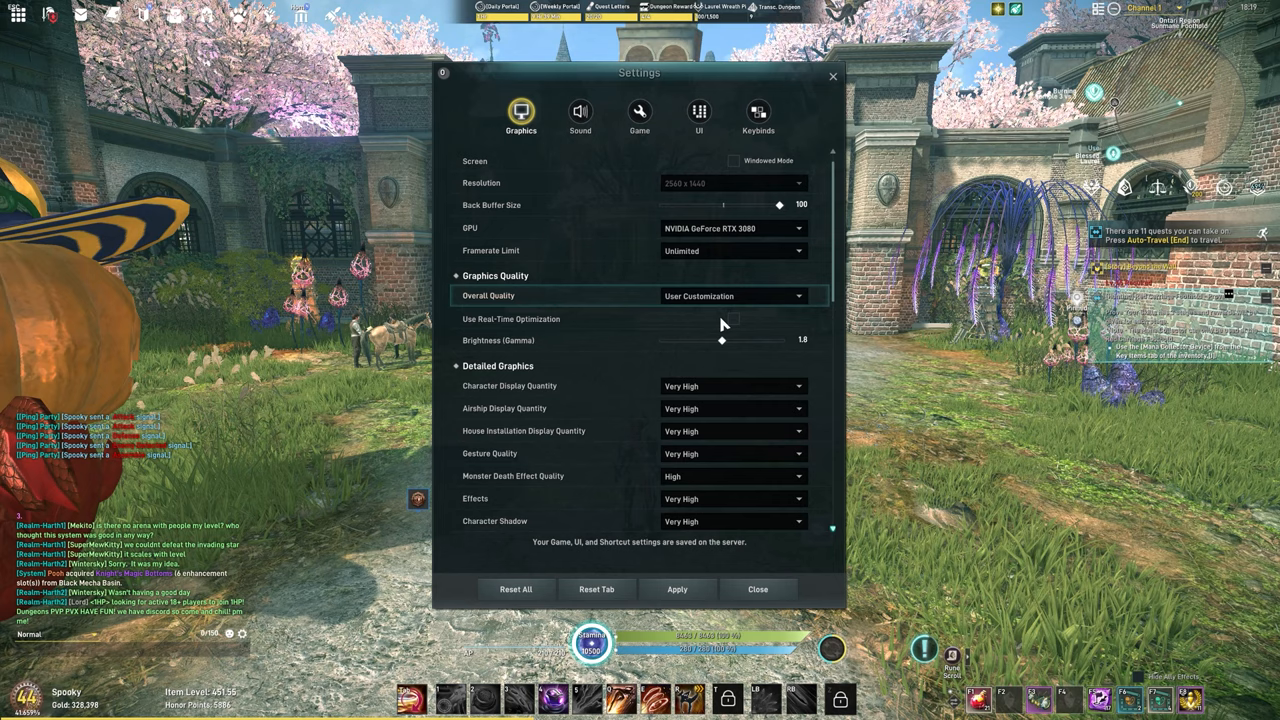
pyautogui.moveTo(808, 343)
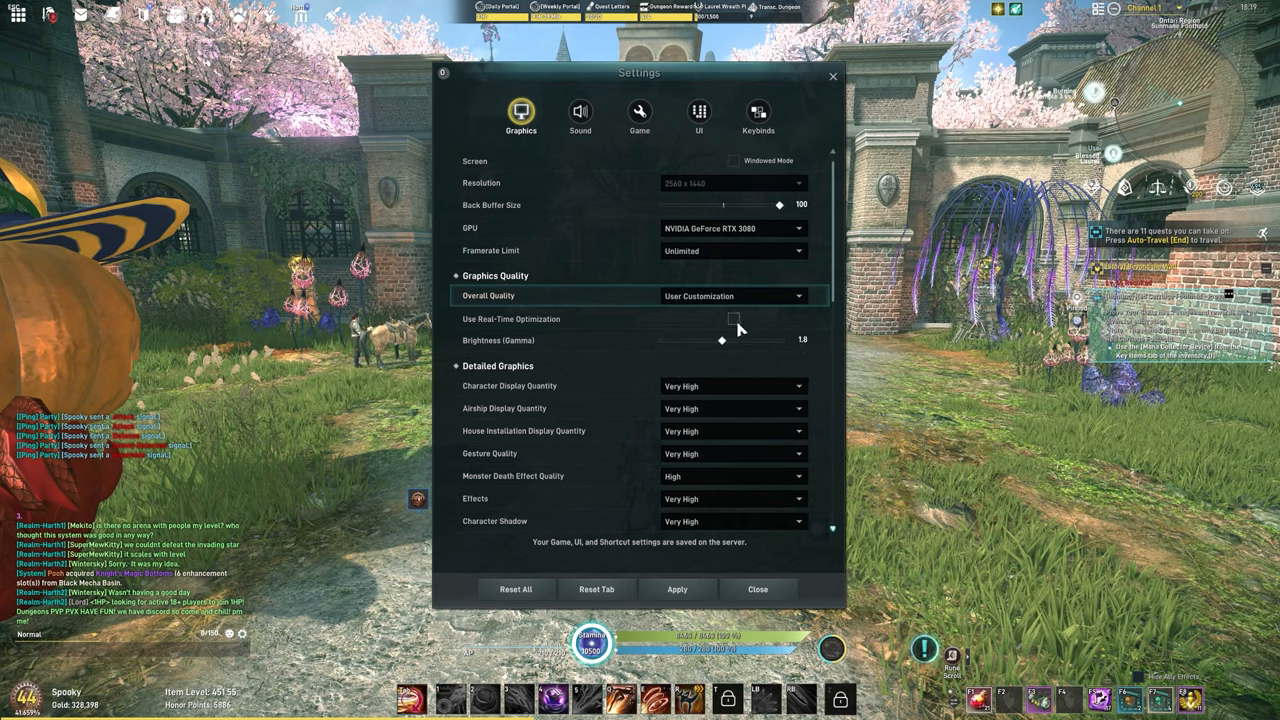
pyautogui.moveTo(715, 360)
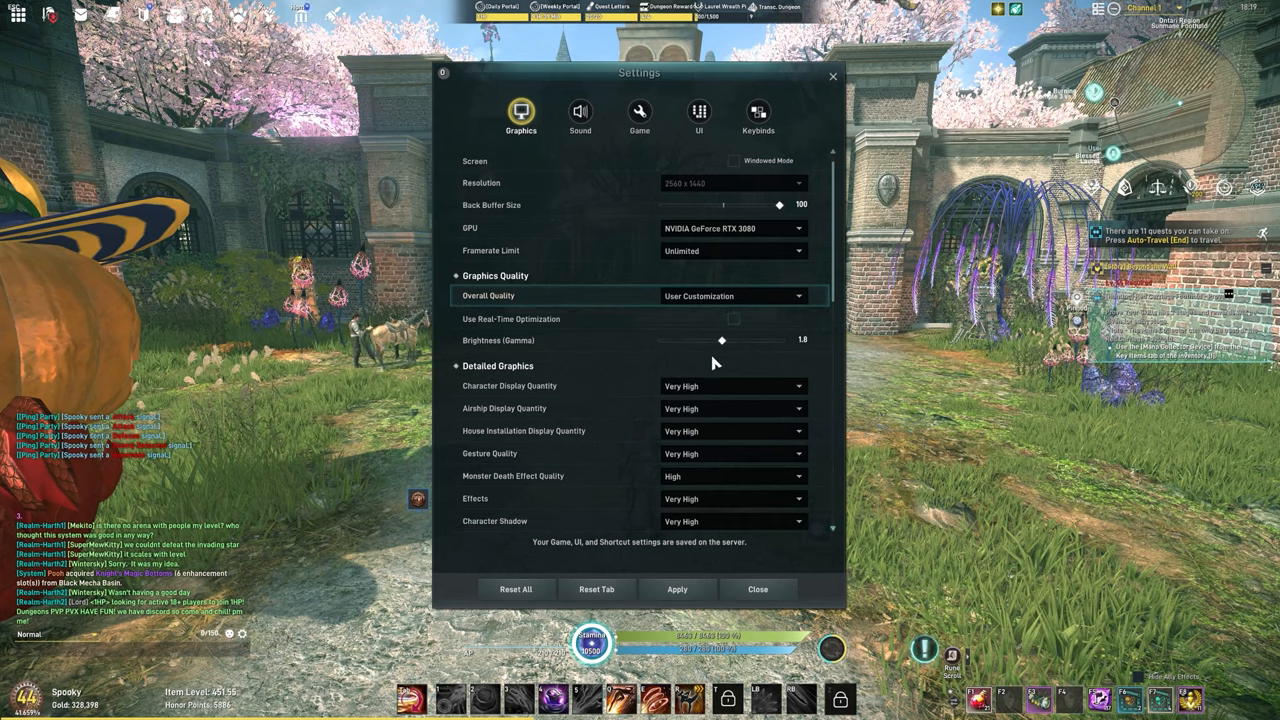
pyautogui.moveTo(721, 340); pyautogui.dragTo(717, 340)
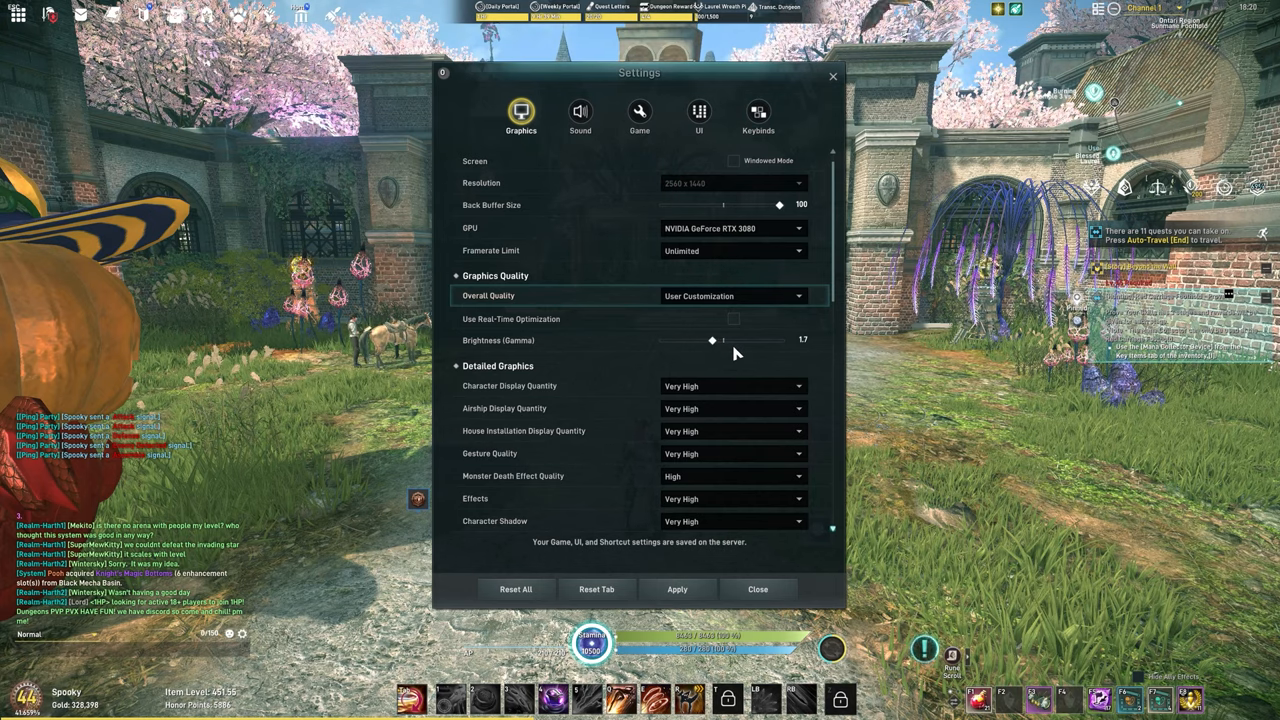
pyautogui.moveTo(703, 338)
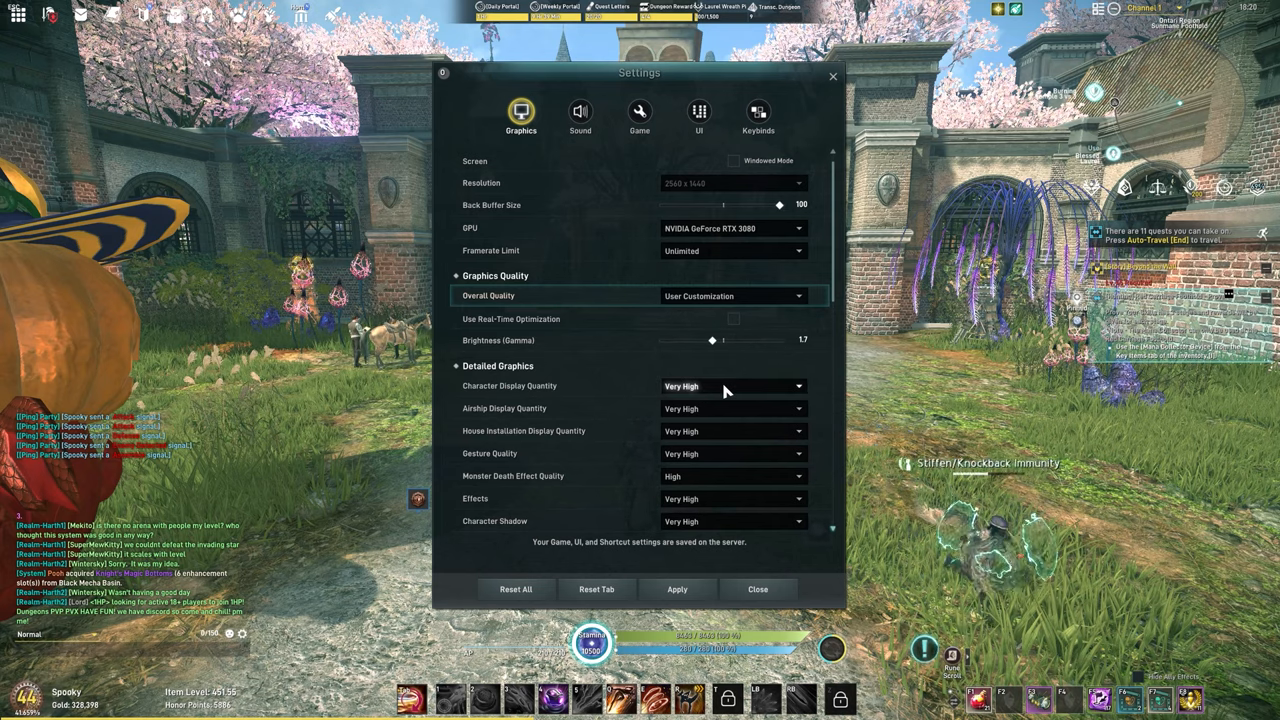
# Set No Restriction characters, Normal monster death effects, Very High effects, 0.5 effect distance
pyautogui.click(734, 386)
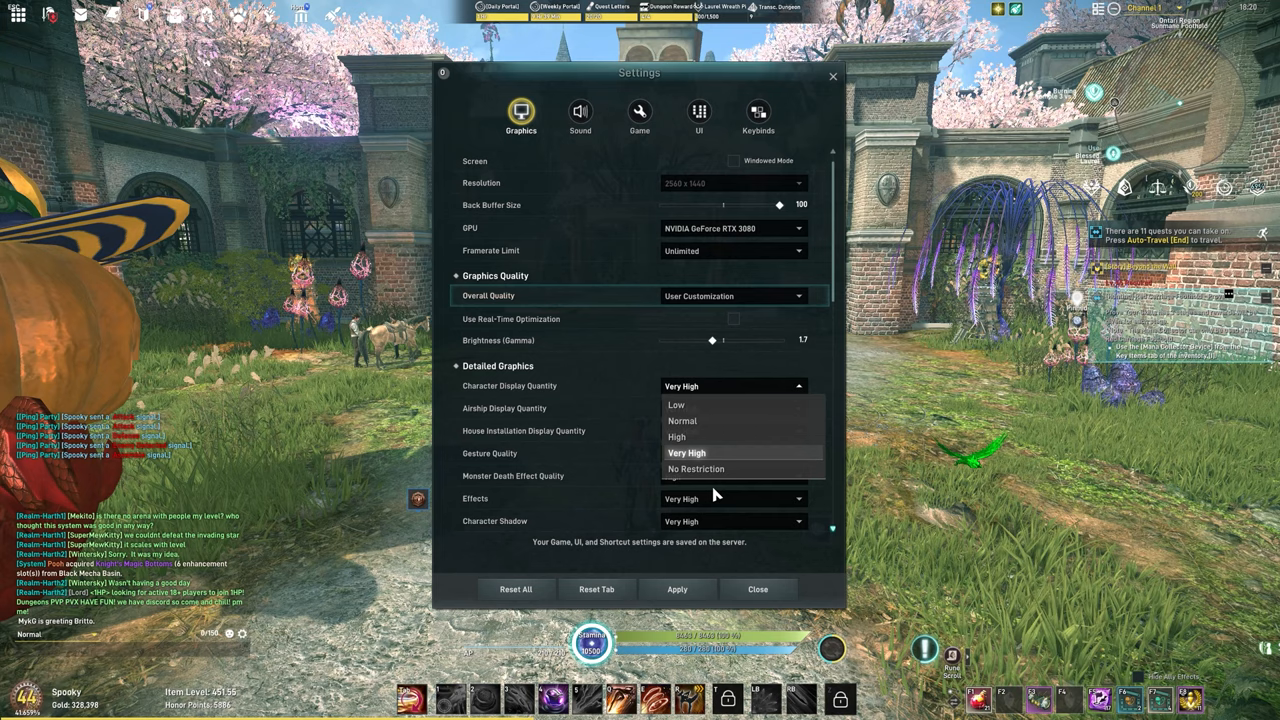
pyautogui.click(695, 469)
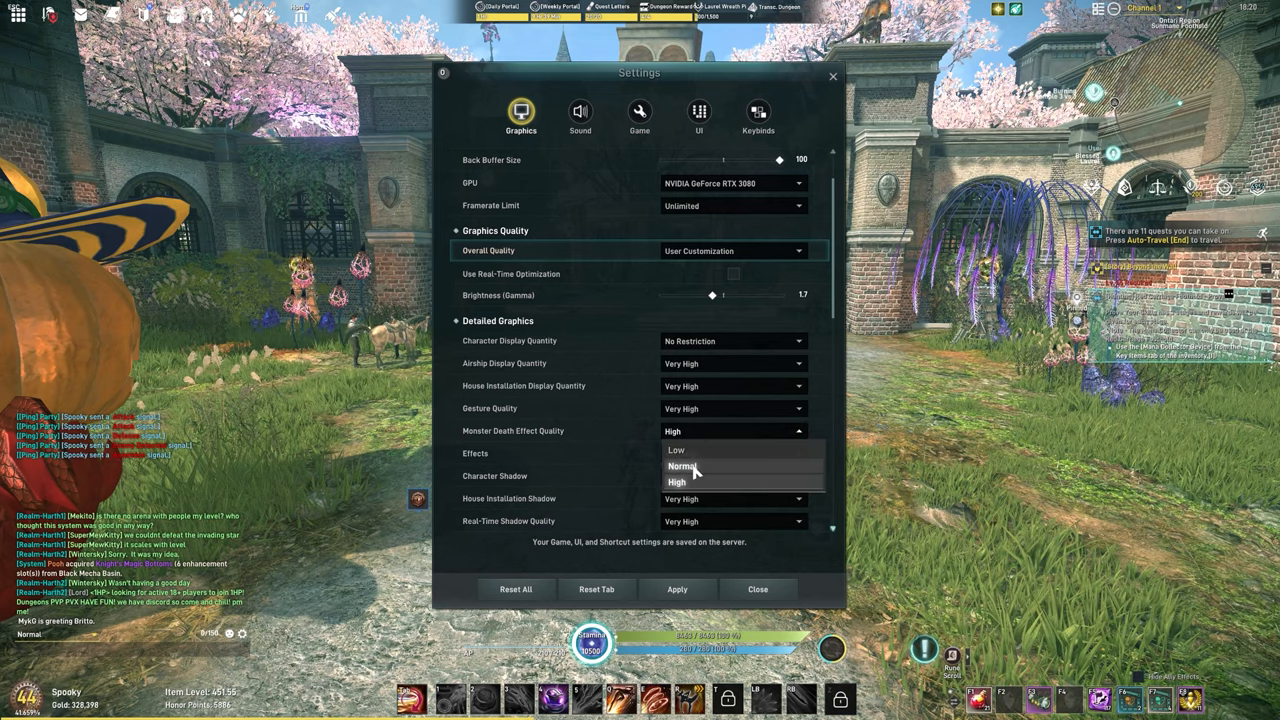
pyautogui.click(682, 466)
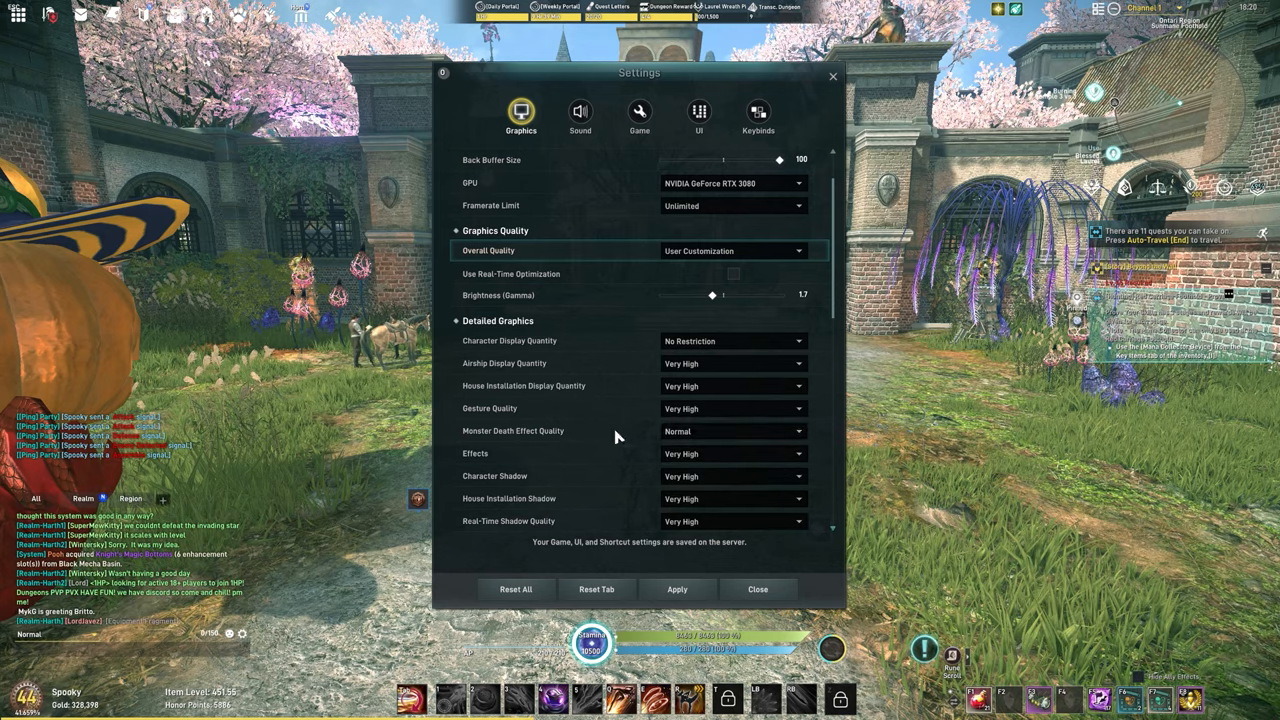
pyautogui.click(733, 453)
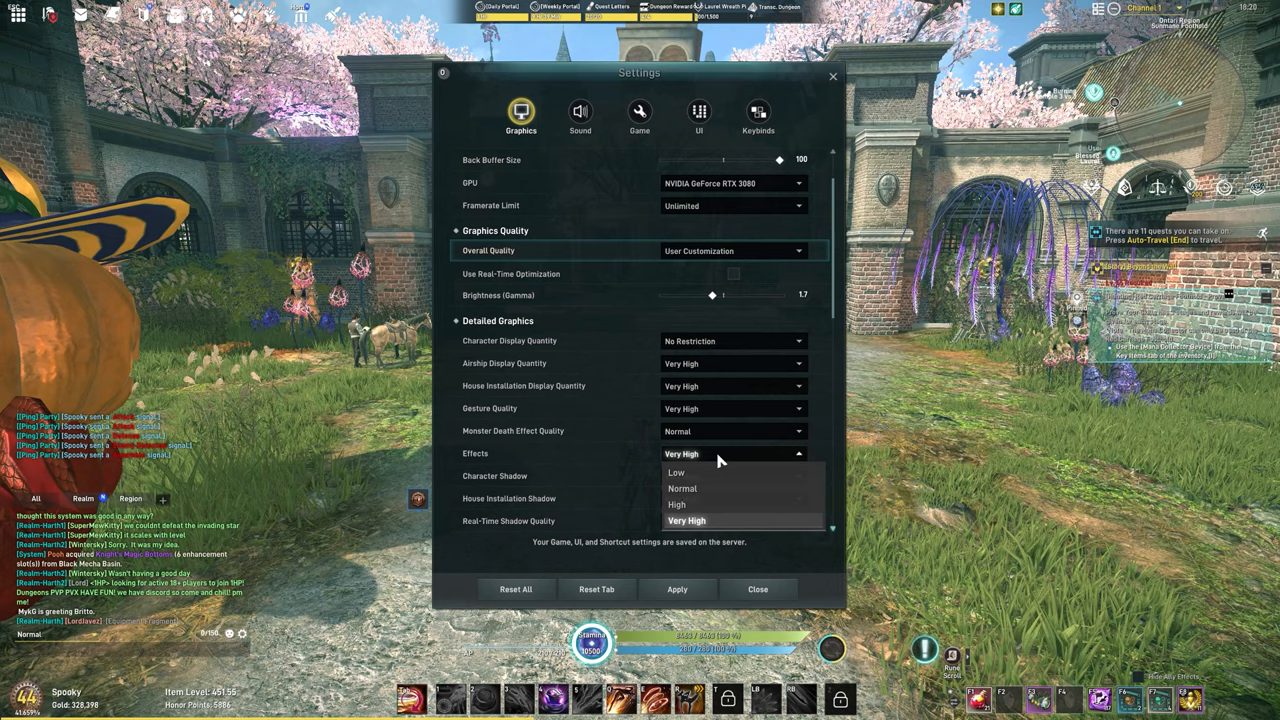
pyautogui.click(686, 520)
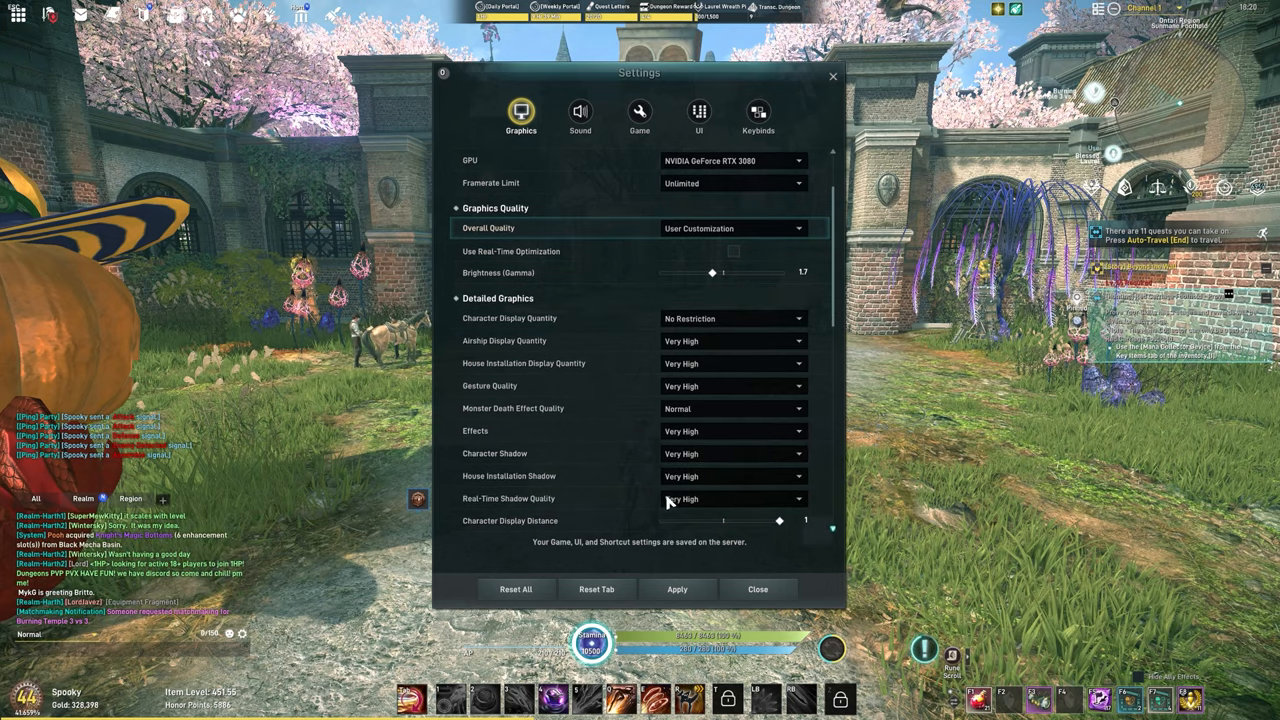
pyautogui.scroll(-3)
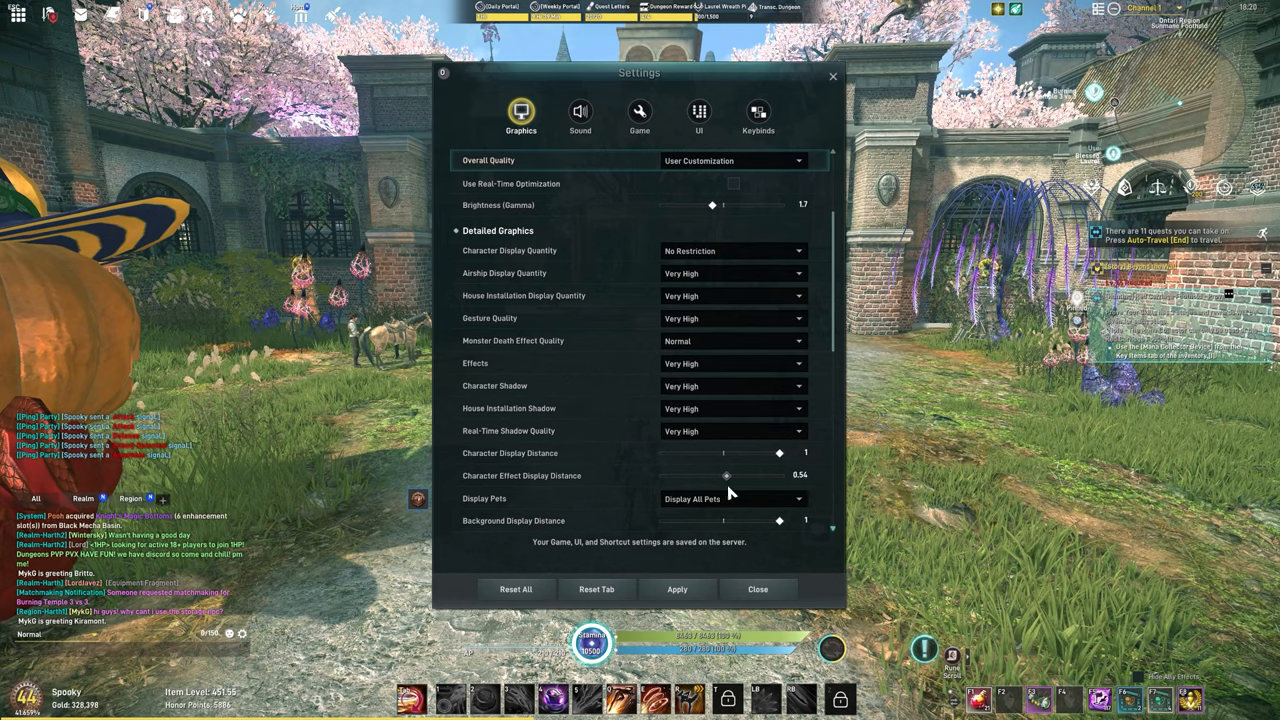
pyautogui.moveTo(726, 475); pyautogui.dragTo(722, 475)
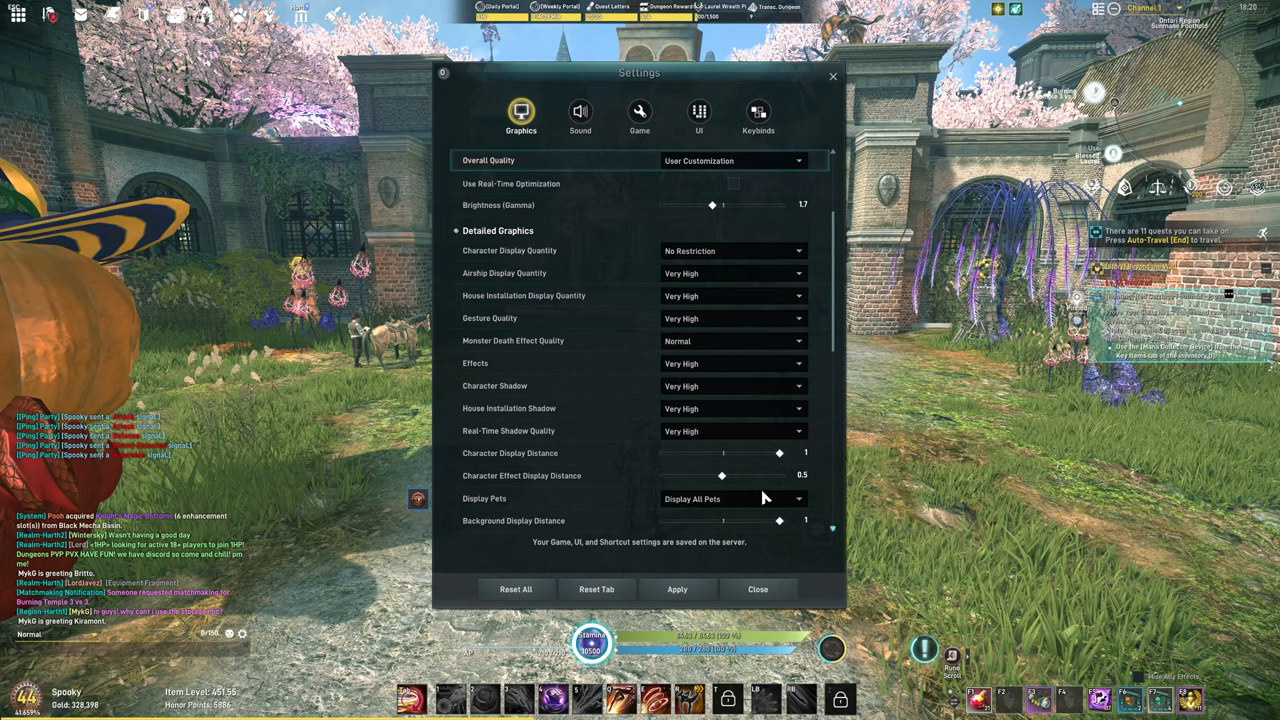
# Choose Display Nearby Pets Only and set vegetation display and shadow distances to 0.5
pyautogui.scroll(-3)
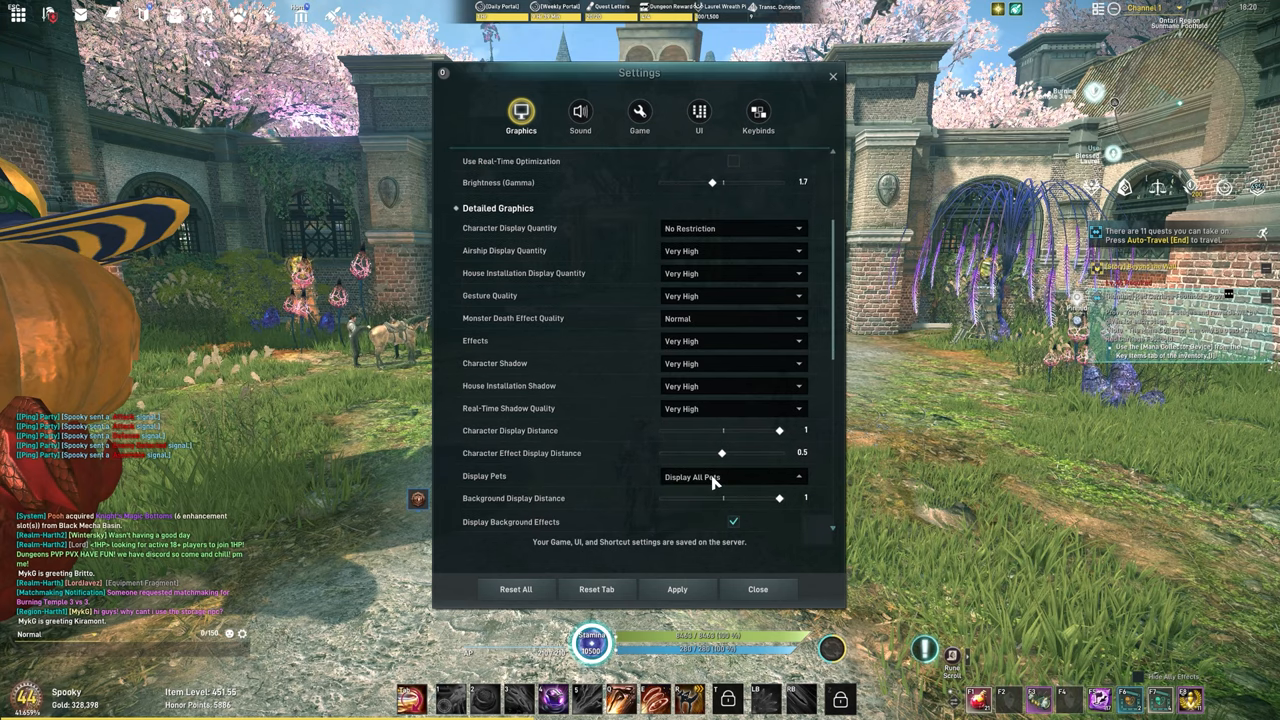
pyautogui.click(709, 476)
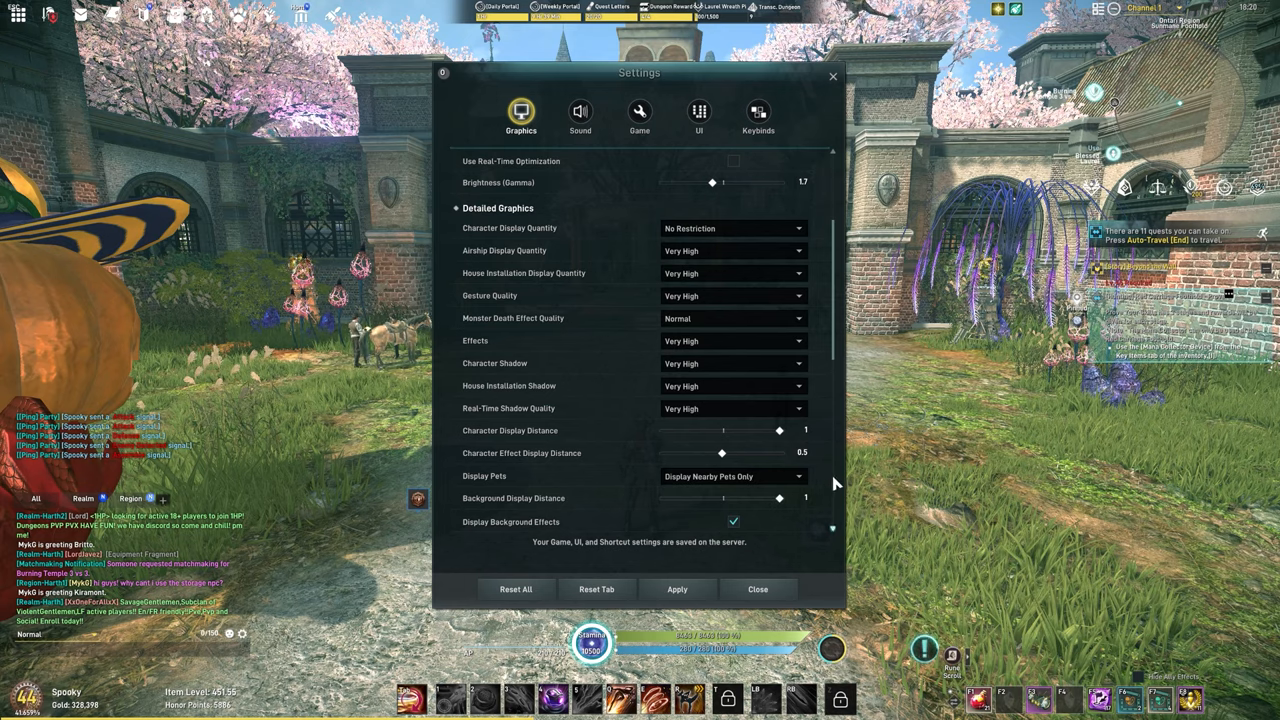
pyautogui.scroll(-3)
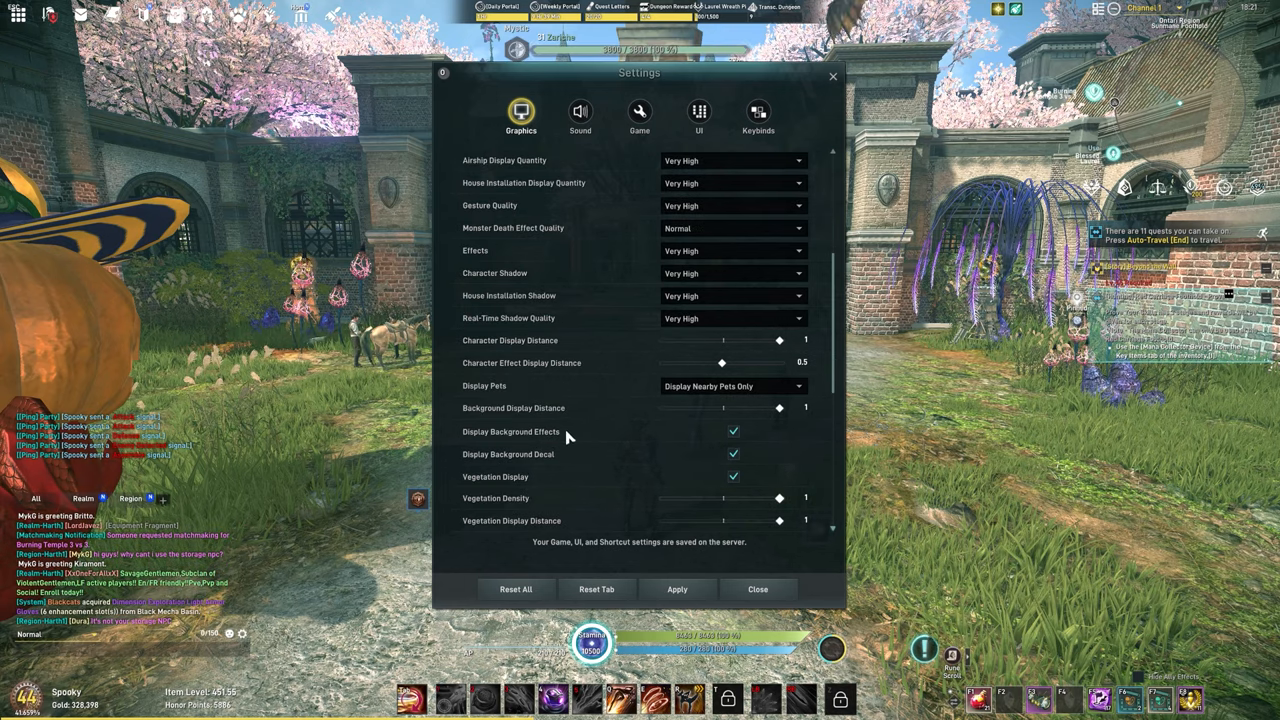
pyautogui.scroll(-3)
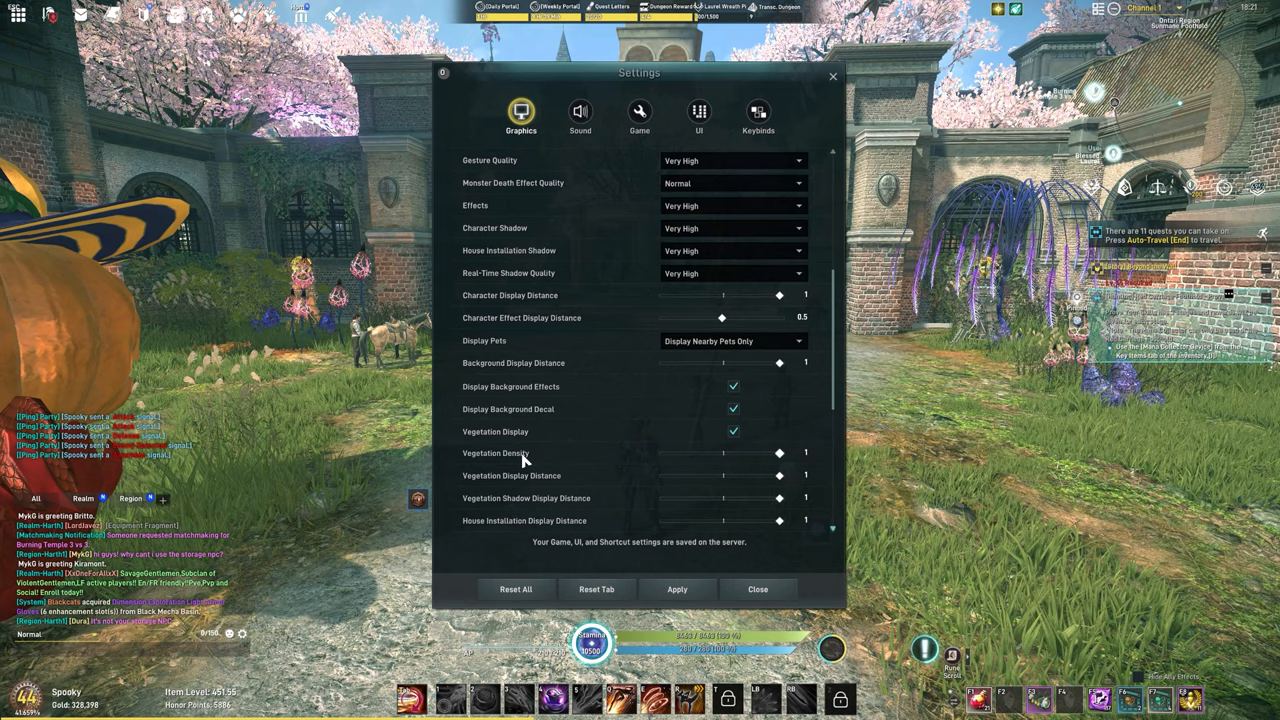
pyautogui.moveTo(780, 475); pyautogui.dragTo(722, 475)
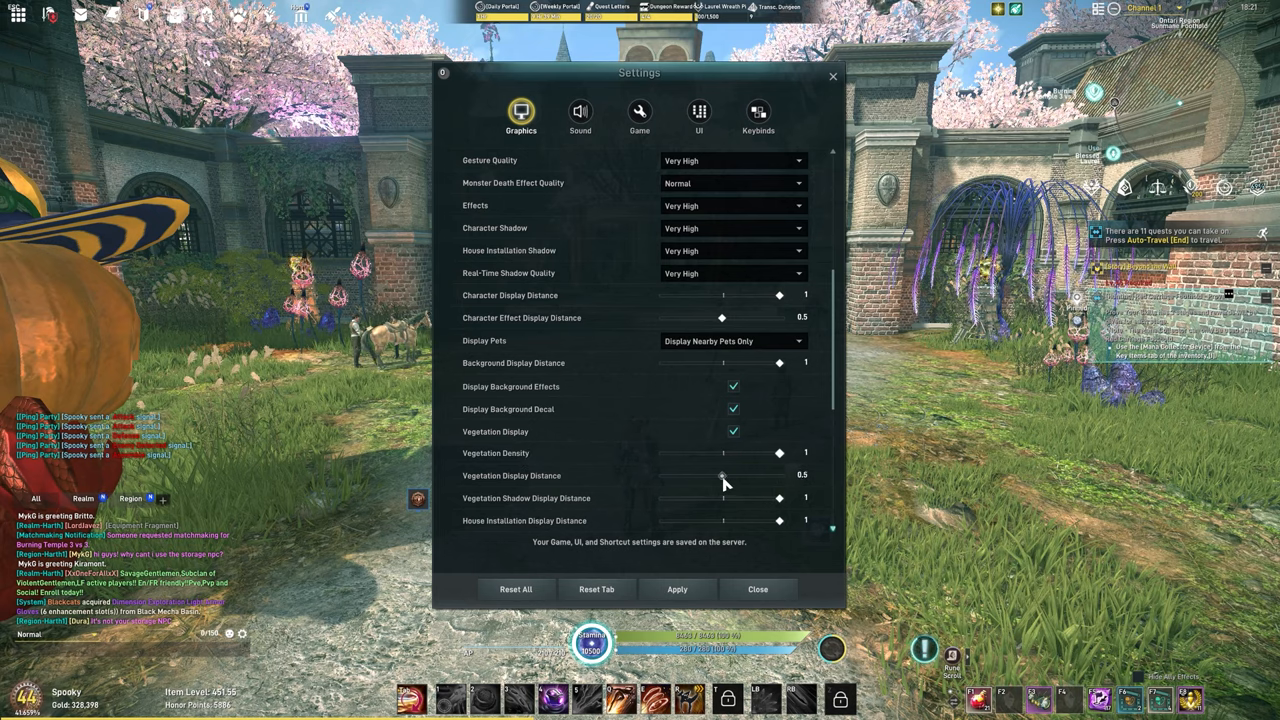
pyautogui.scroll(-3)
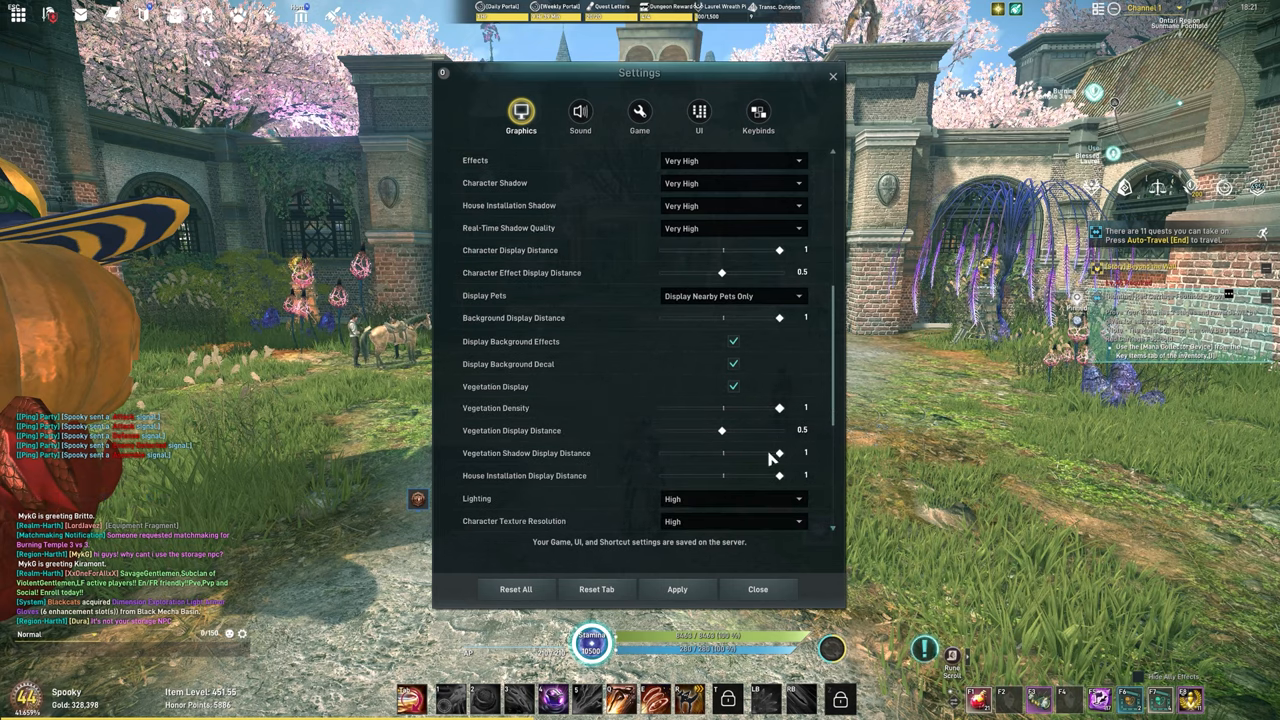
pyautogui.moveTo(779, 453); pyautogui.dragTo(722, 453)
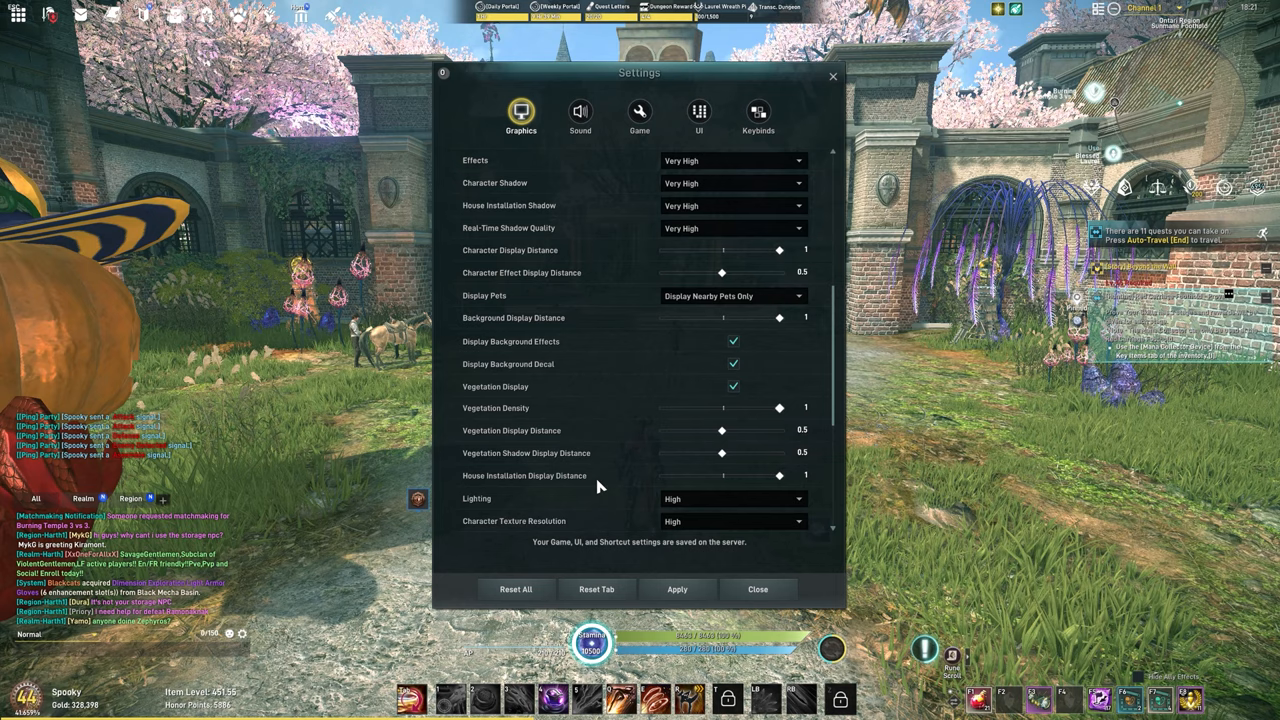
pyautogui.moveTo(586, 476)
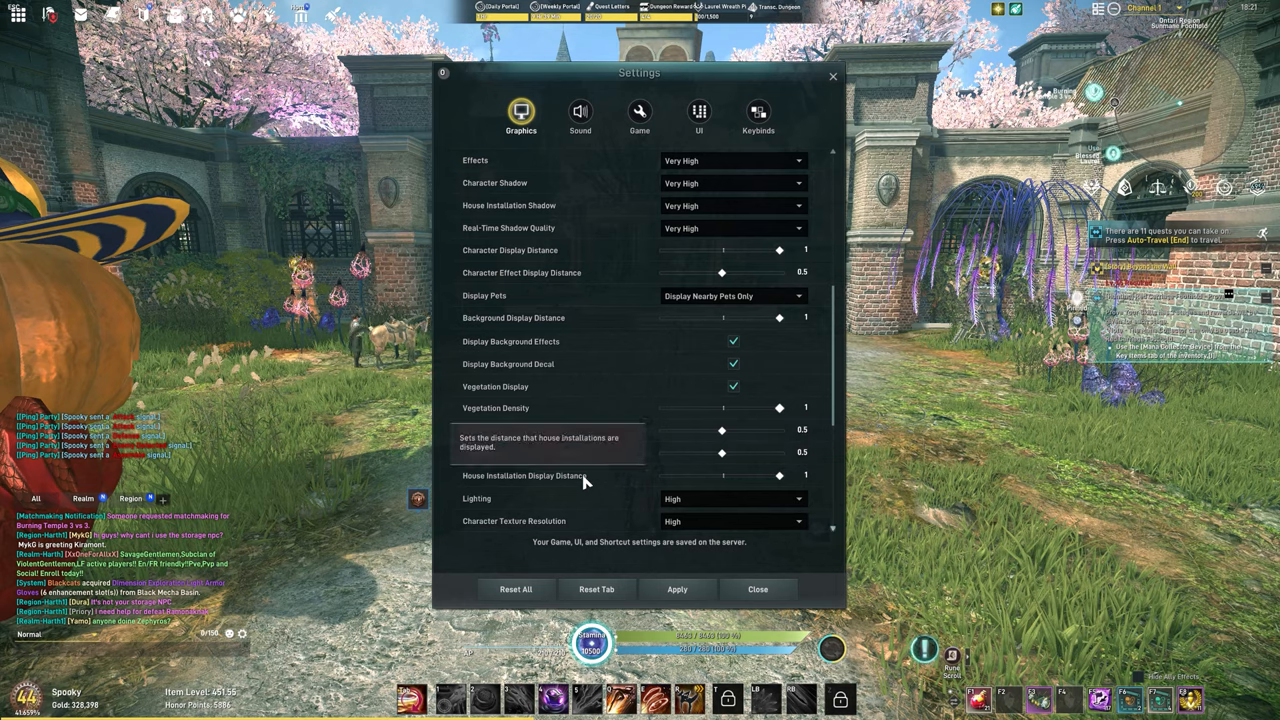
pyautogui.scroll(-3)
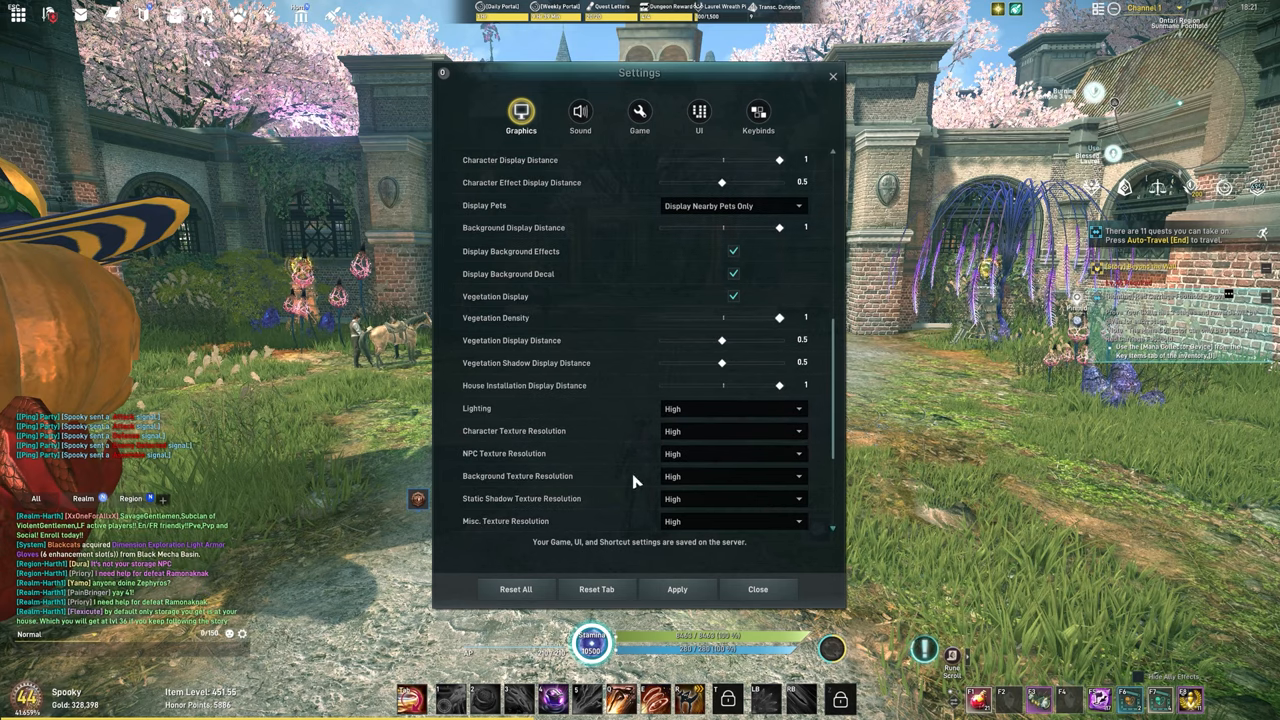
# Set shield indirect light to HBAO, disable depth of field, anti-aliasing Very High, No Filter
pyautogui.scroll(-3)
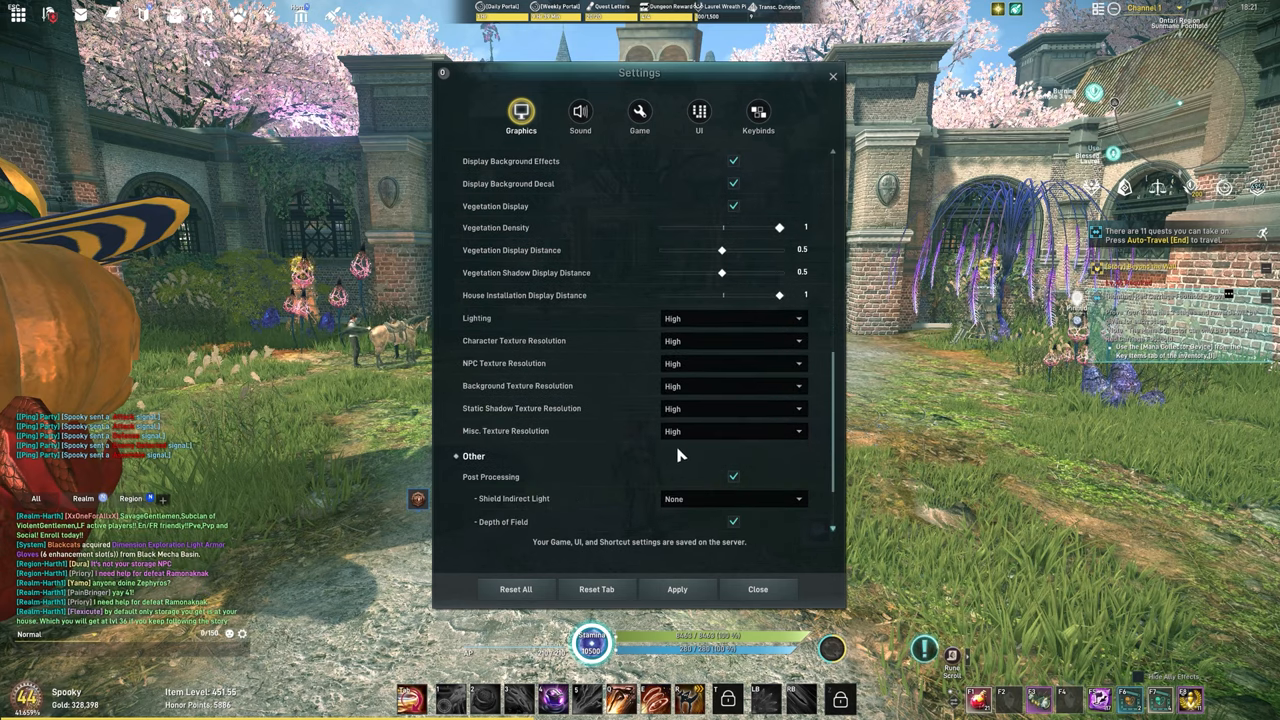
pyautogui.scroll(-3)
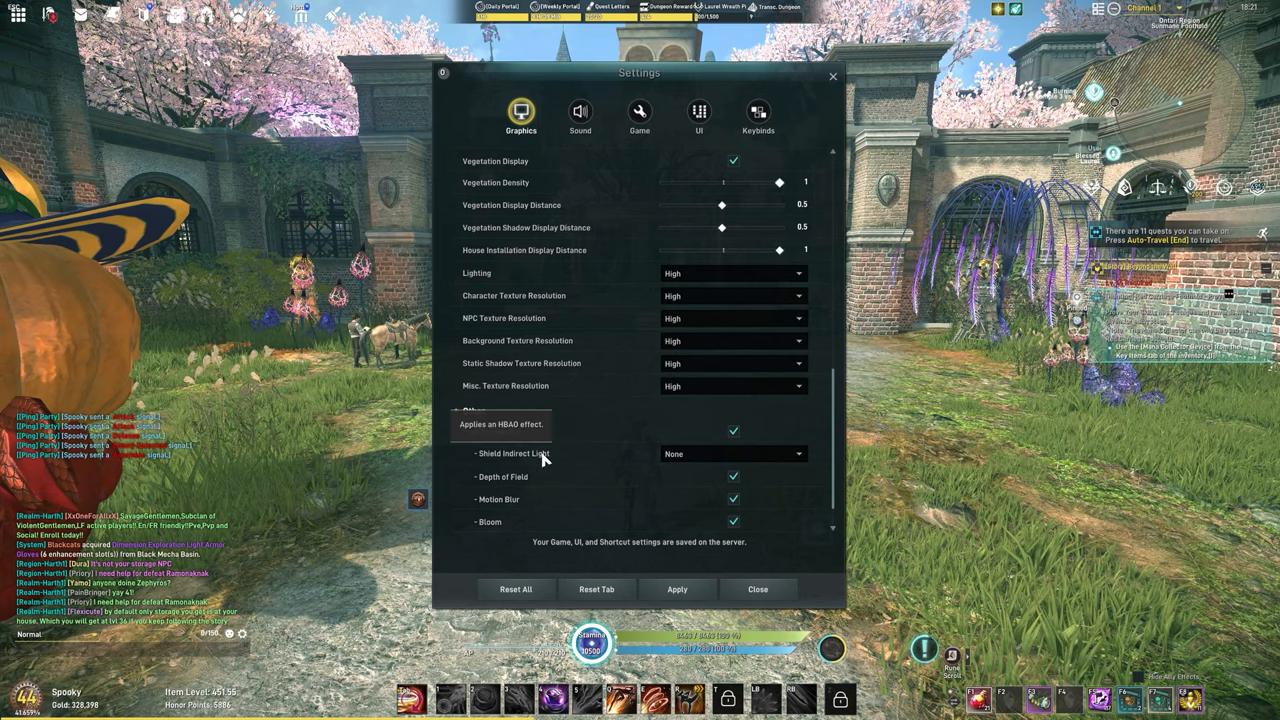
pyautogui.click(733, 453)
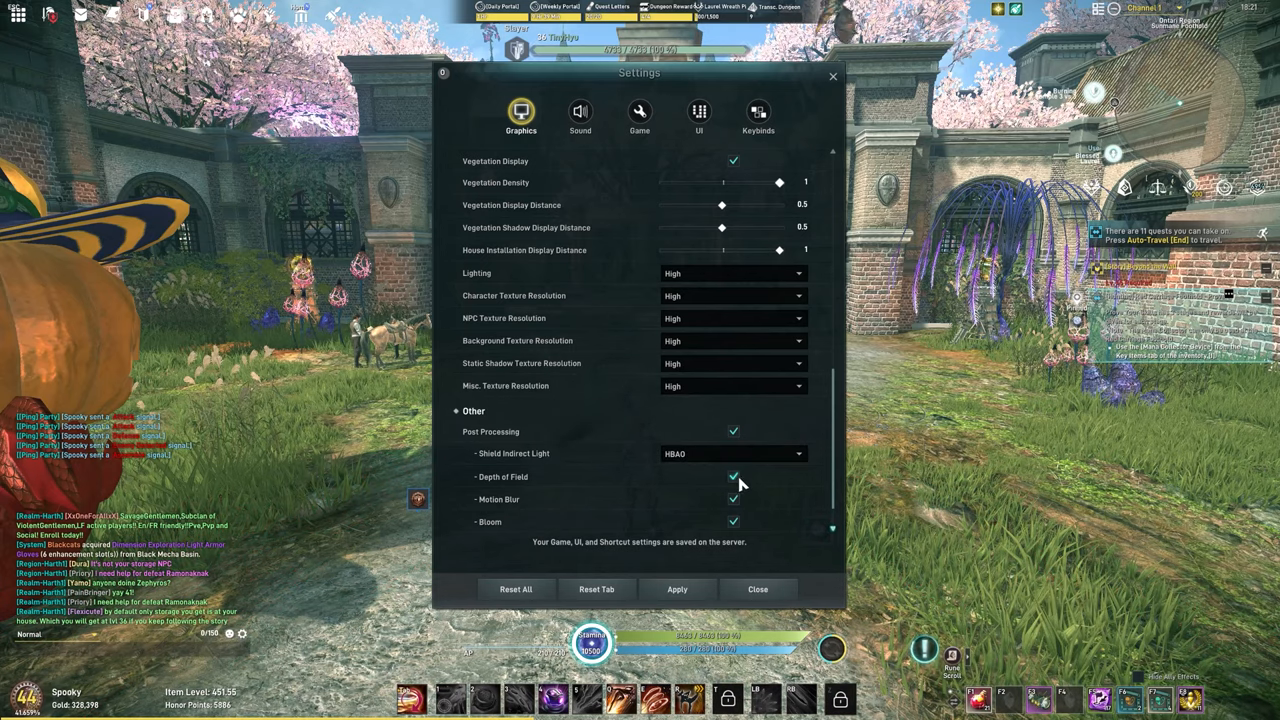
pyautogui.click(733, 477)
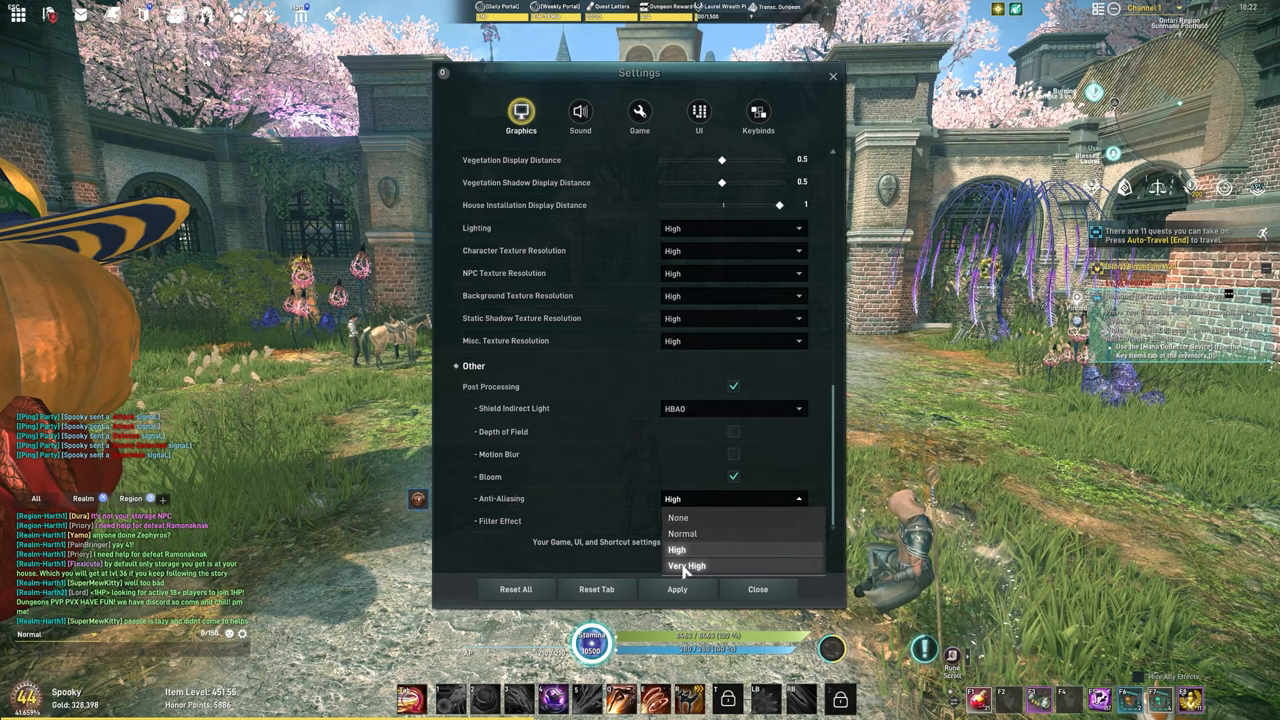
pyautogui.moveTo(710, 578)
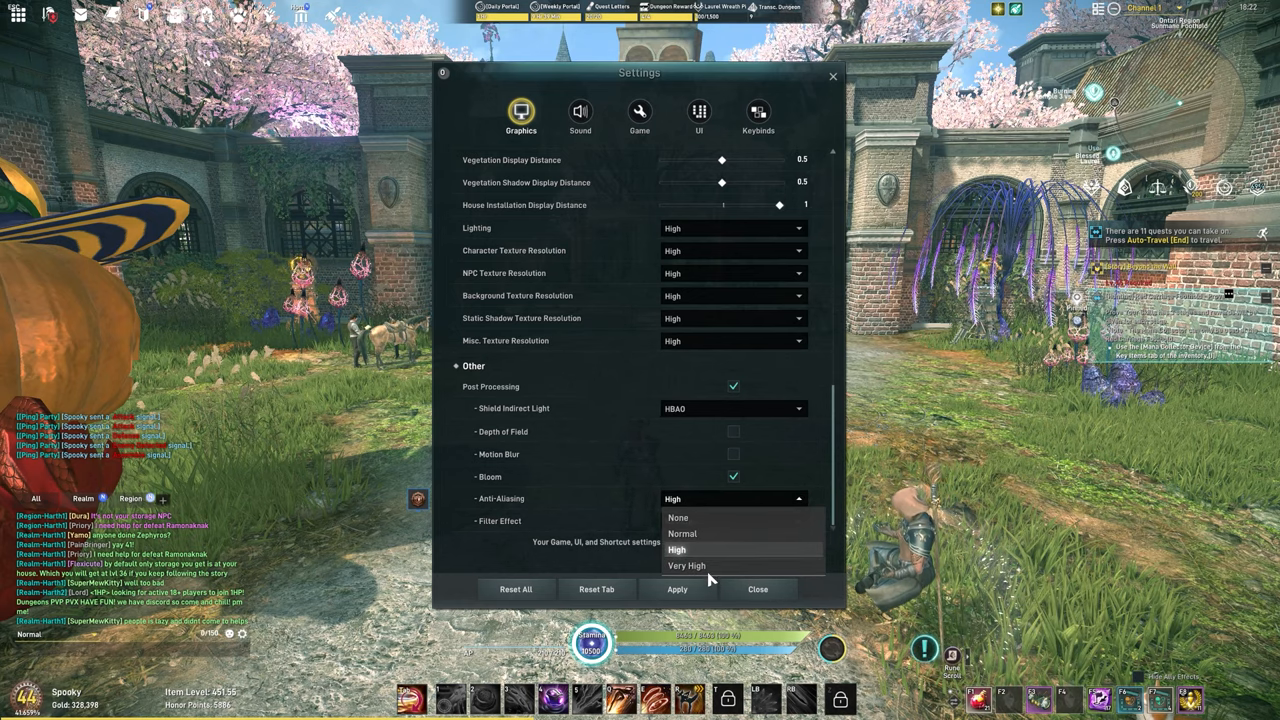
pyautogui.click(687, 565)
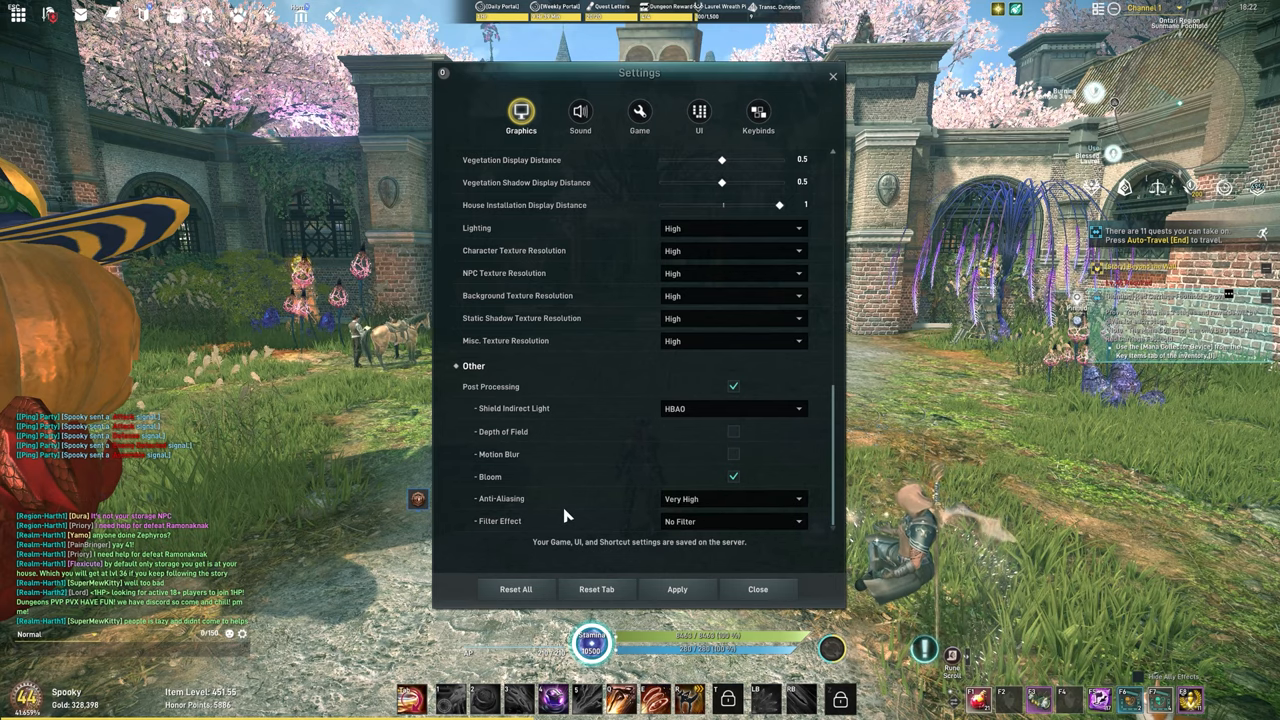
pyautogui.click(733, 521)
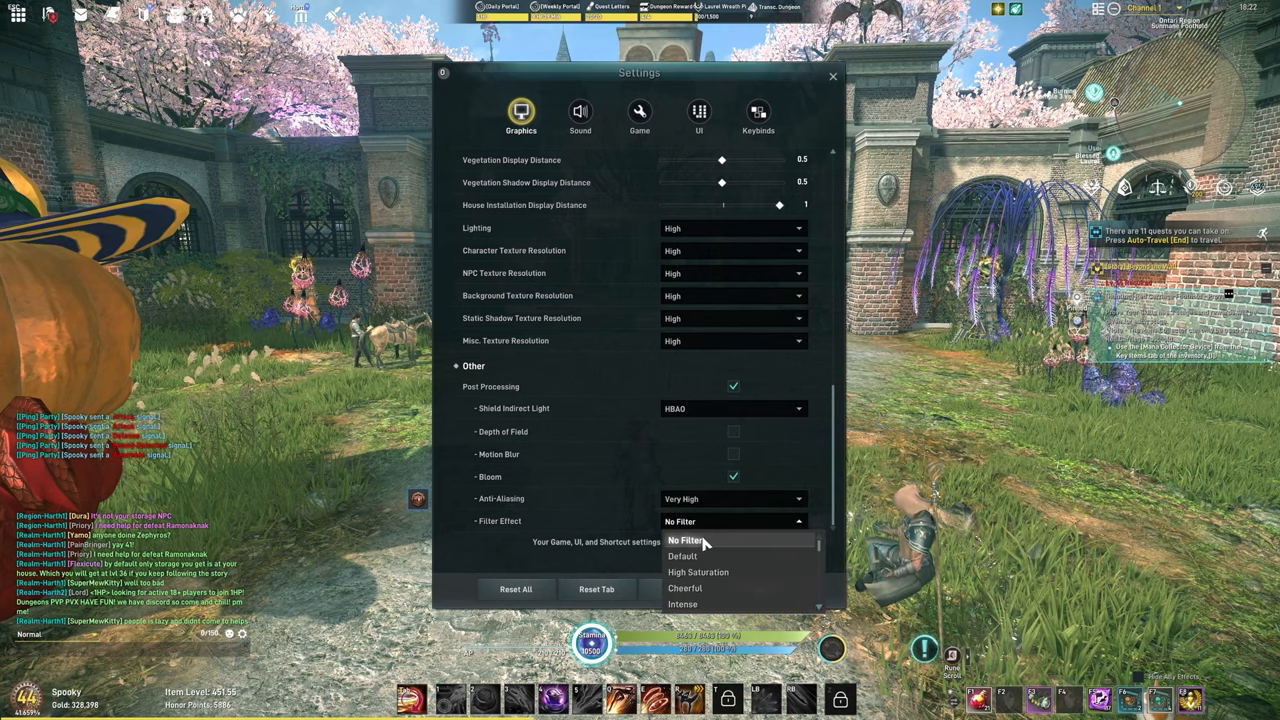
pyautogui.click(687, 540)
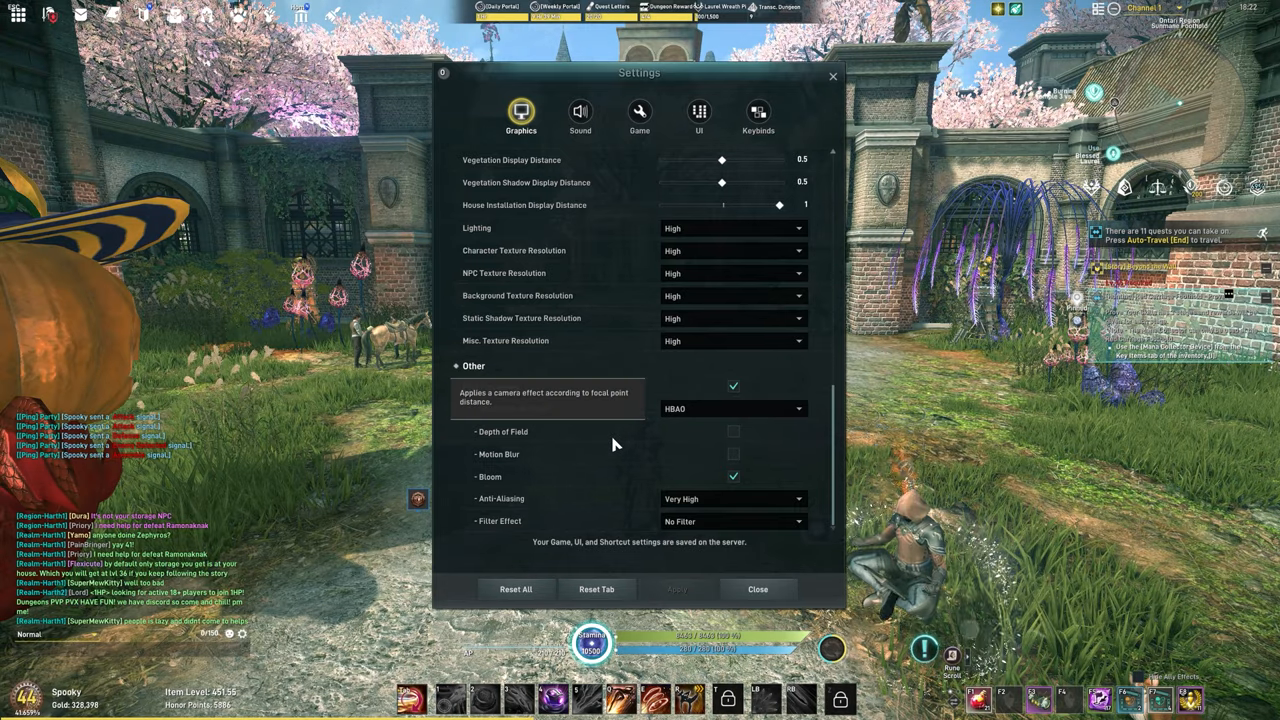
pyautogui.click(757, 589)
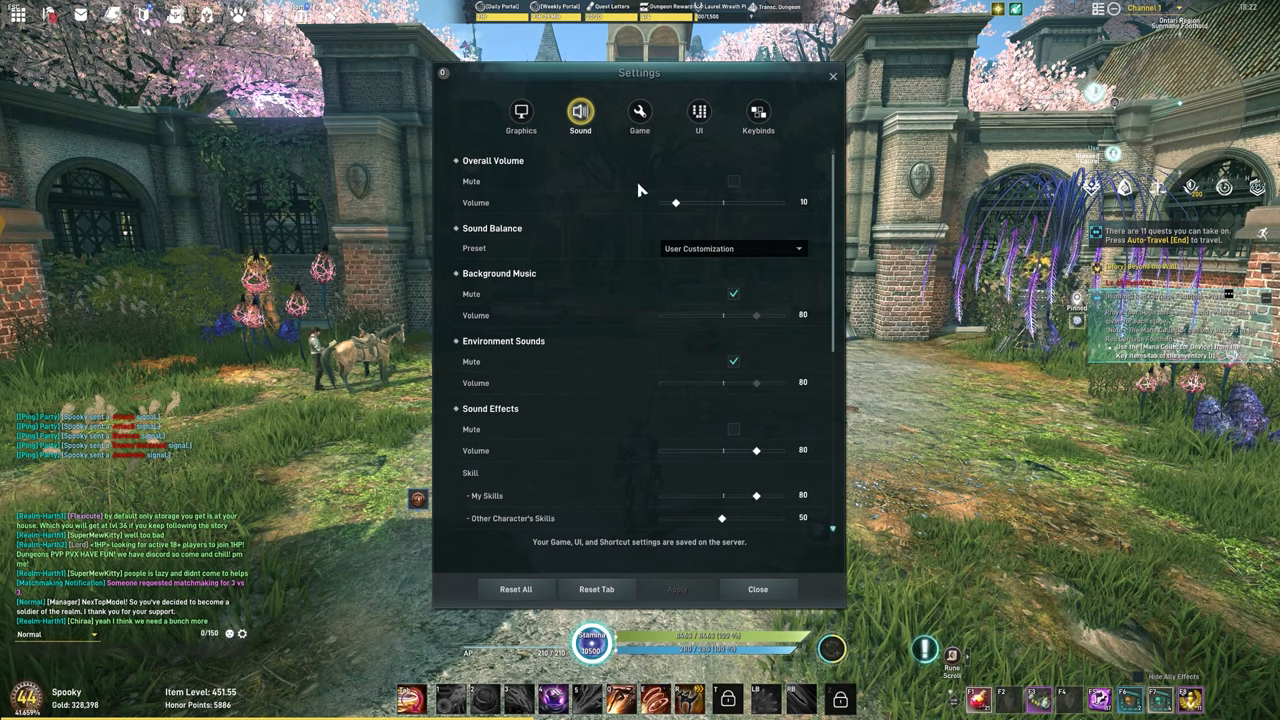
pyautogui.moveTo(588, 288)
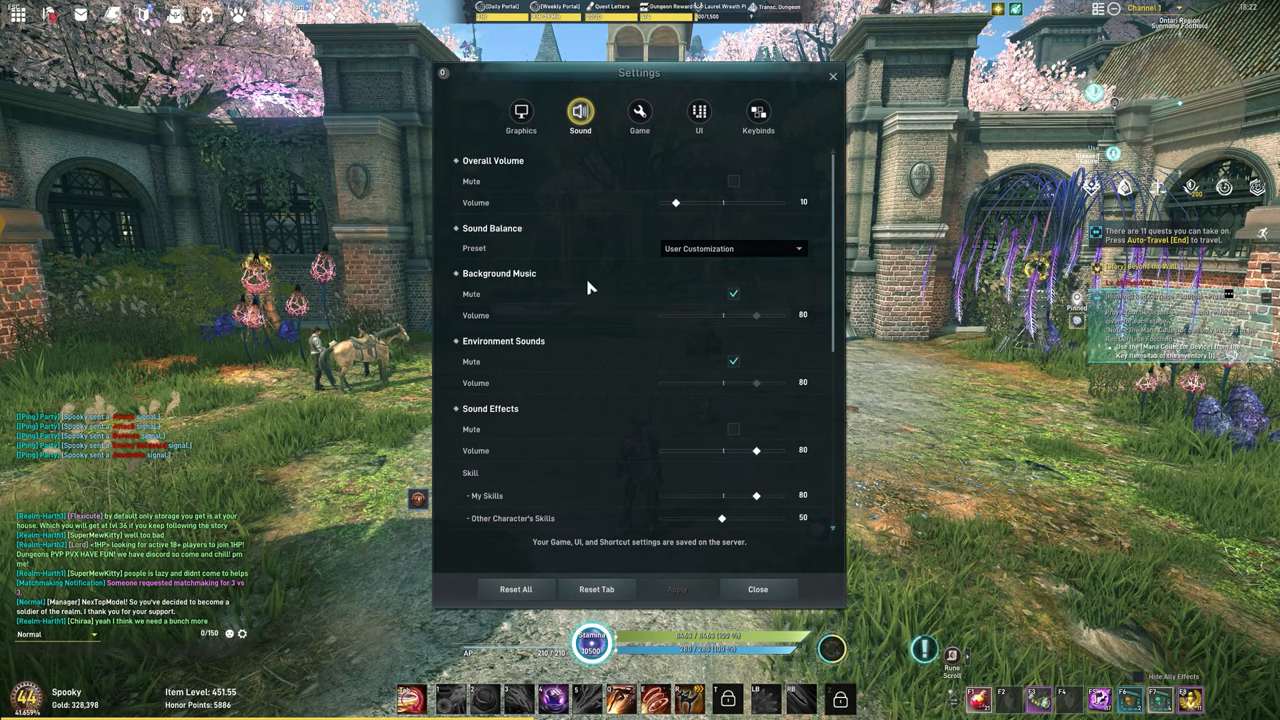
pyautogui.moveTo(615, 355)
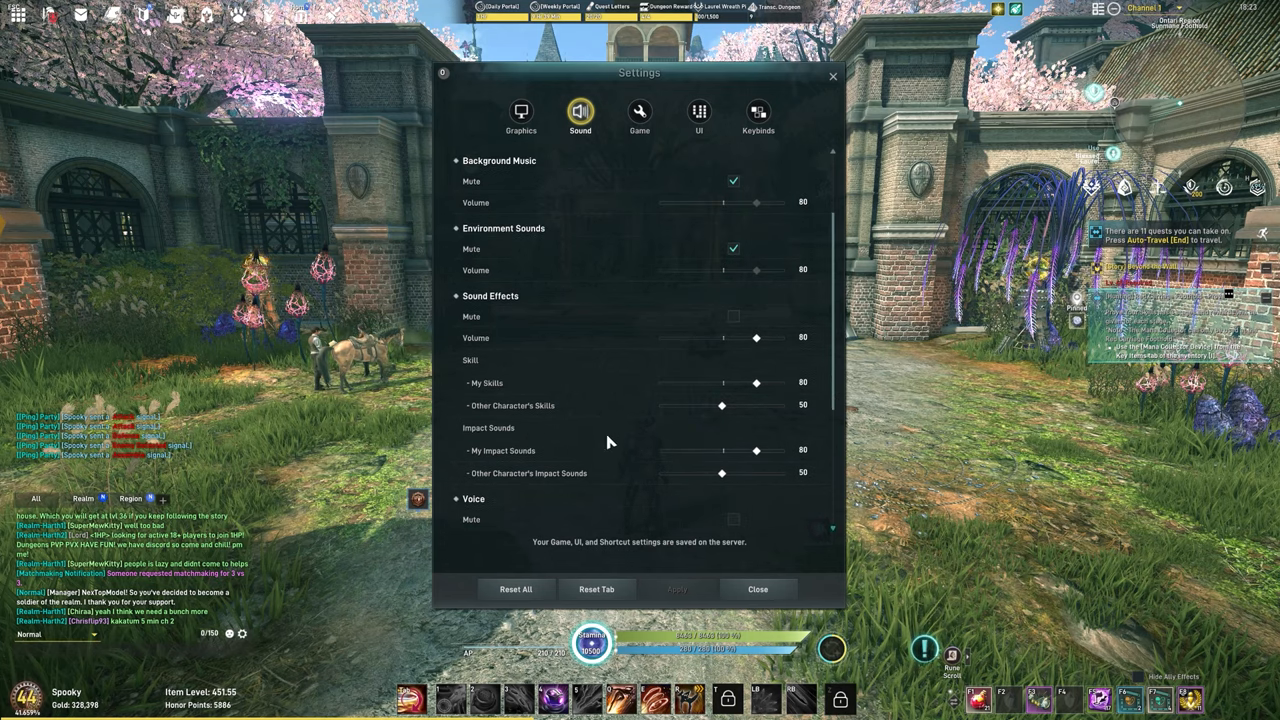
pyautogui.scroll(-3)
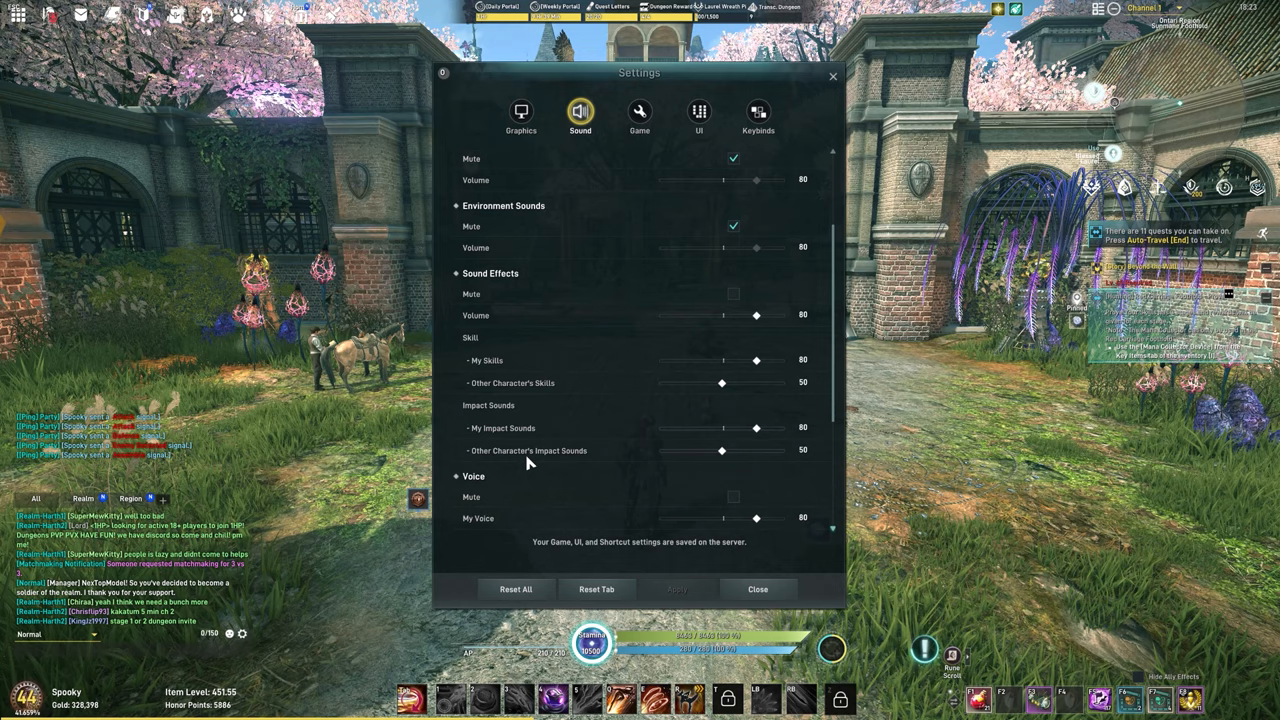
pyautogui.scroll(-3)
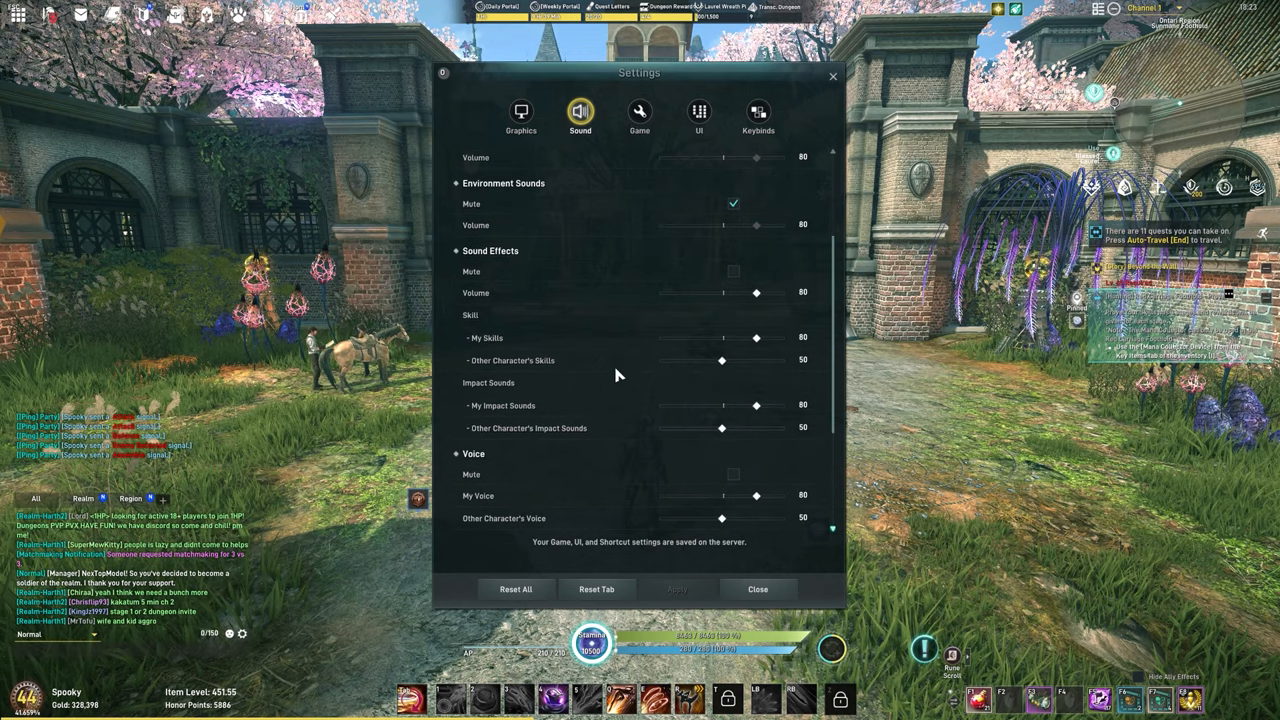
pyautogui.scroll(-3)
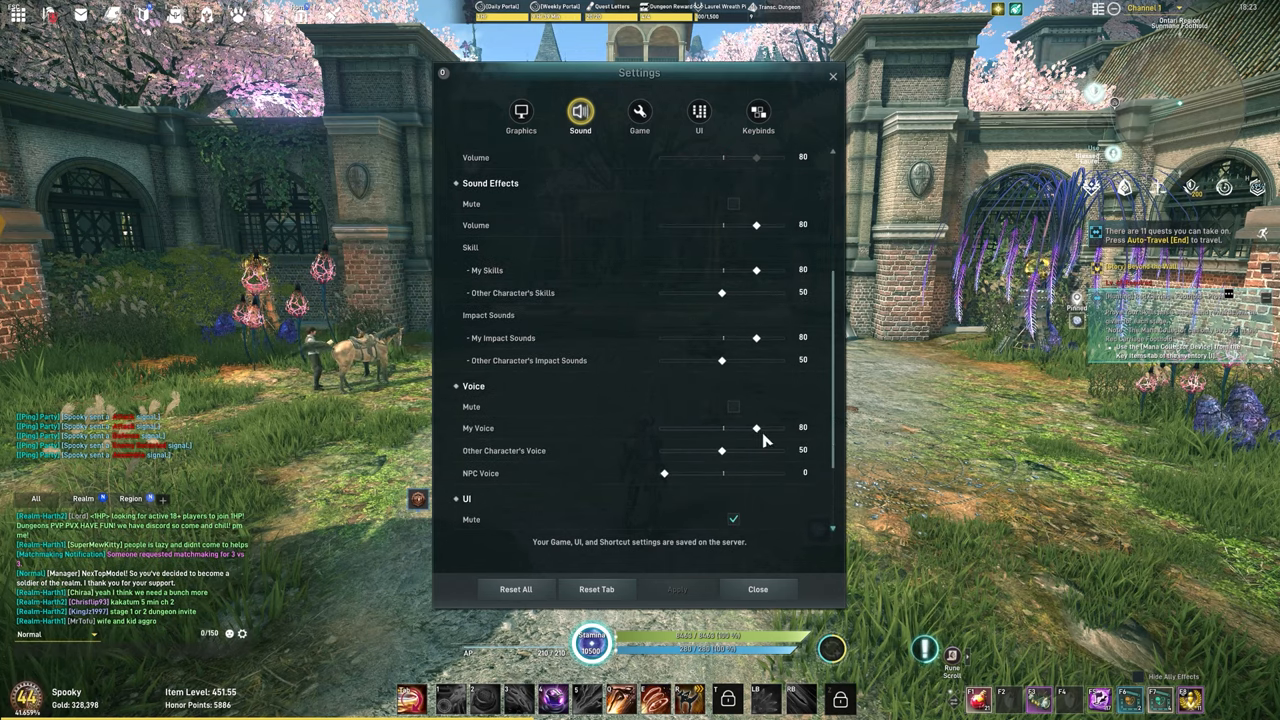
pyautogui.moveTo(607, 442)
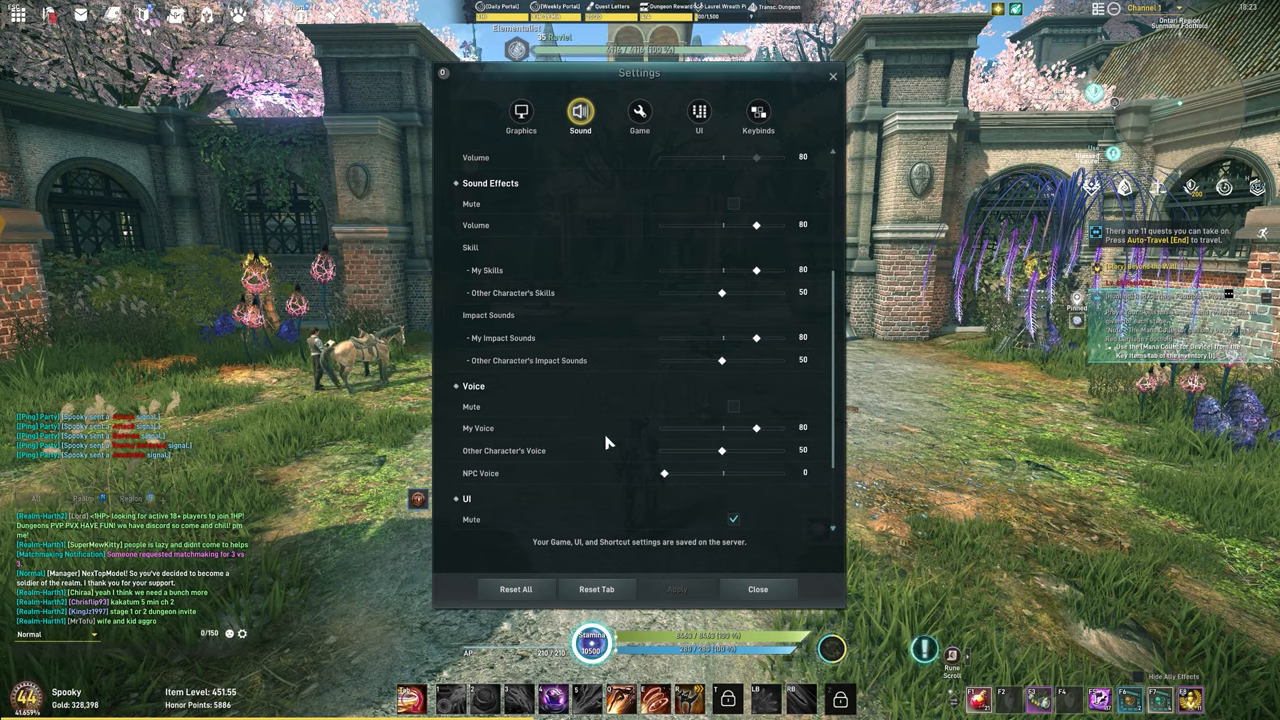
pyautogui.moveTo(680, 490)
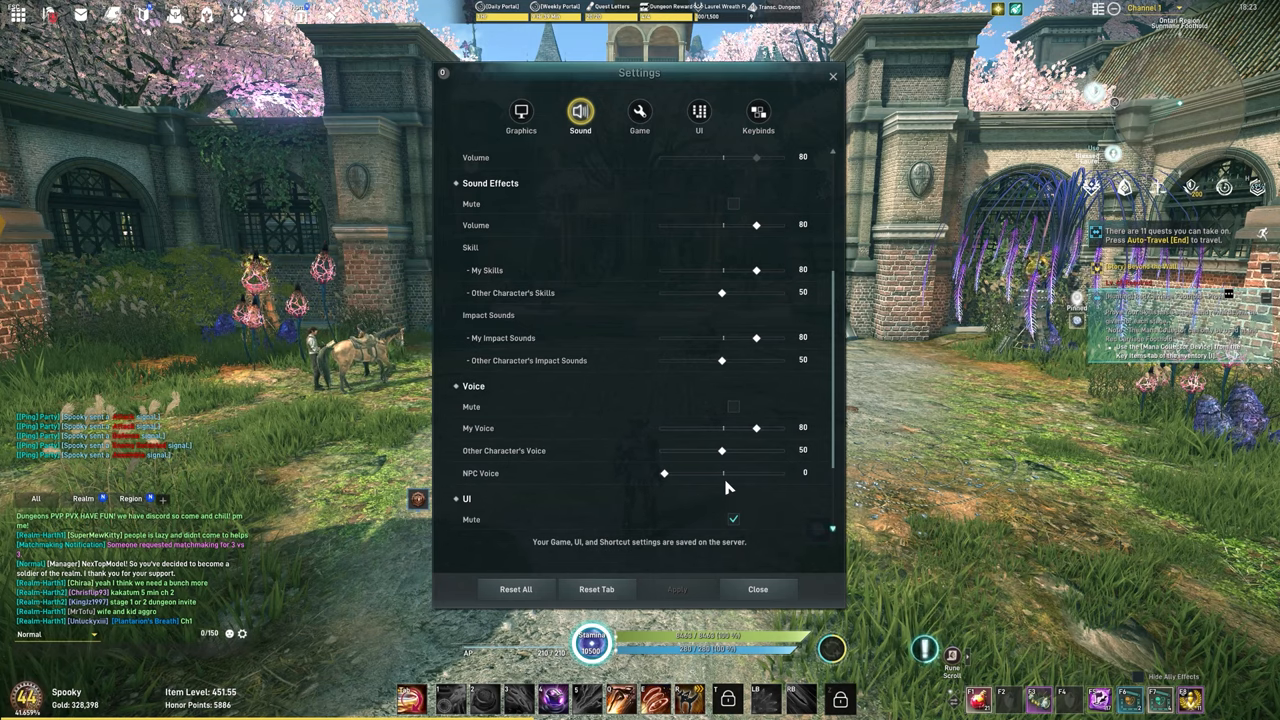
pyautogui.moveTo(630, 419)
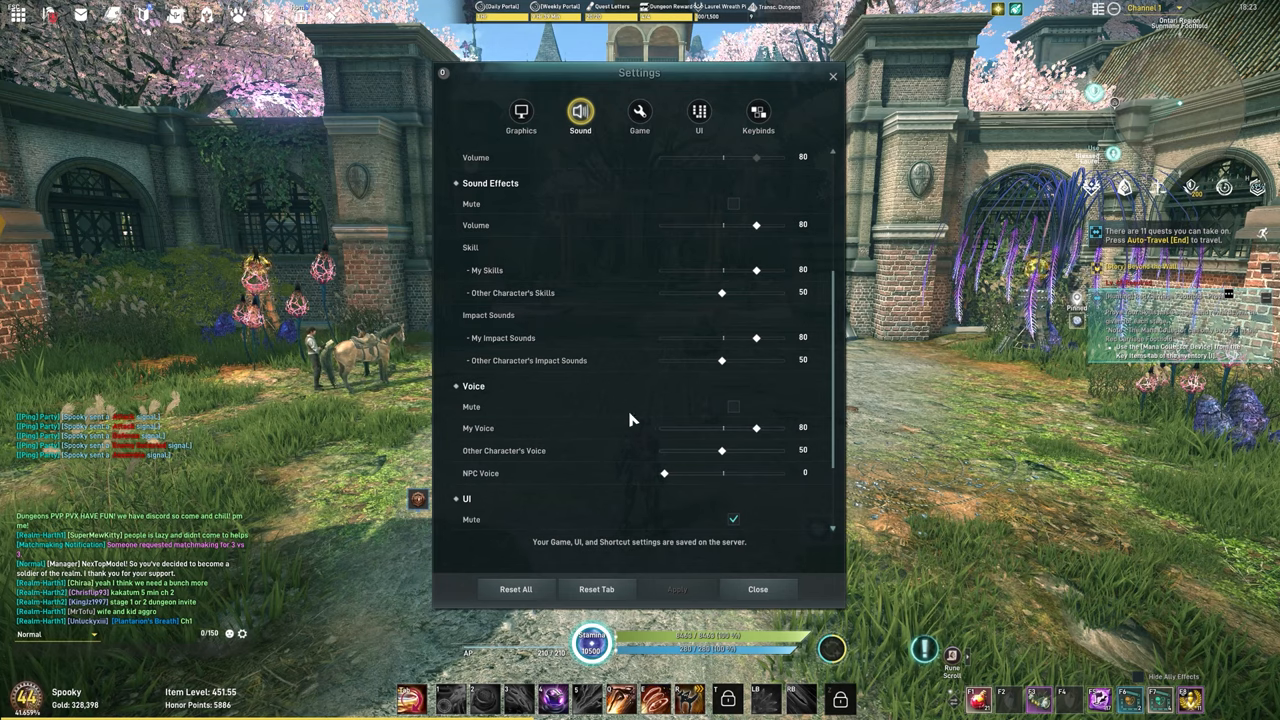
pyautogui.scroll(-3)
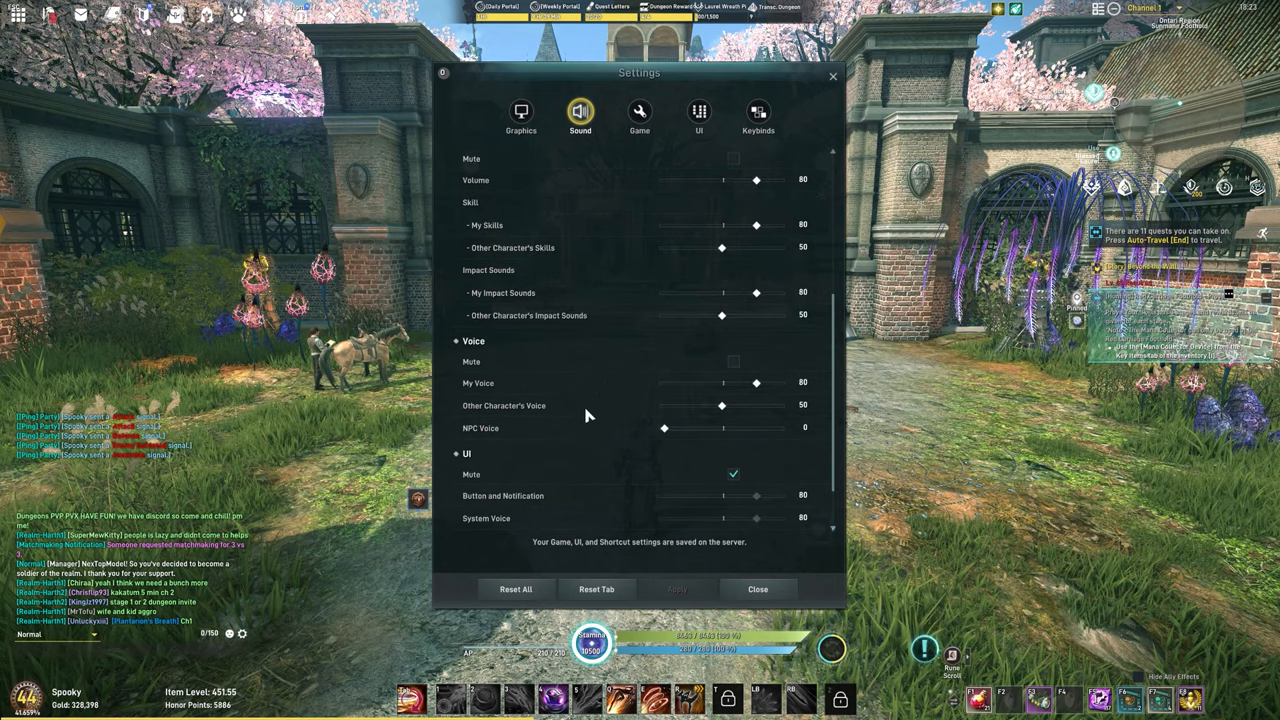
pyautogui.scroll(-3)
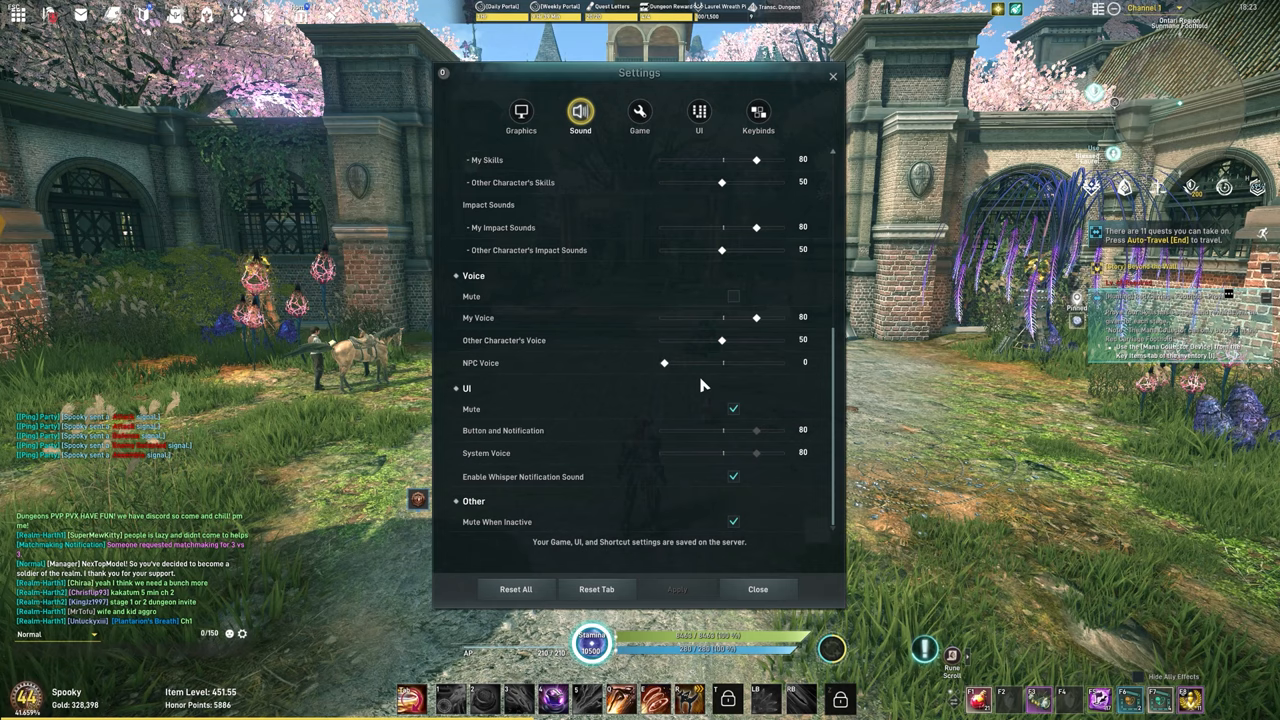
pyautogui.moveTo(640, 393)
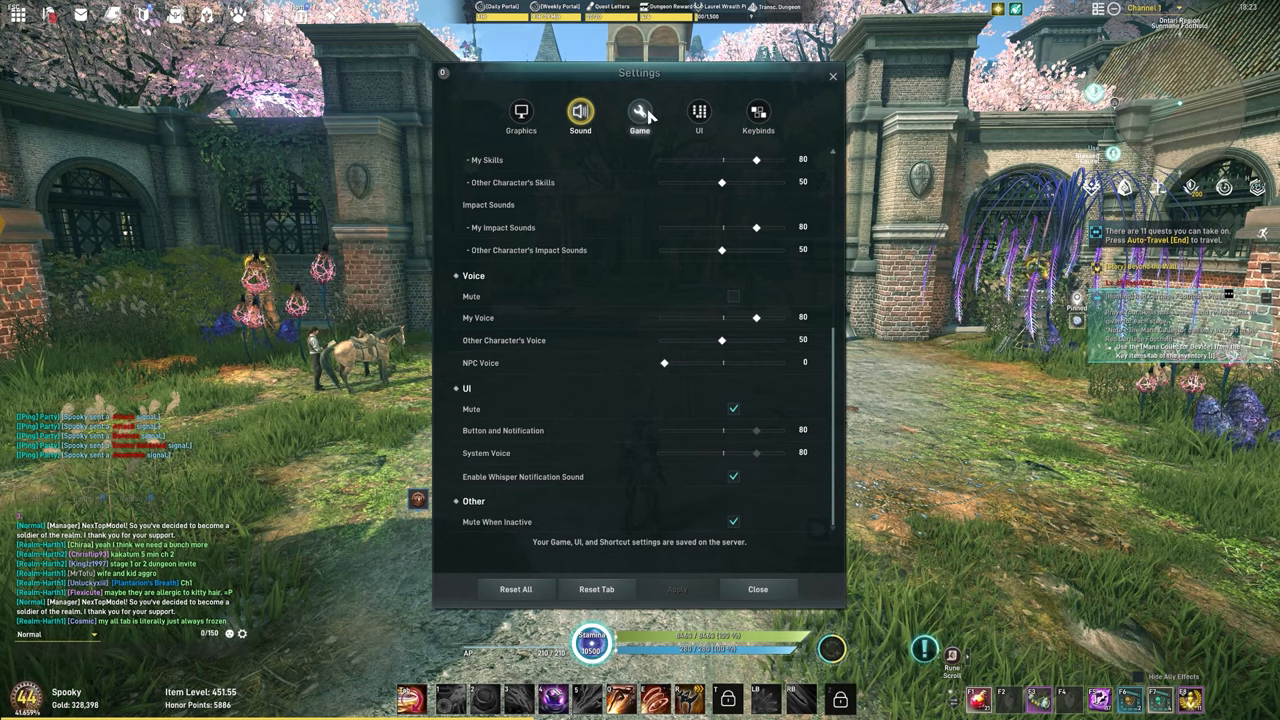
# Open the Game tab showing camera zoom speed 50 and mouse sensitivity 35
pyautogui.click(639, 112)
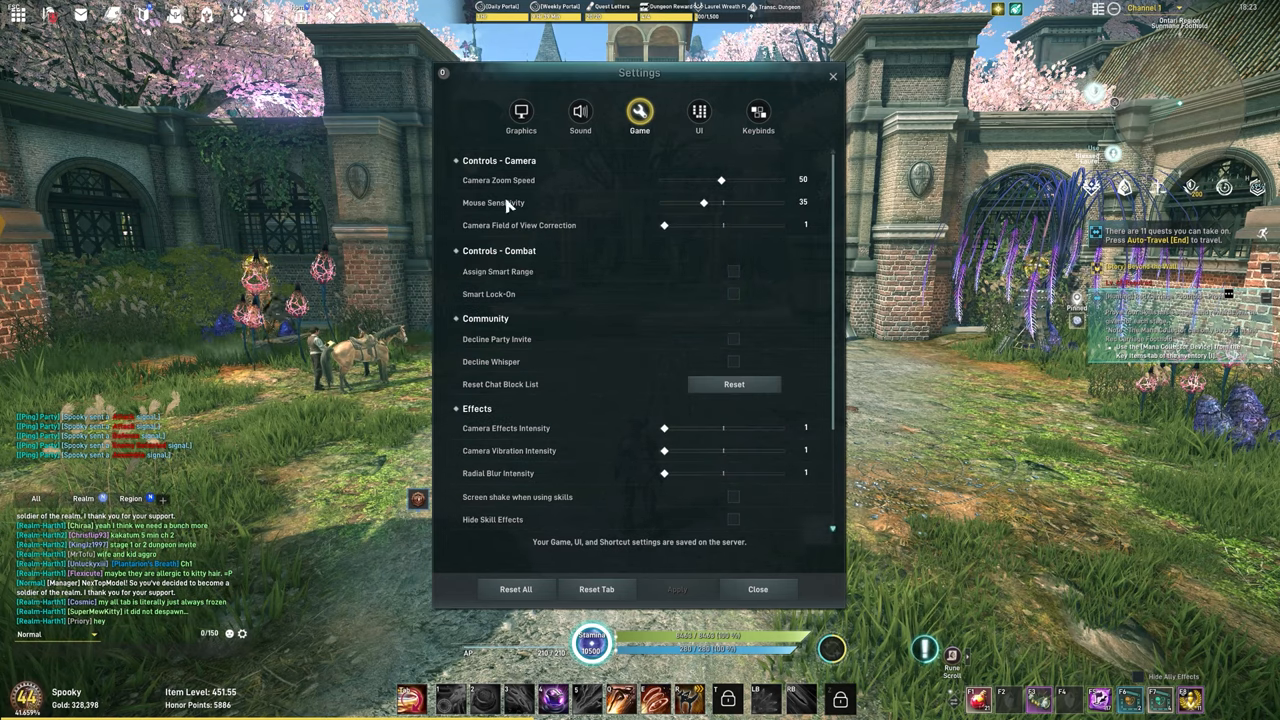
pyautogui.moveTo(597, 202)
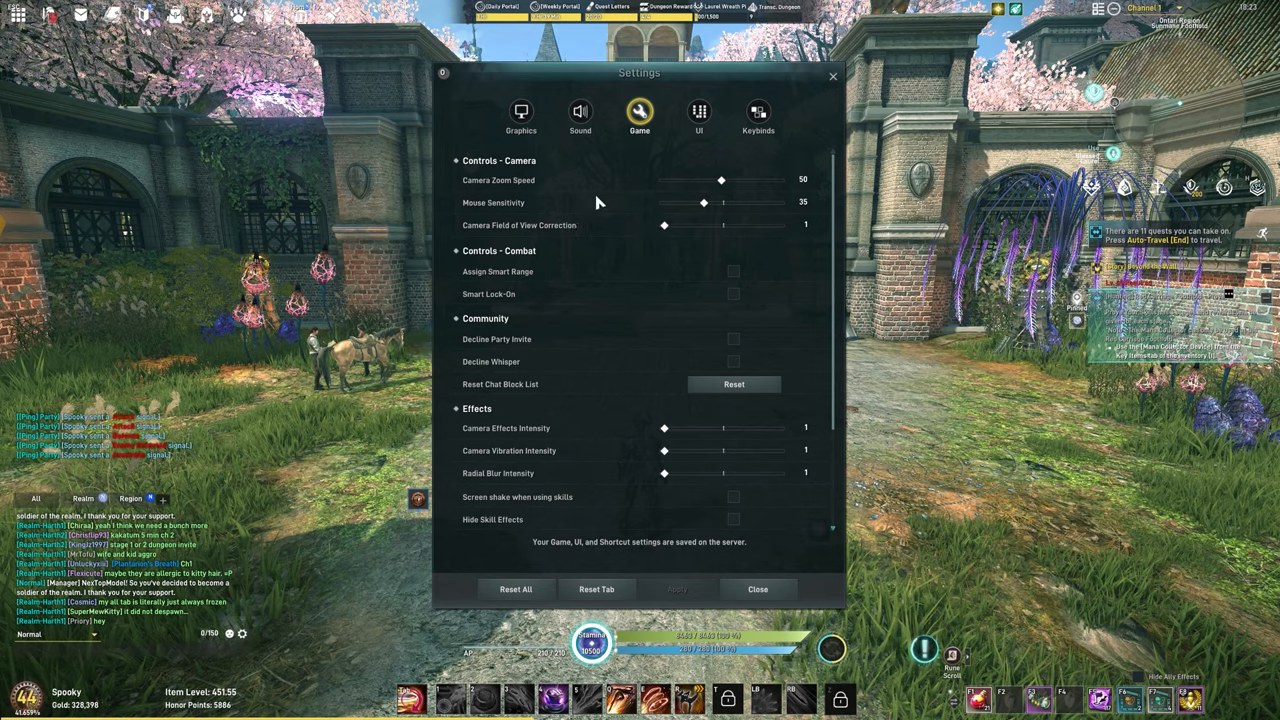
pyautogui.moveTo(663, 237)
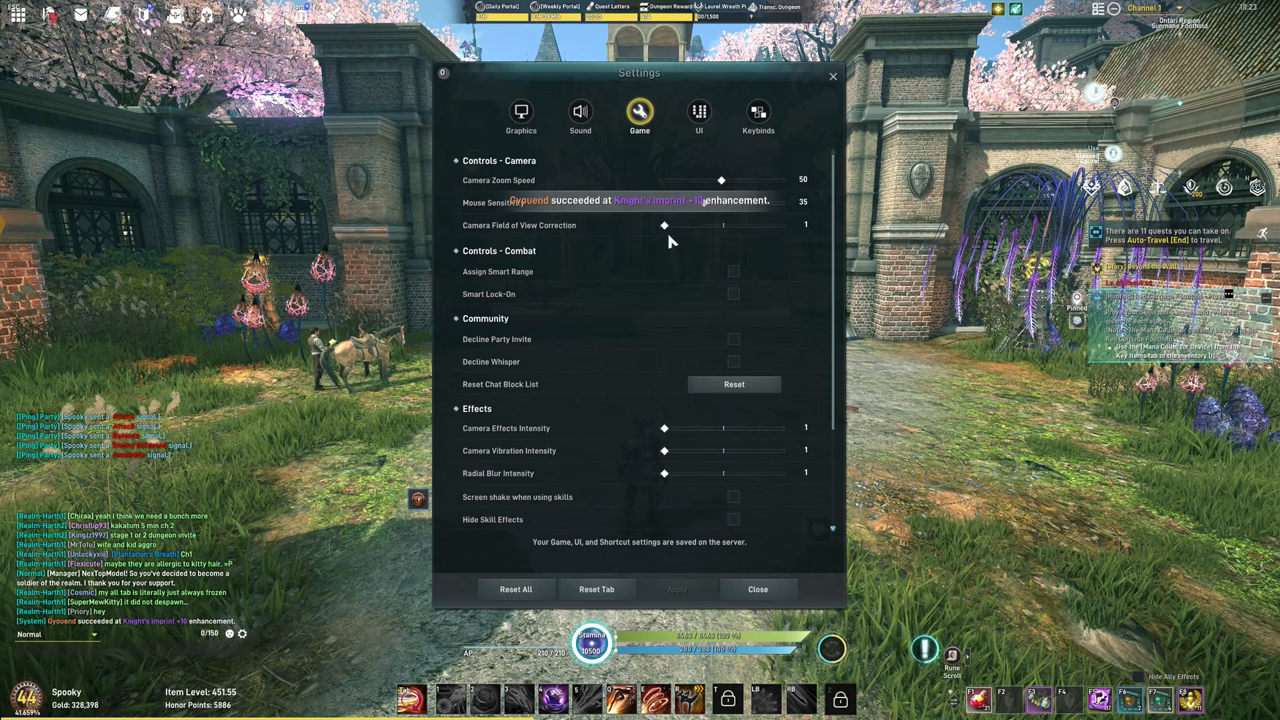
pyautogui.moveTo(1030, 415)
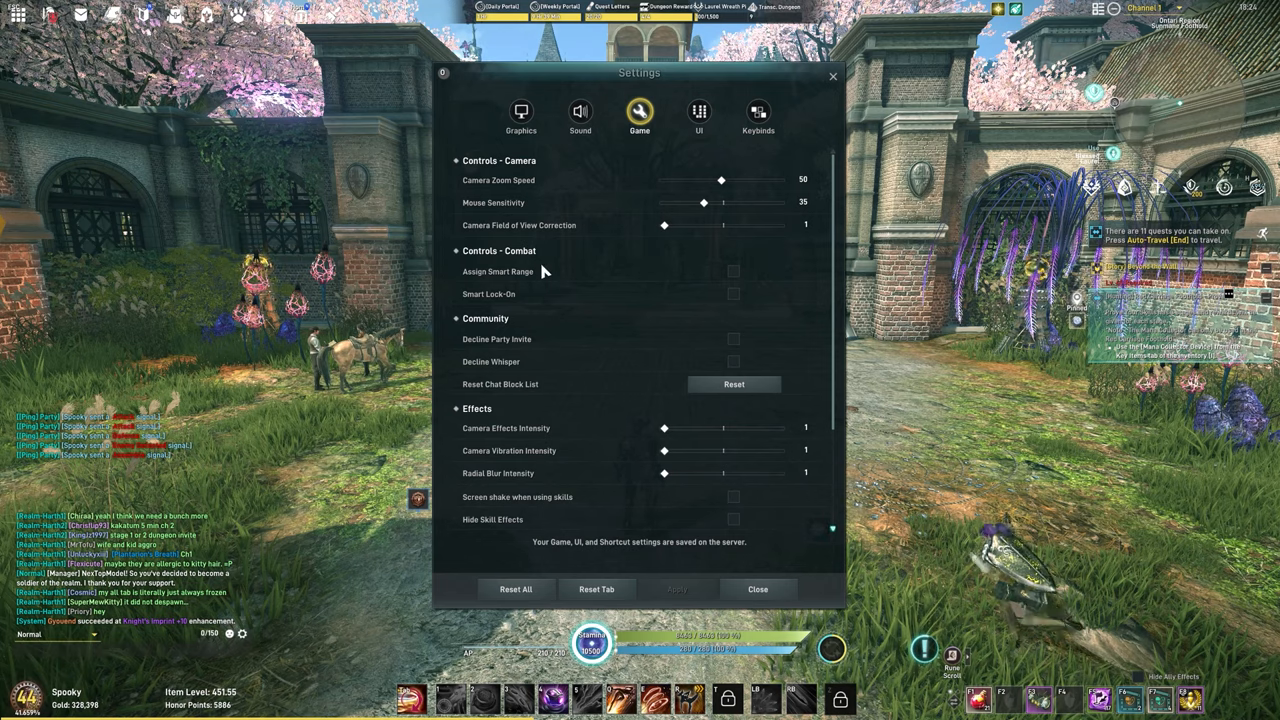
pyautogui.moveTo(489, 294)
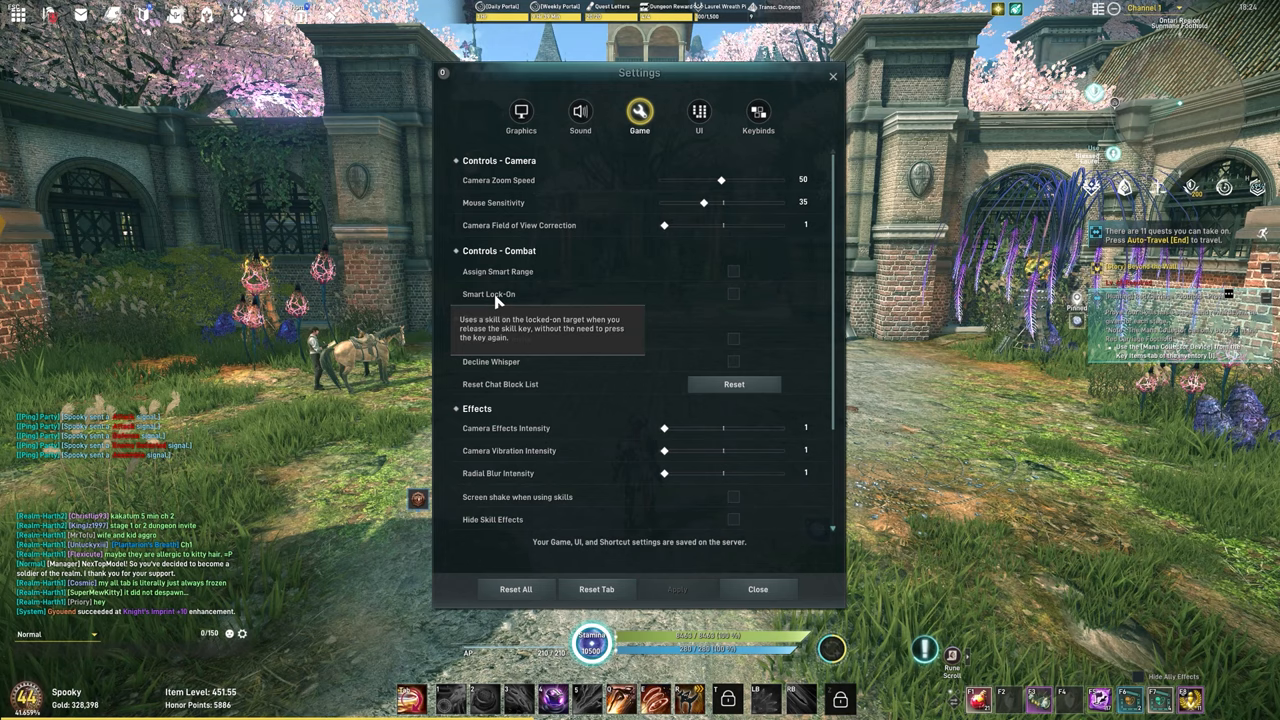
pyautogui.moveTo(562, 259)
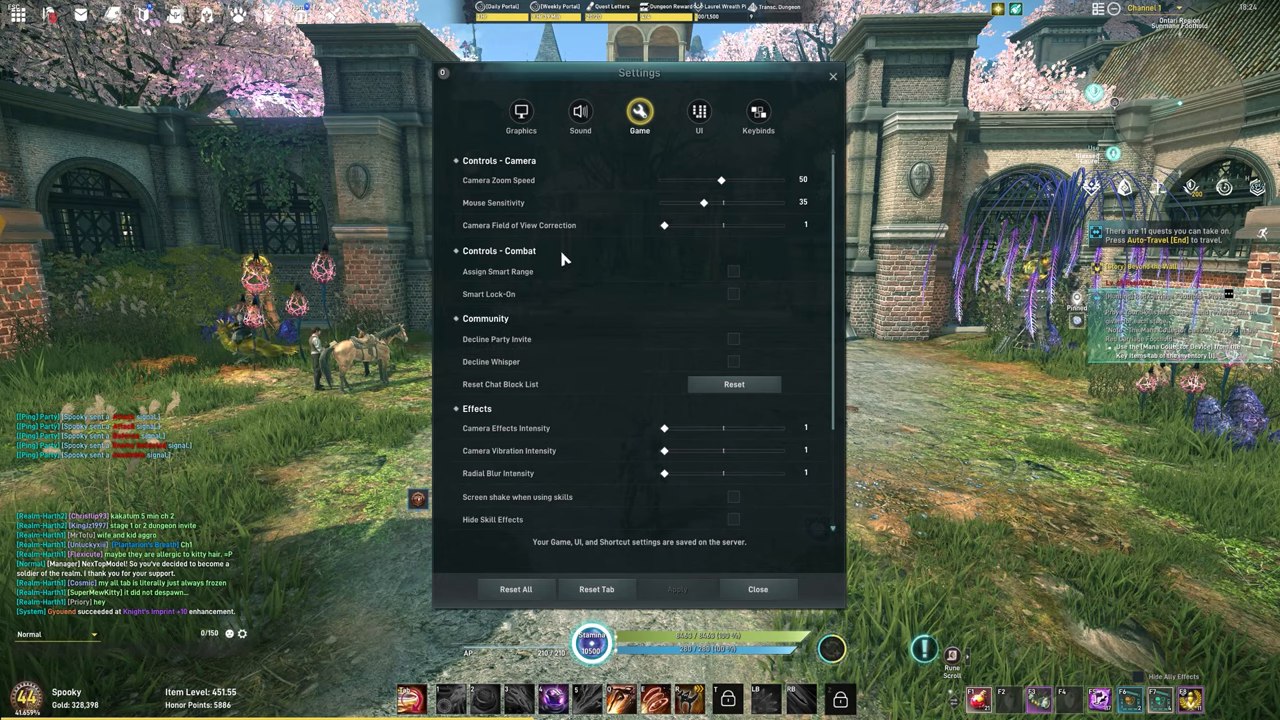
pyautogui.moveTo(596, 403)
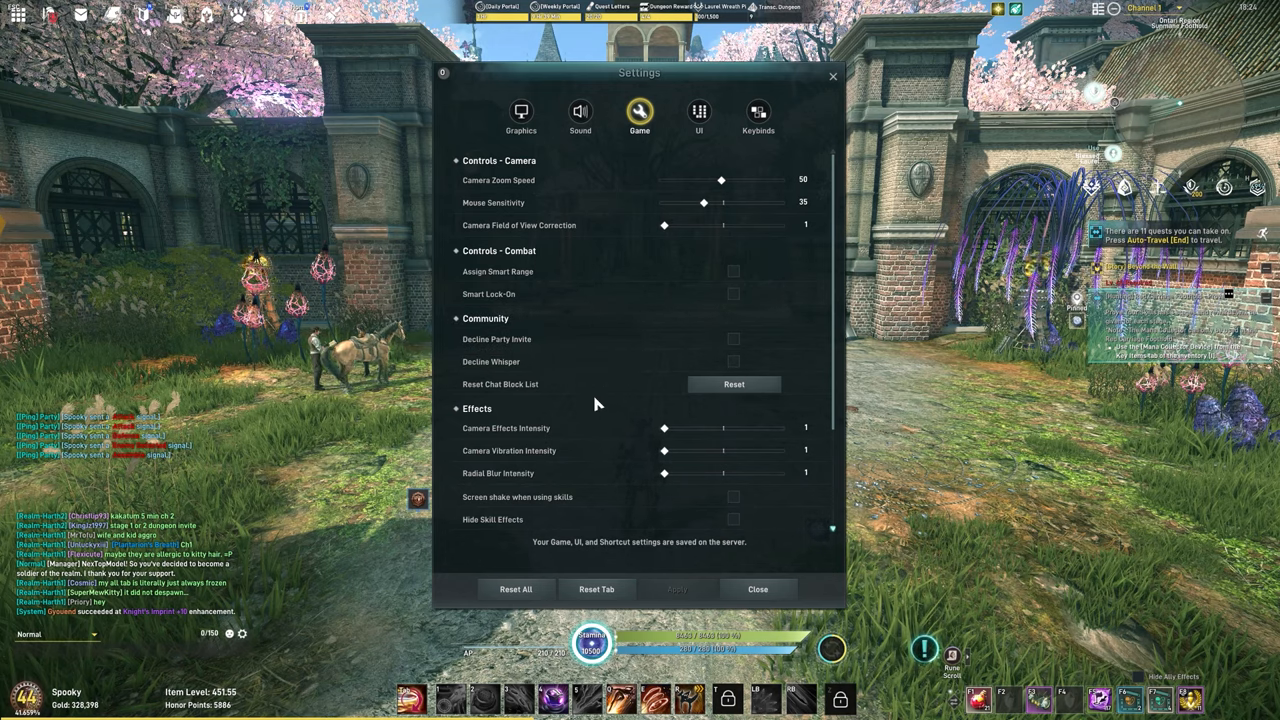
pyautogui.scroll(-3)
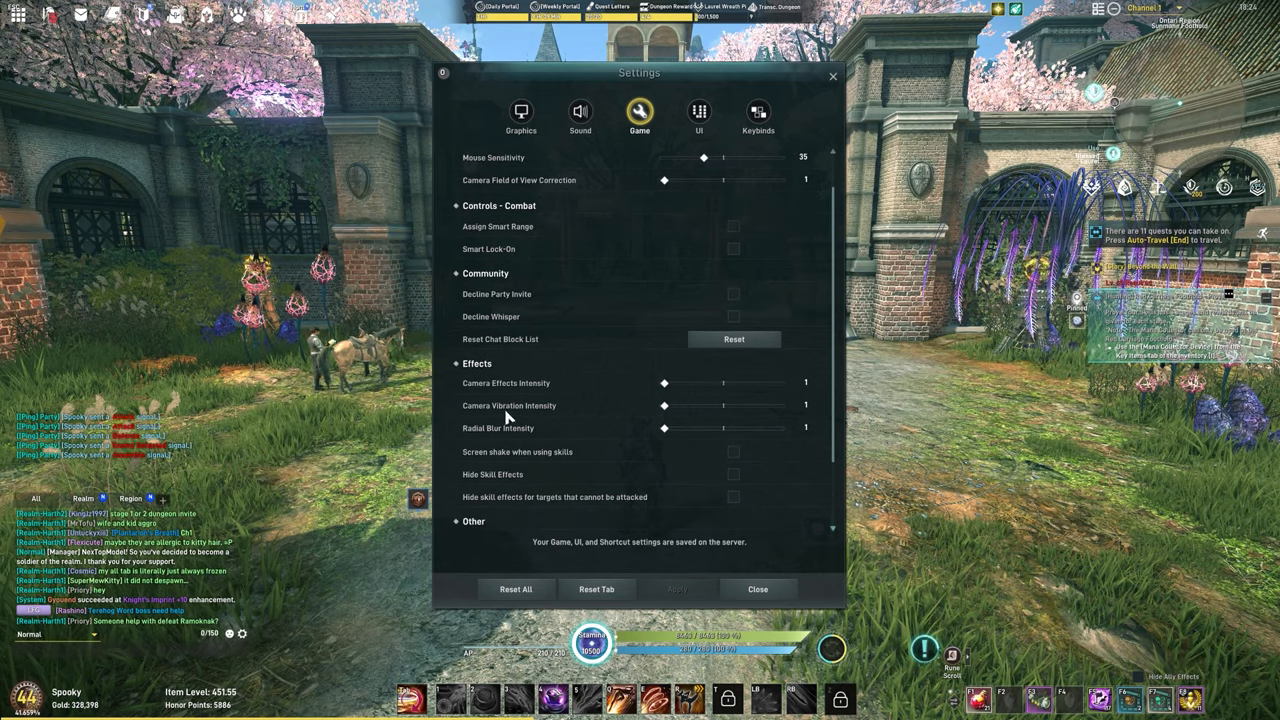
pyautogui.moveTo(585, 408)
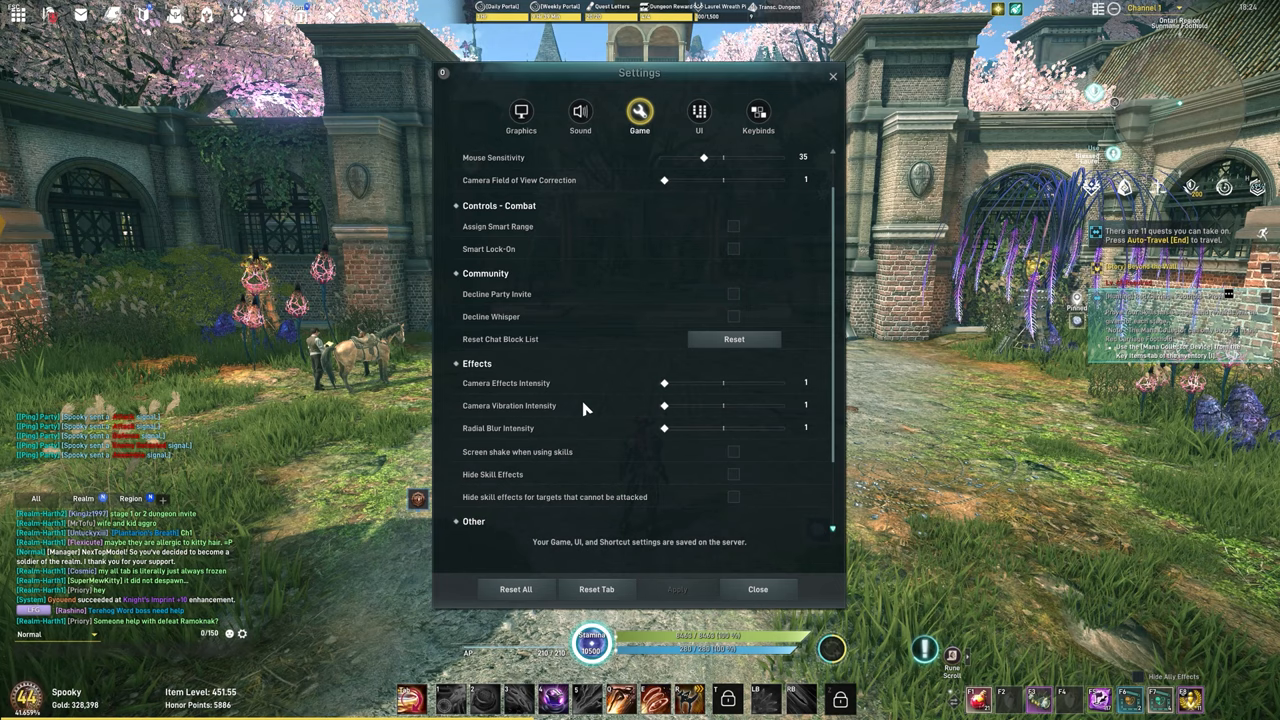
pyautogui.moveTo(440, 420)
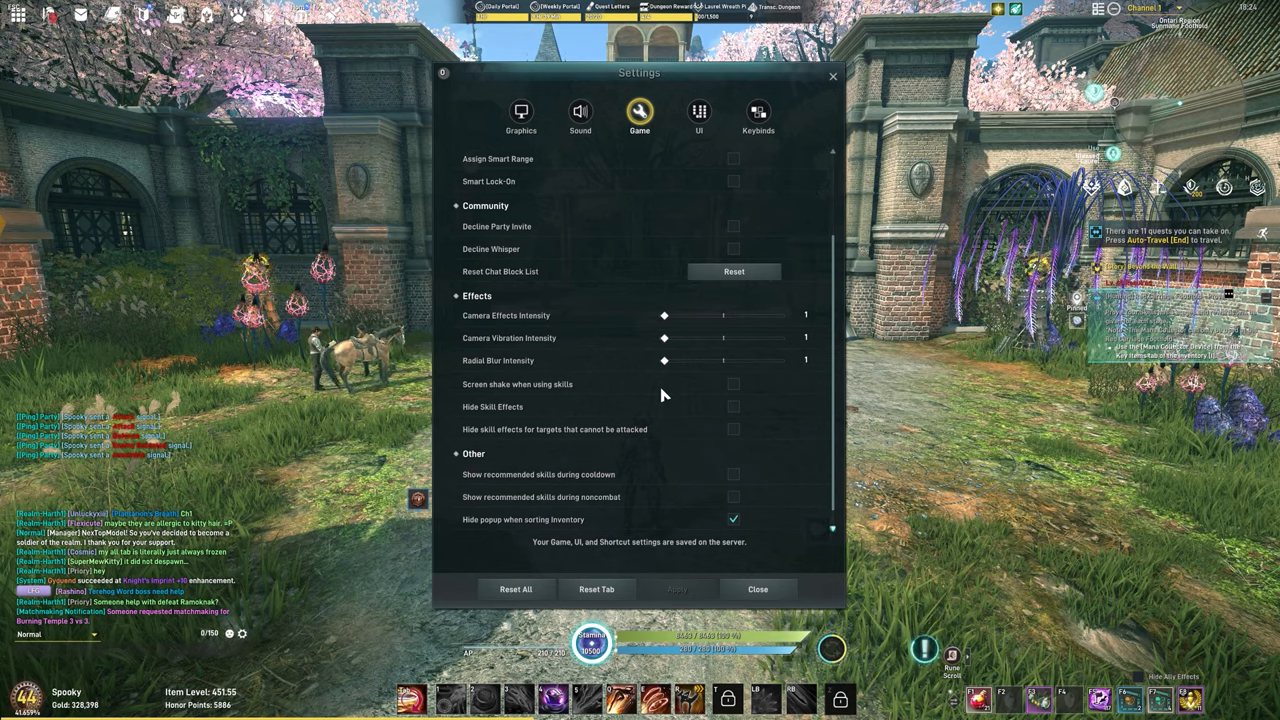
pyautogui.moveTo(640, 388)
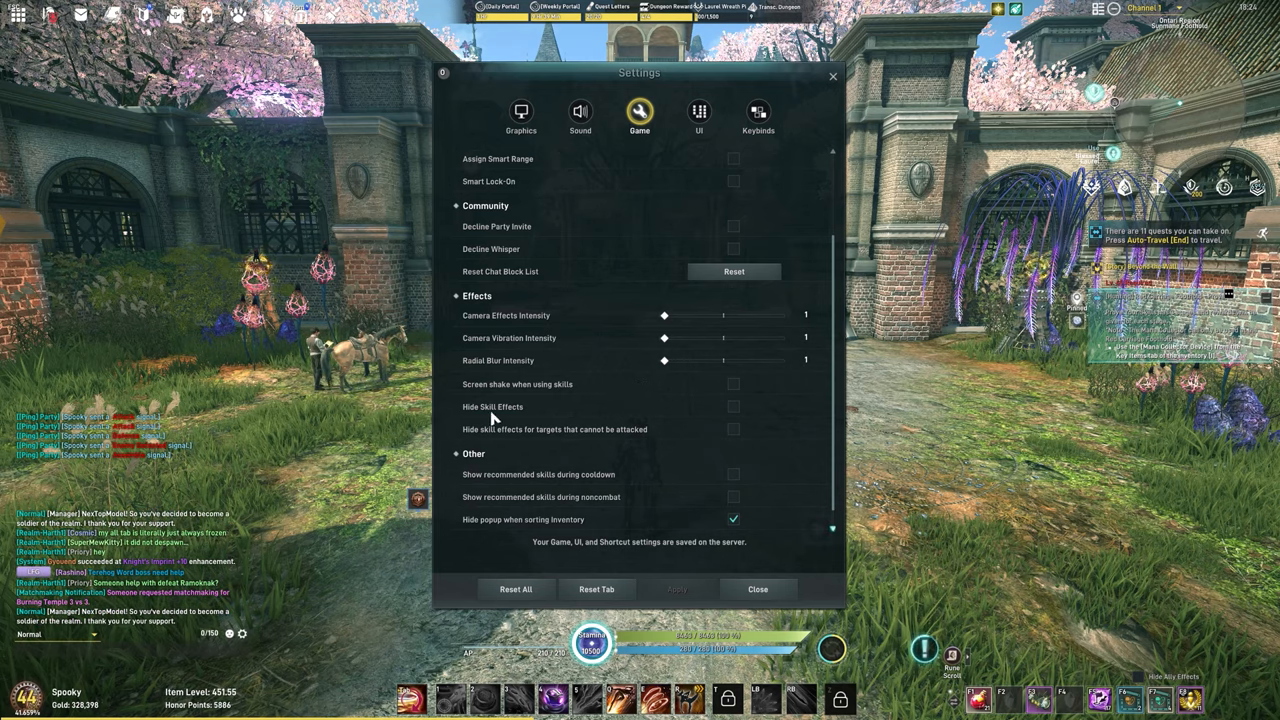
pyautogui.moveTo(585, 423)
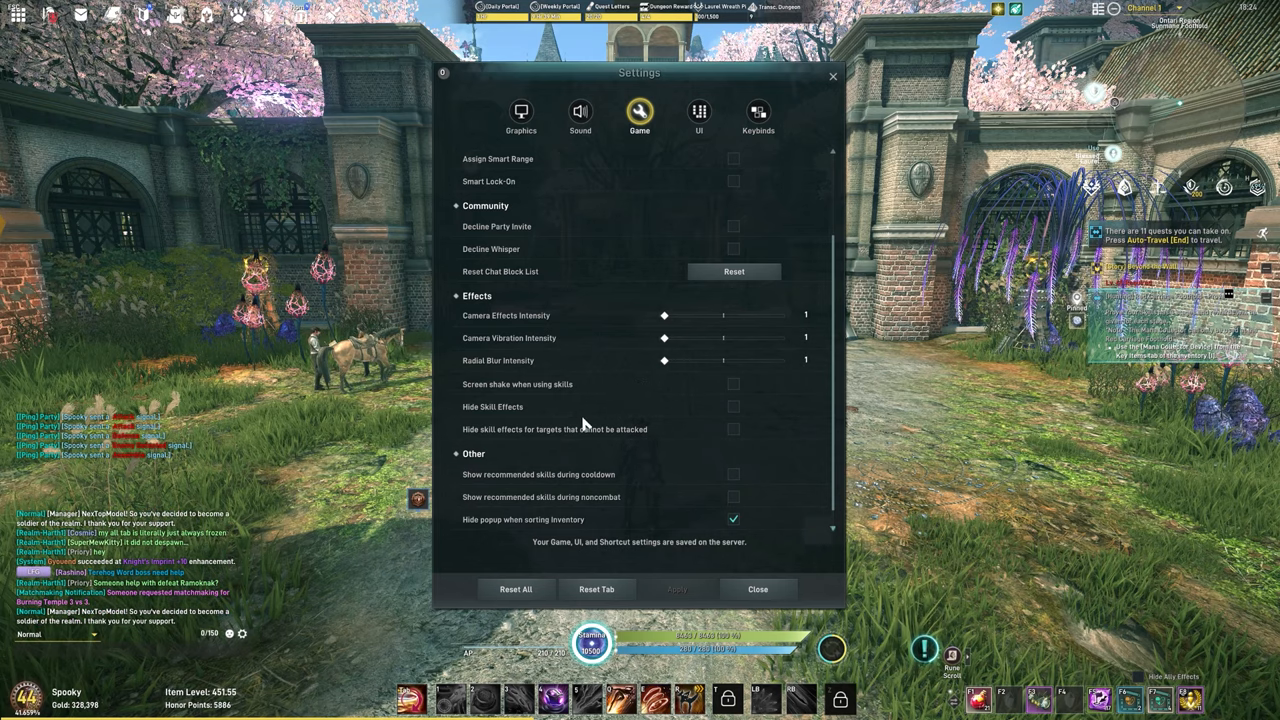
pyautogui.scroll(-3)
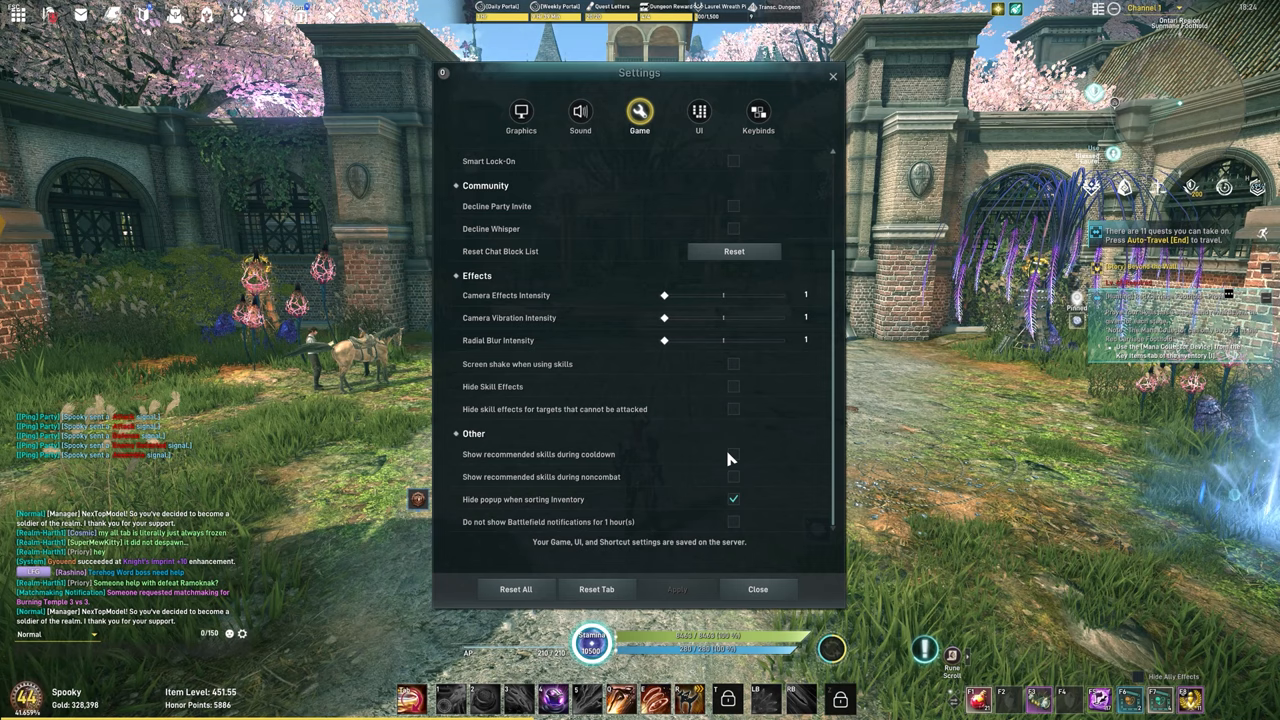
pyautogui.moveTo(578, 456)
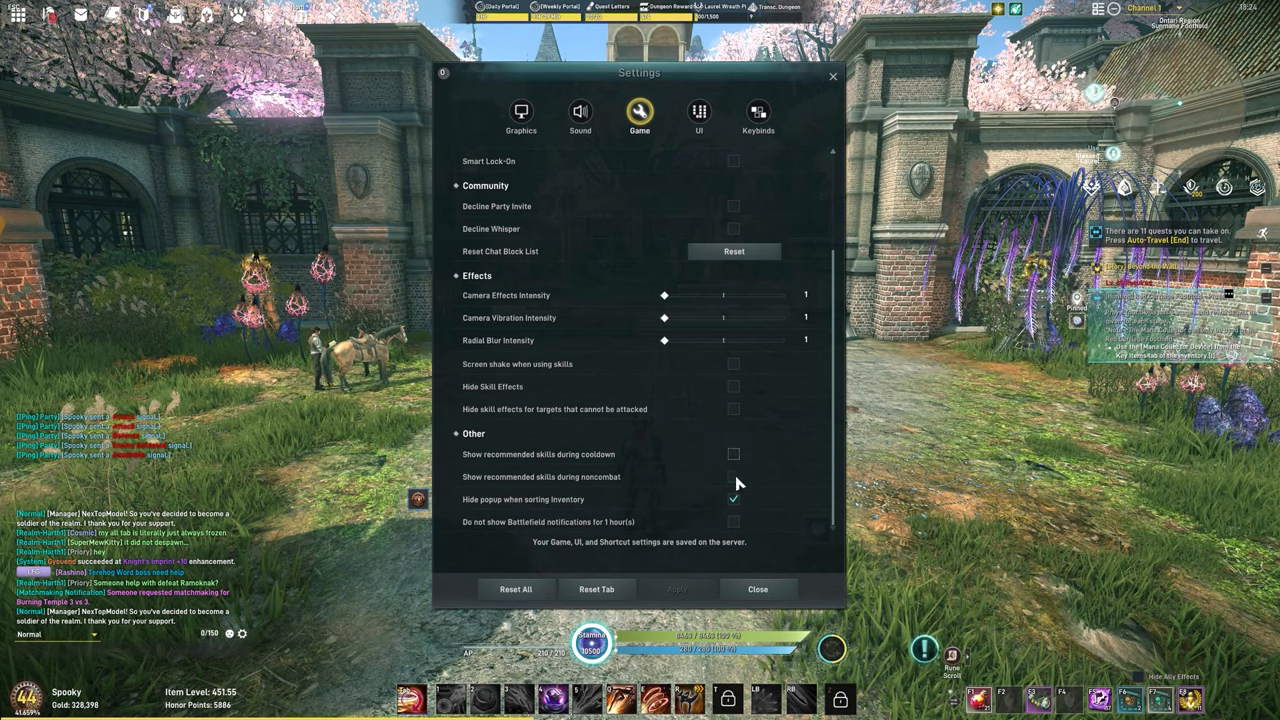
pyautogui.moveTo(773, 467)
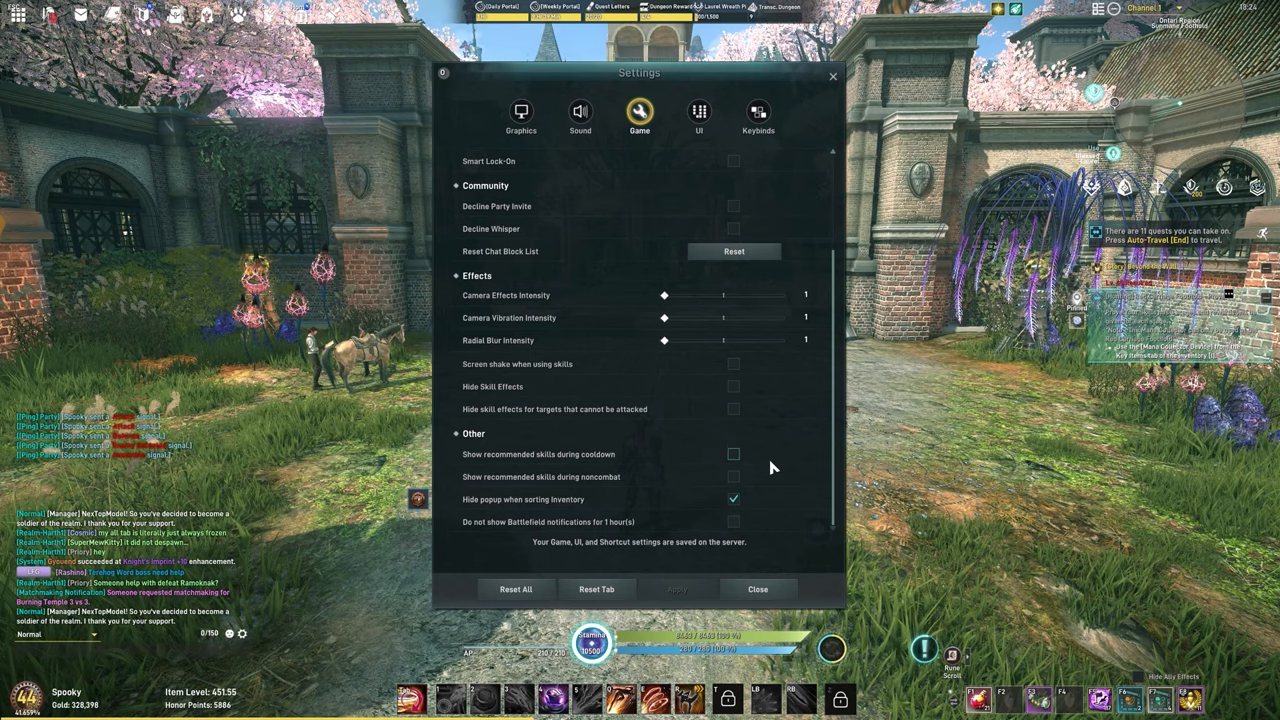
pyautogui.click(733, 499)
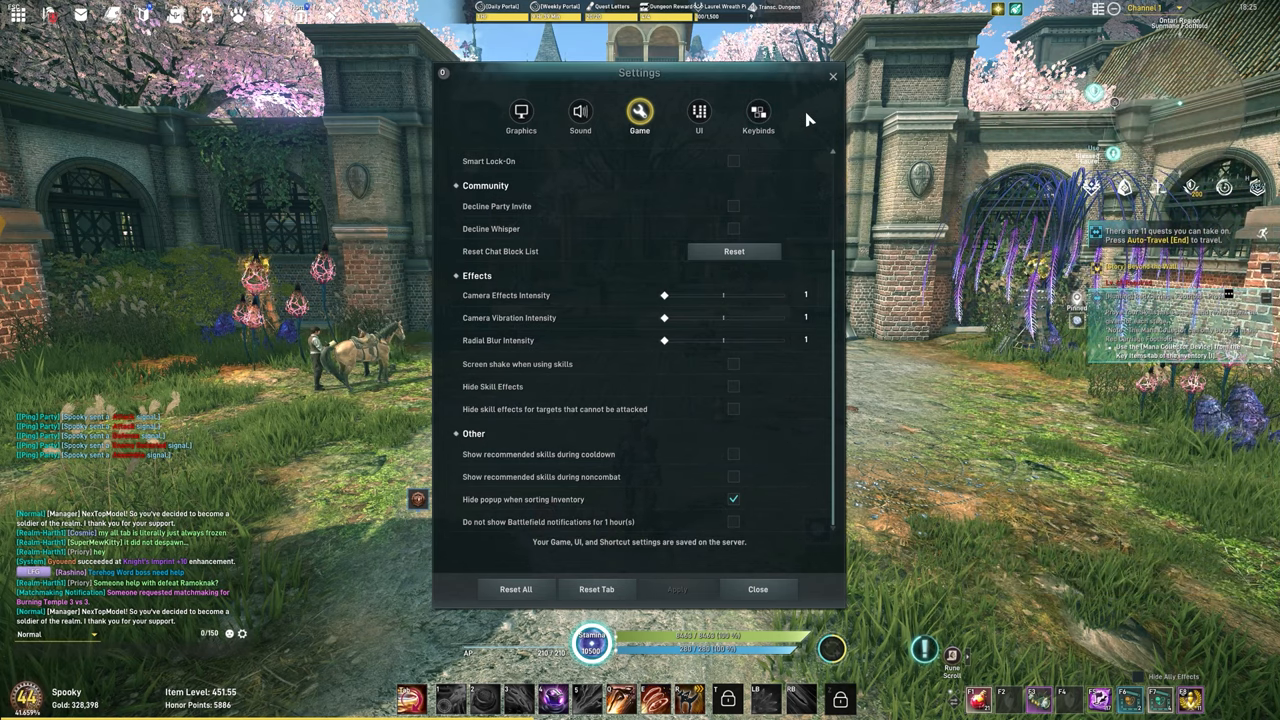
# Open the UI tab and scroll through Chat, Yourself, and friendly and hostile Player sections
pyautogui.click(699, 112)
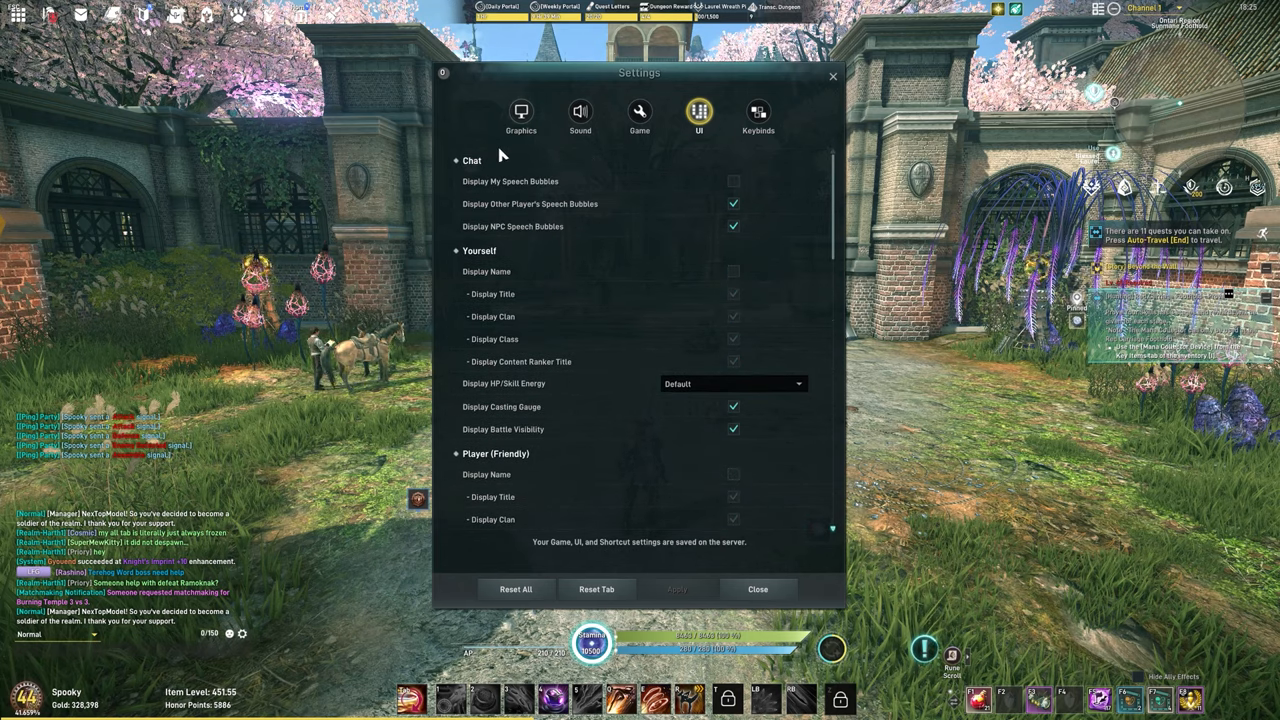
pyautogui.moveTo(639, 186)
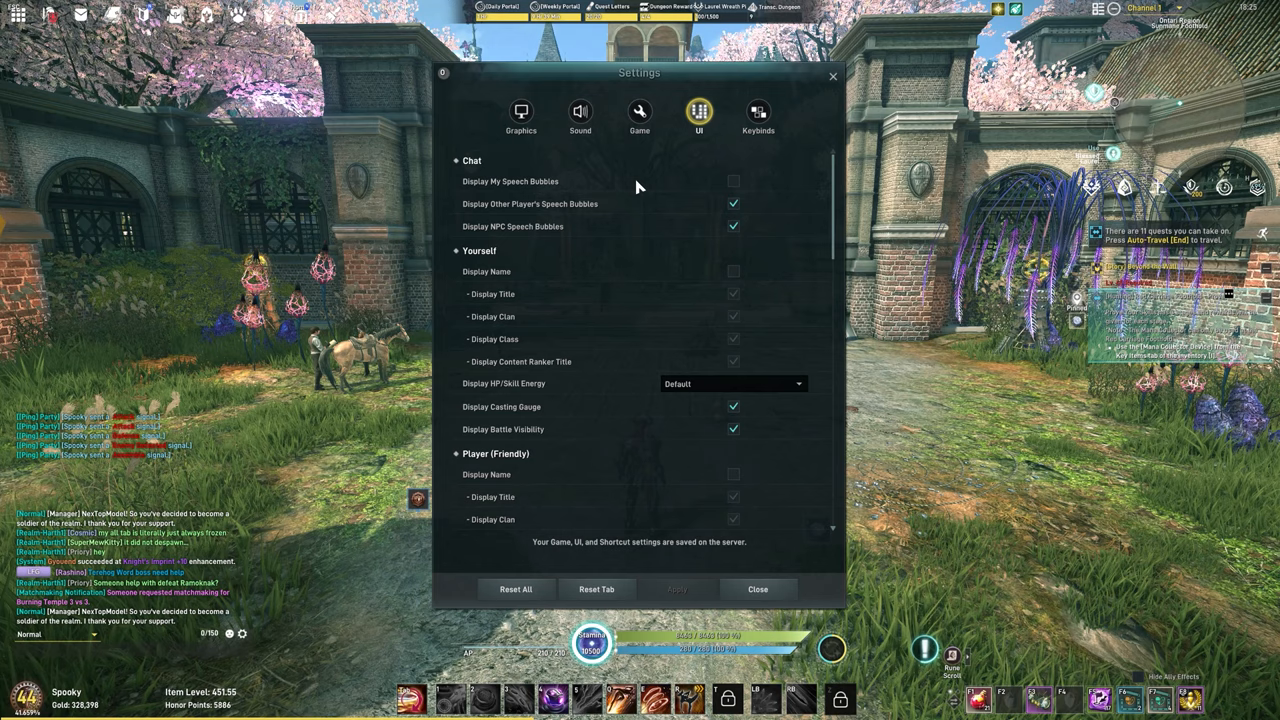
pyautogui.moveTo(525, 187)
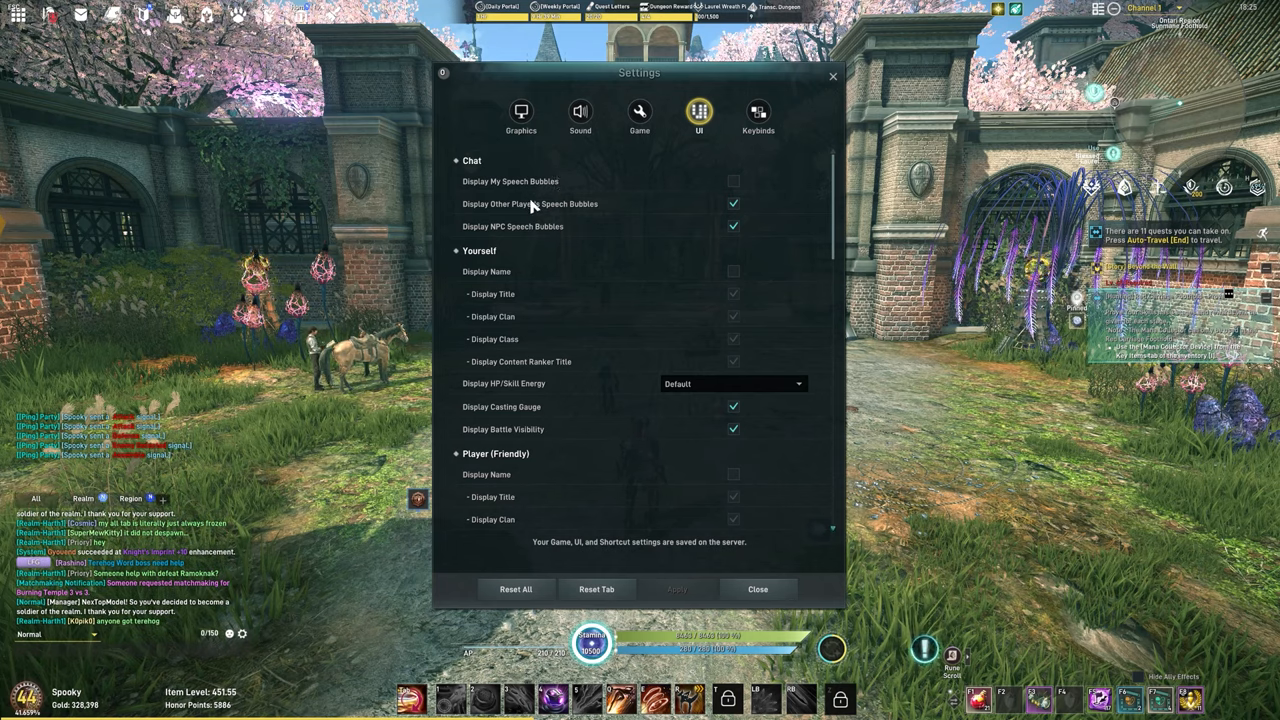
pyautogui.moveTo(677, 234)
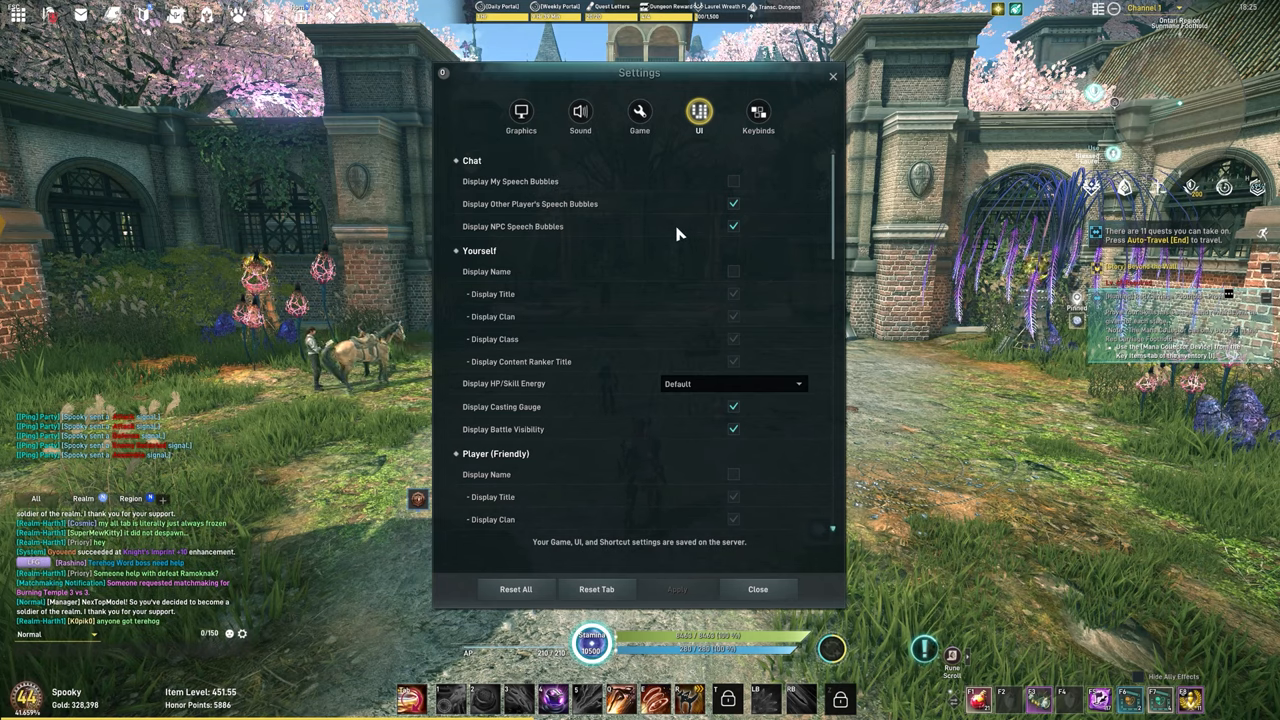
pyautogui.moveTo(630, 253)
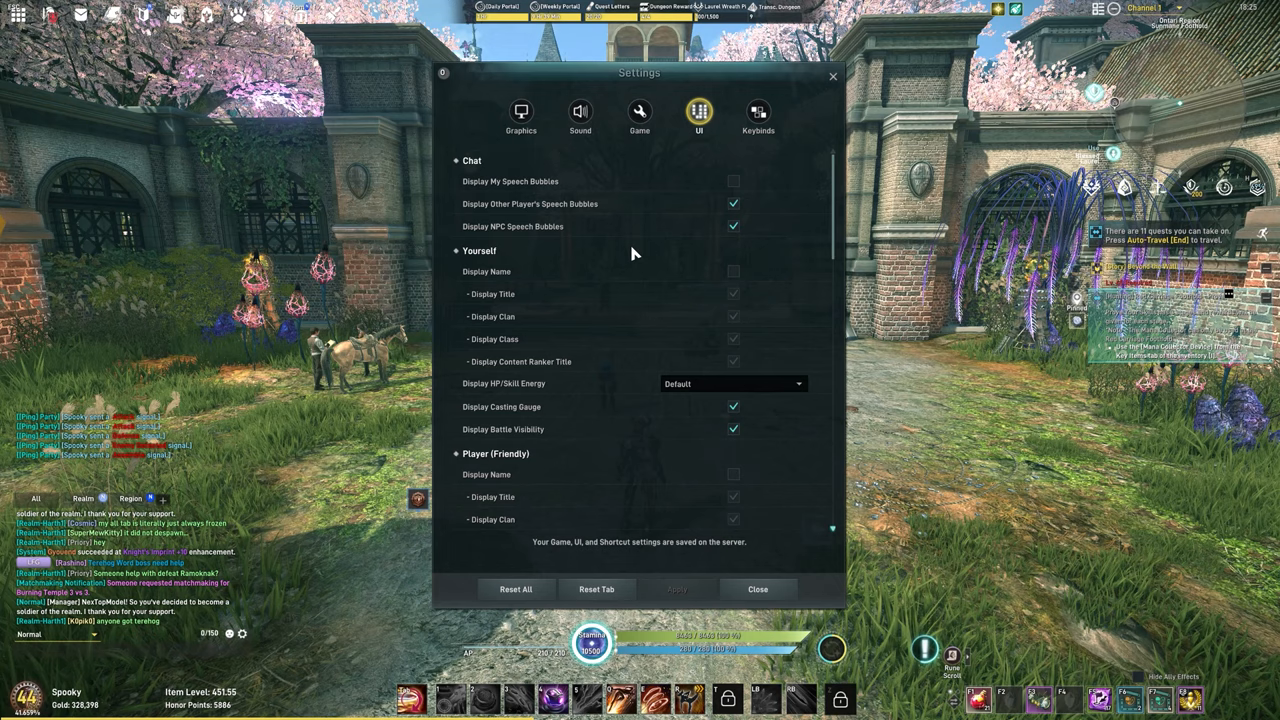
pyautogui.moveTo(655, 287)
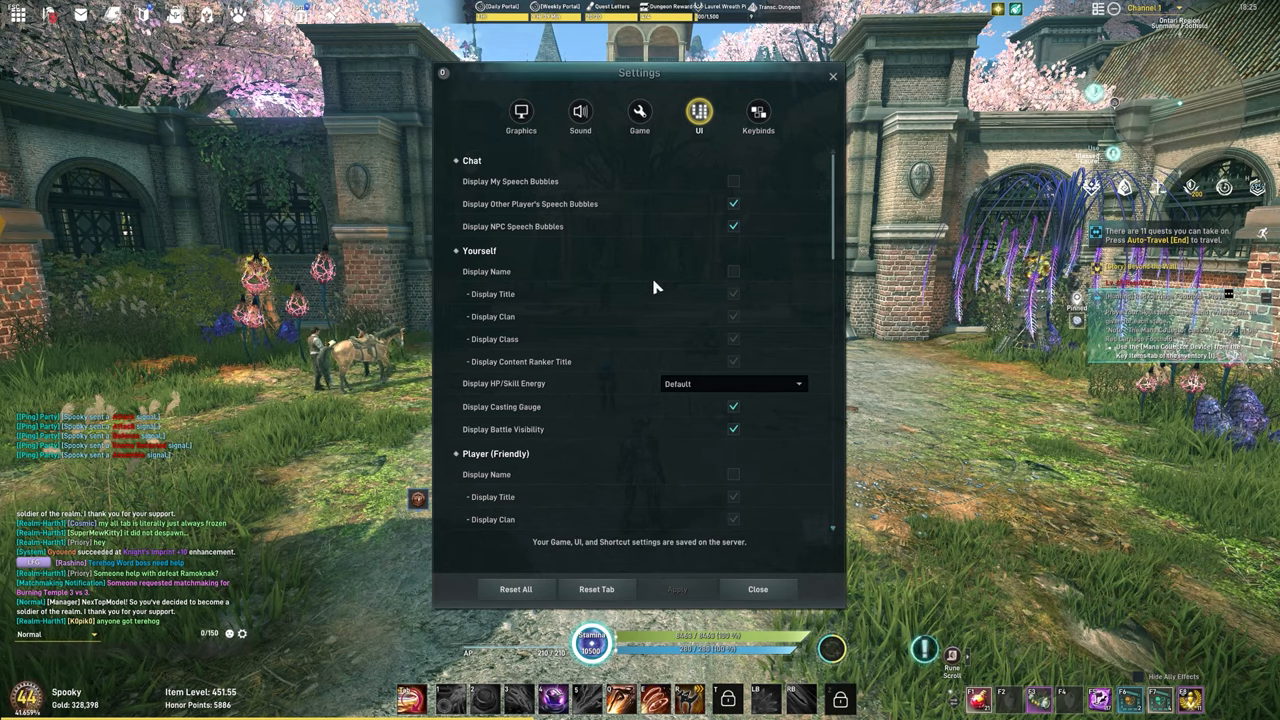
pyautogui.scroll(-3)
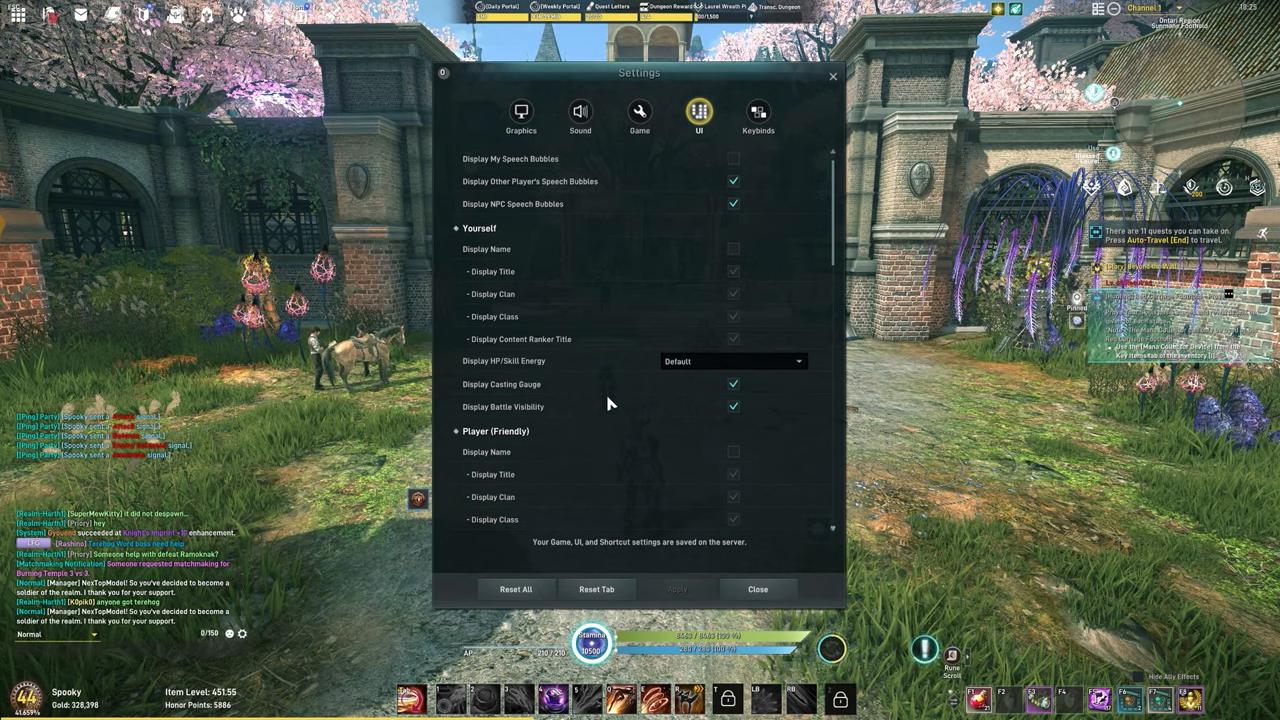
pyautogui.scroll(-3)
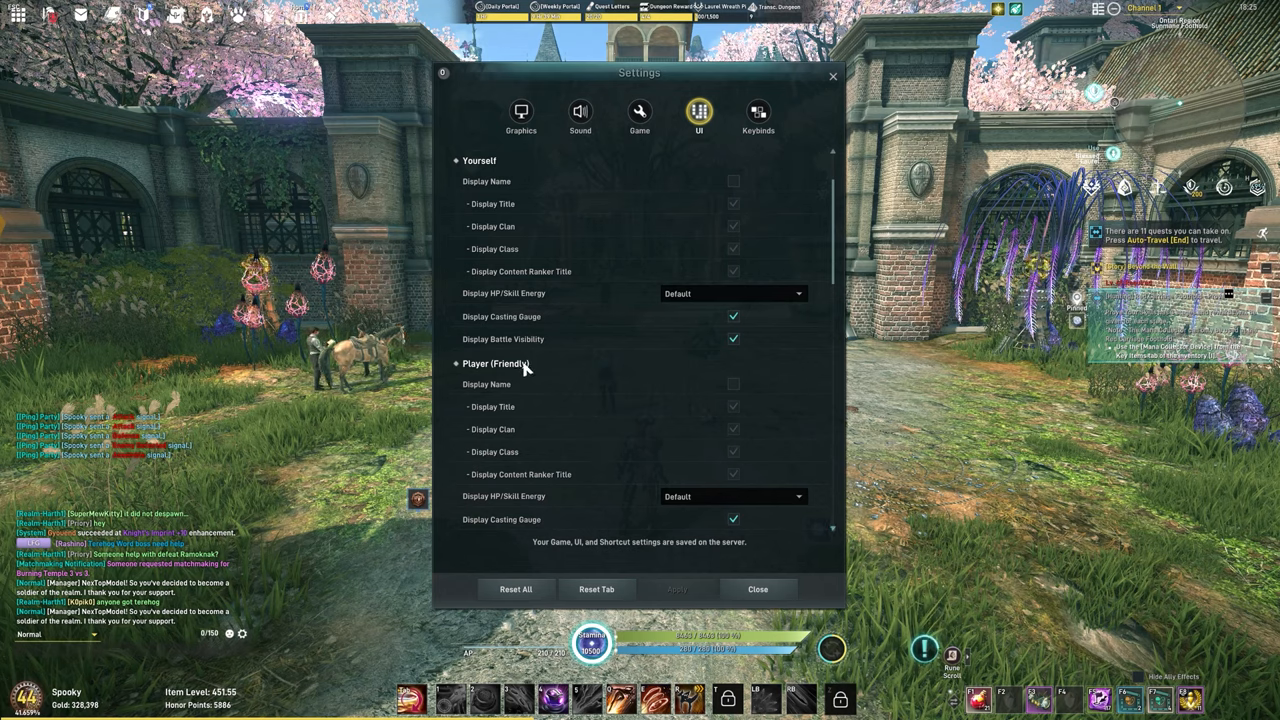
pyautogui.scroll(-3)
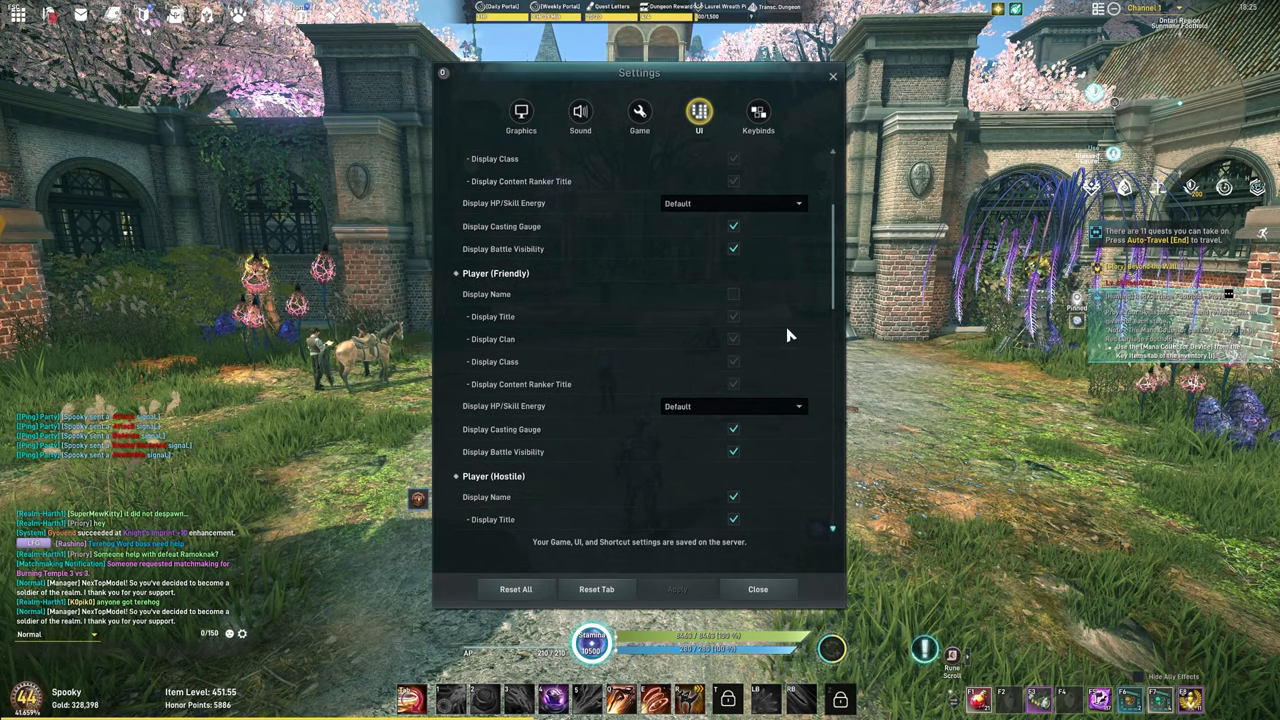
pyautogui.scroll(-3)
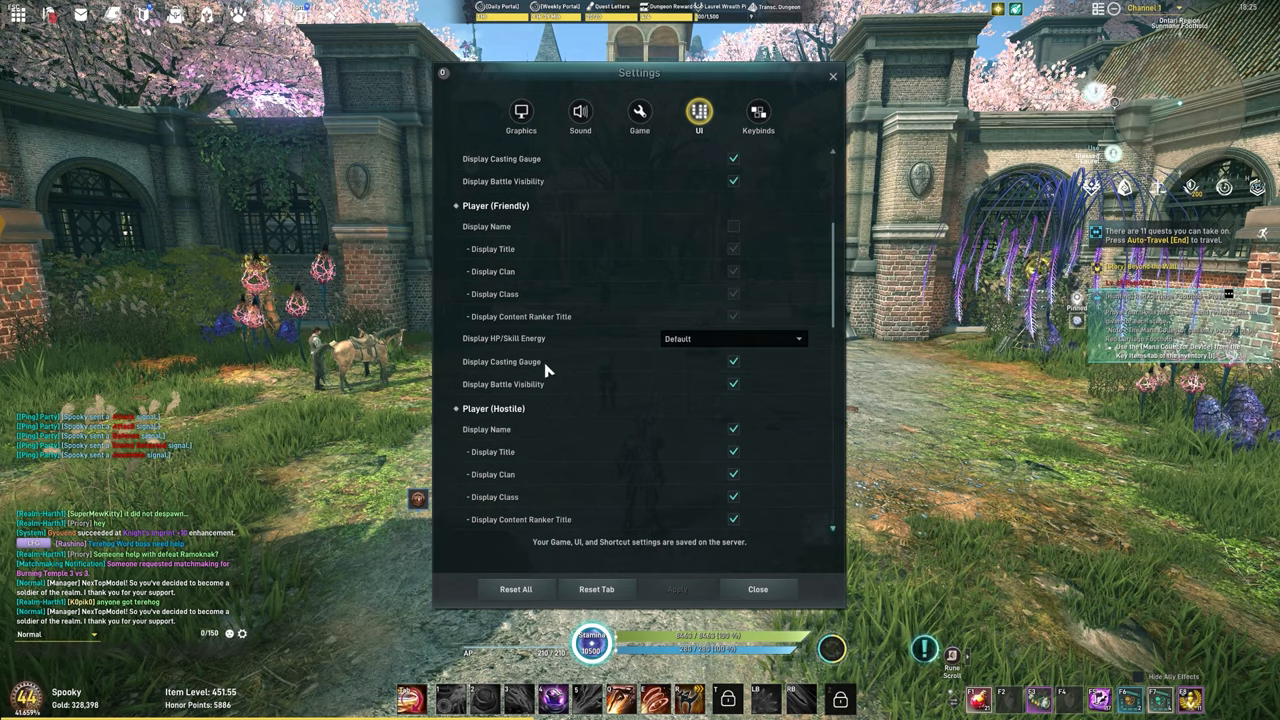
pyautogui.scroll(-3)
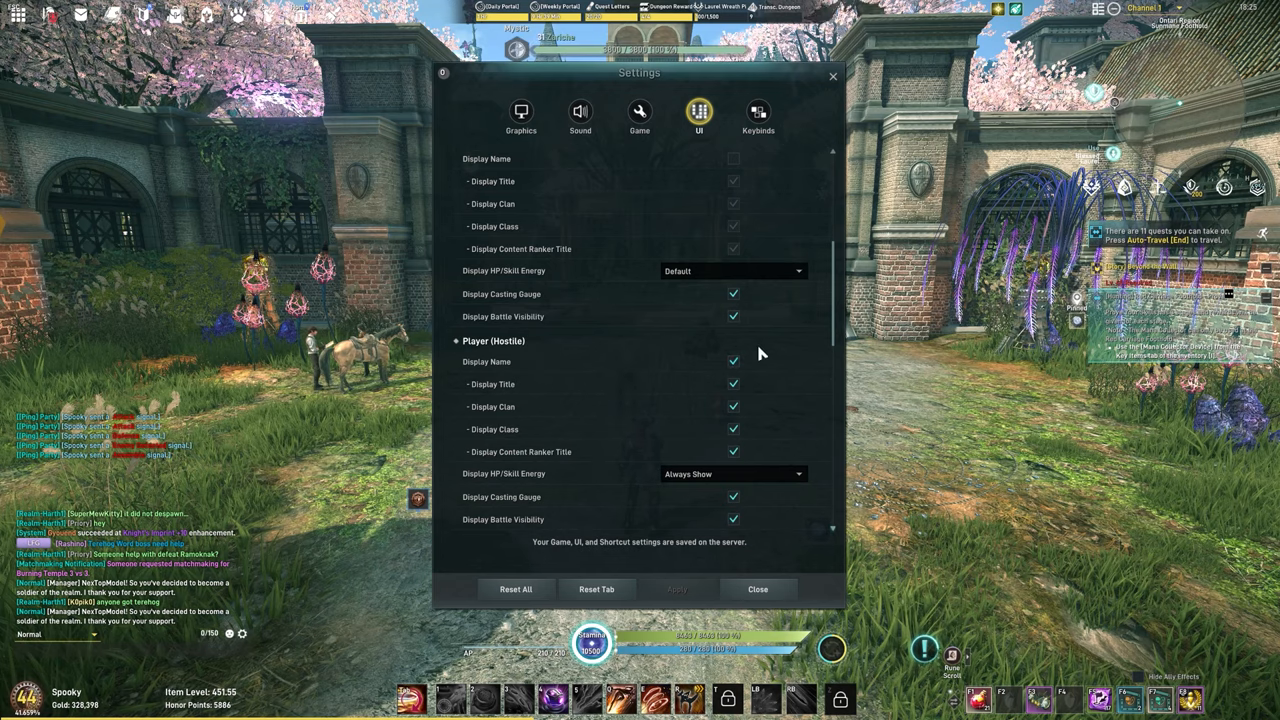
pyautogui.scroll(-3)
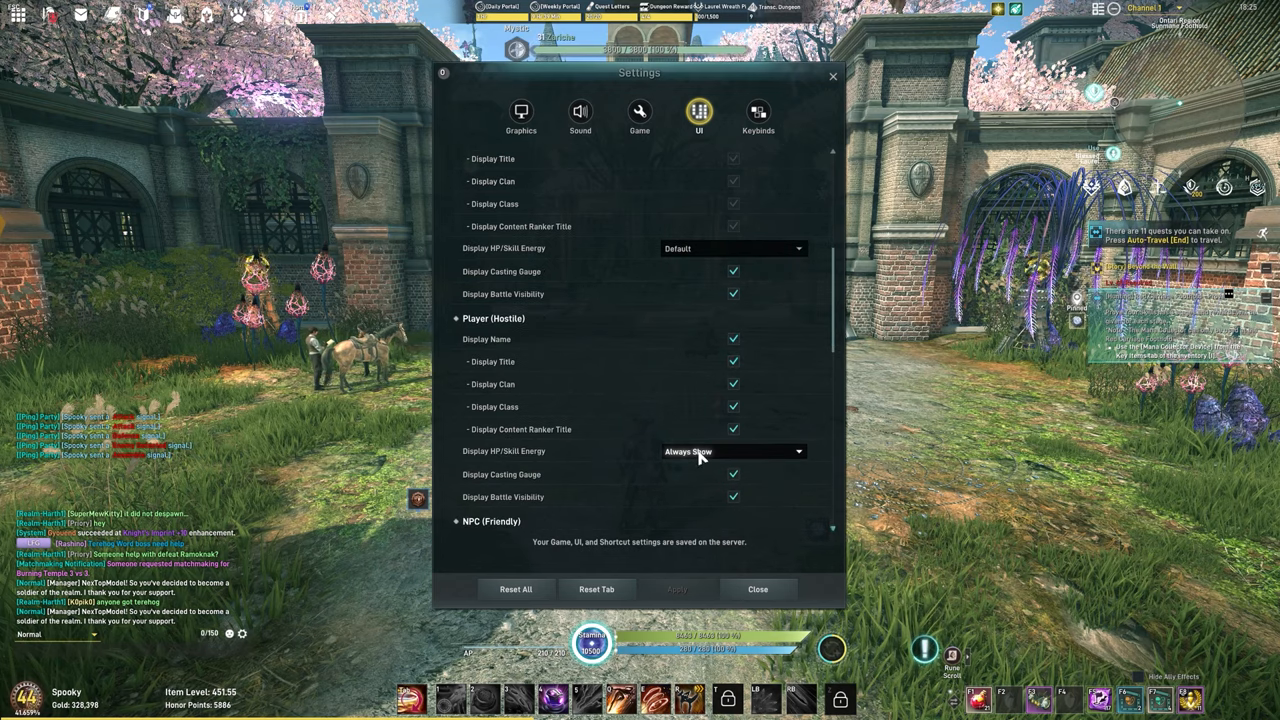
pyautogui.moveTo(740, 463)
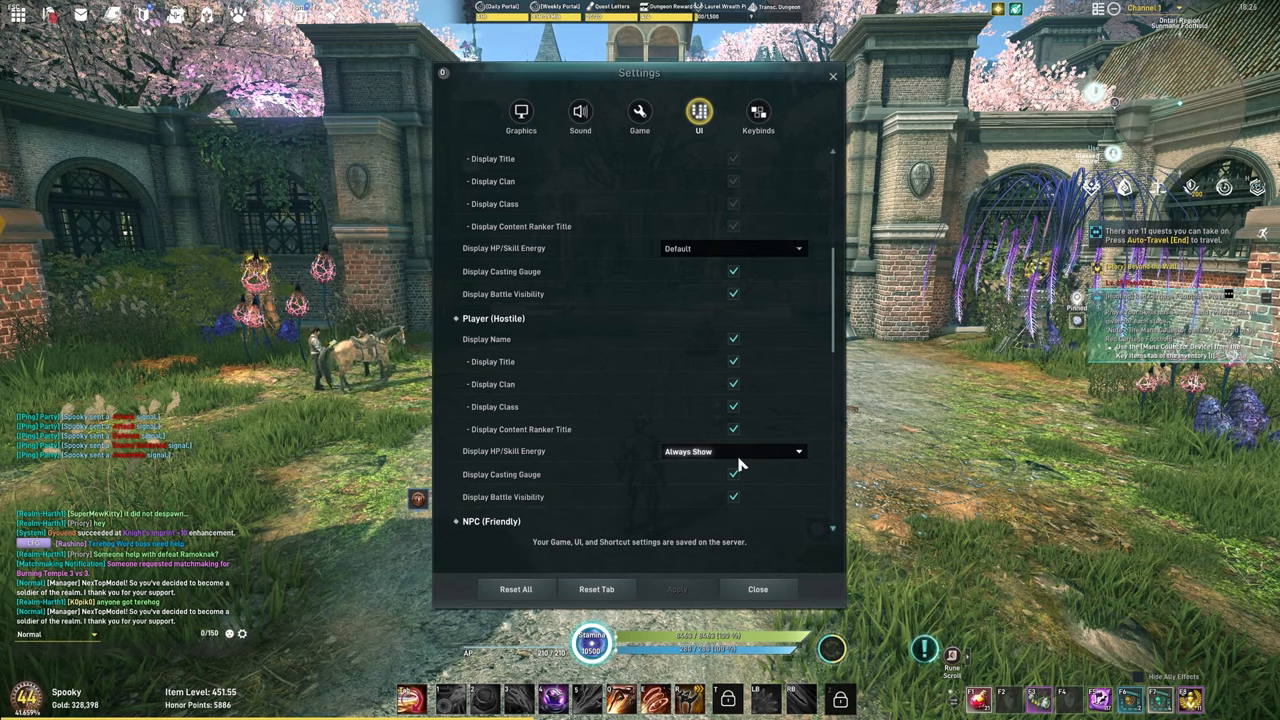
pyautogui.scroll(-3)
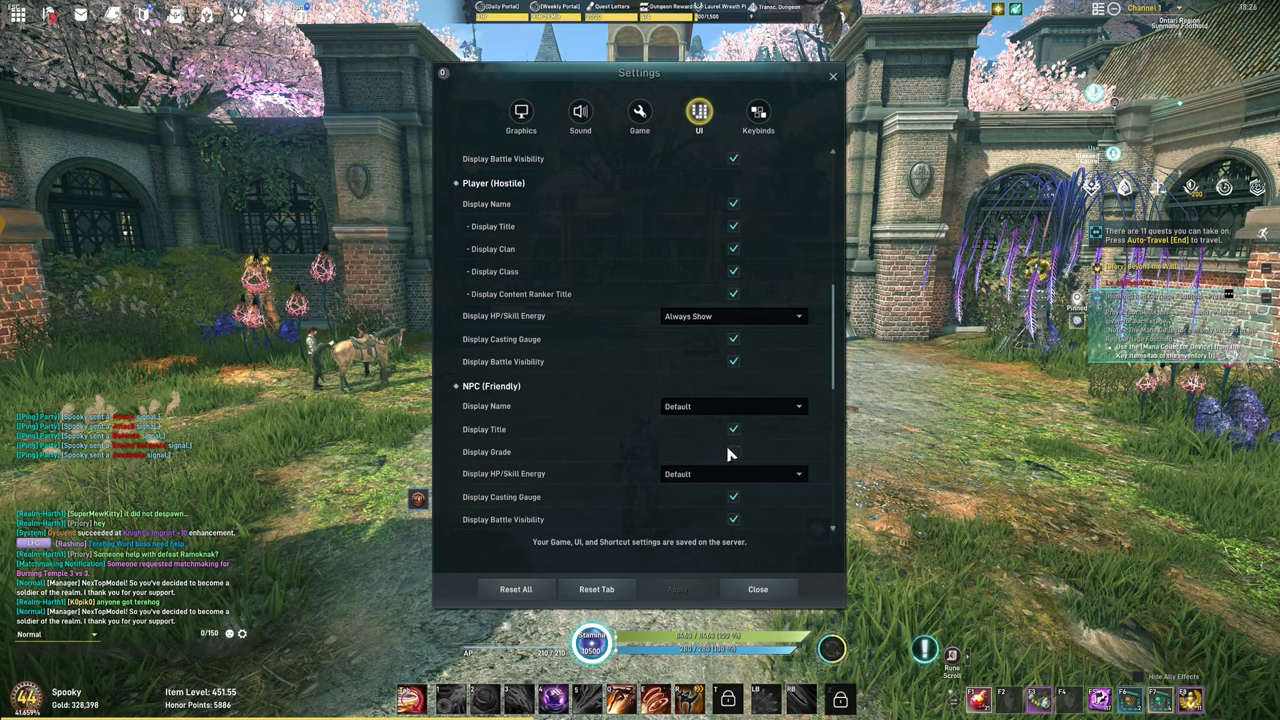
pyautogui.click(733, 451)
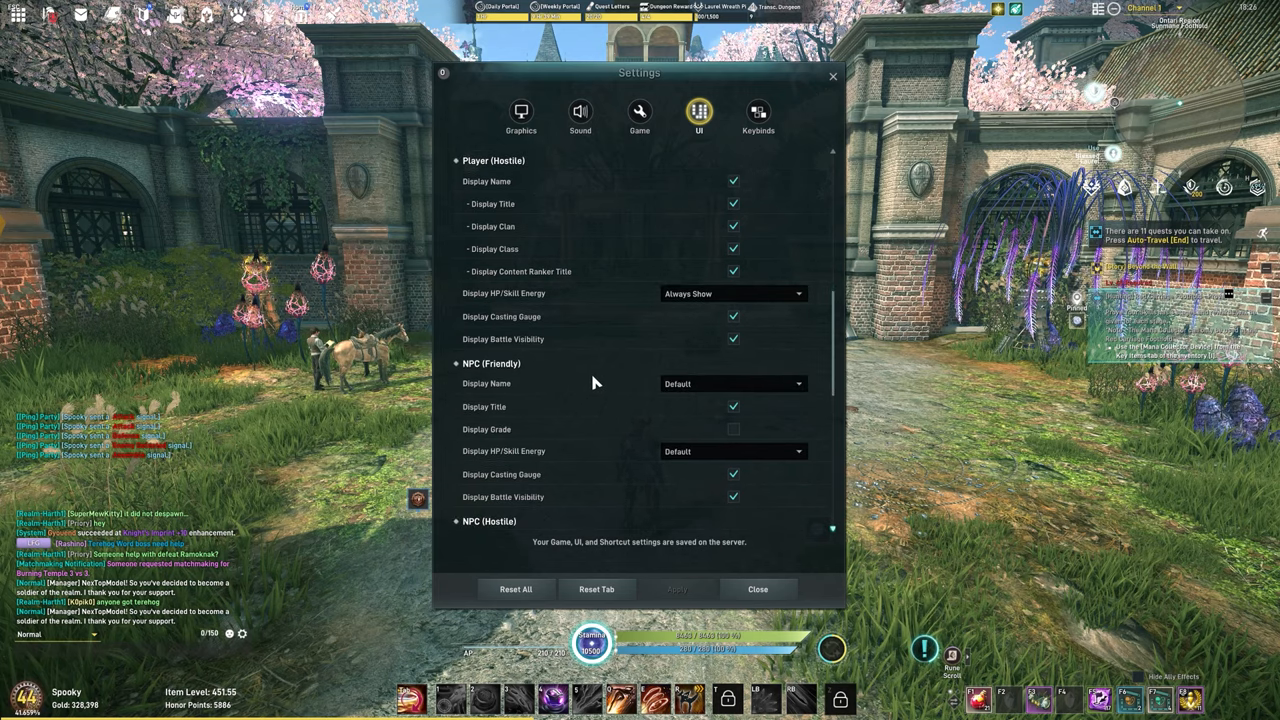
pyautogui.scroll(-3)
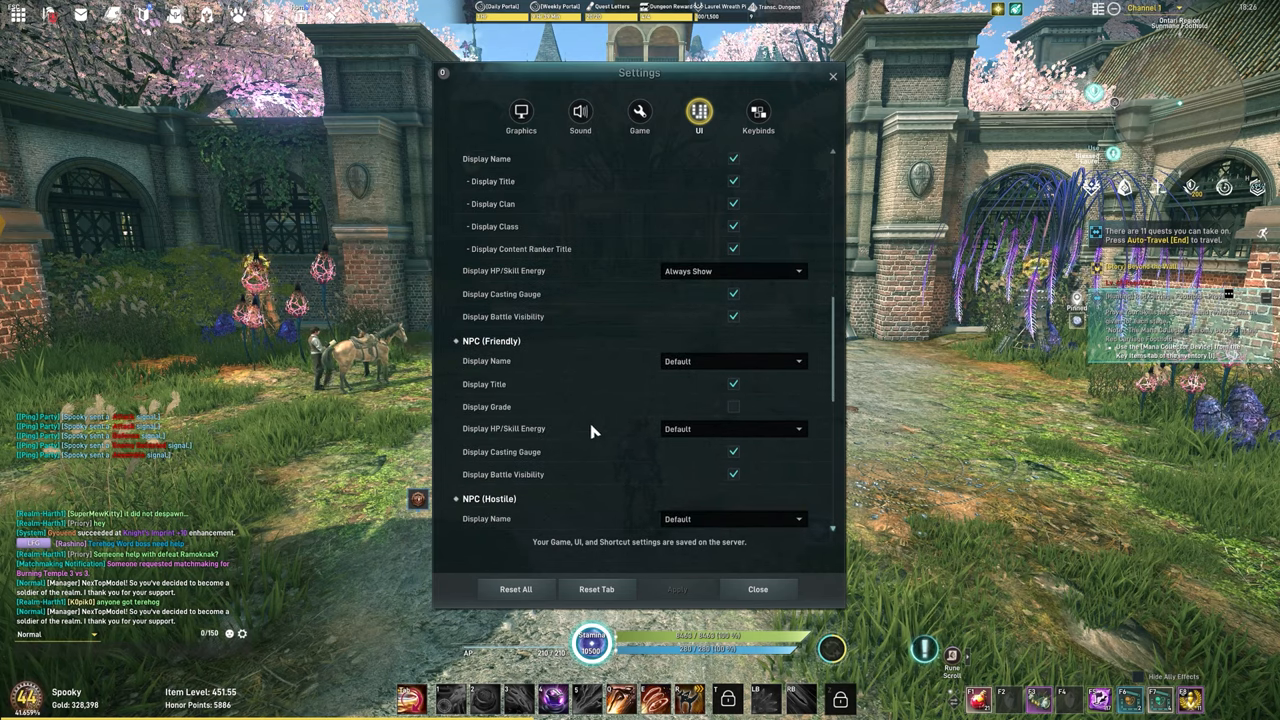
pyautogui.scroll(-3)
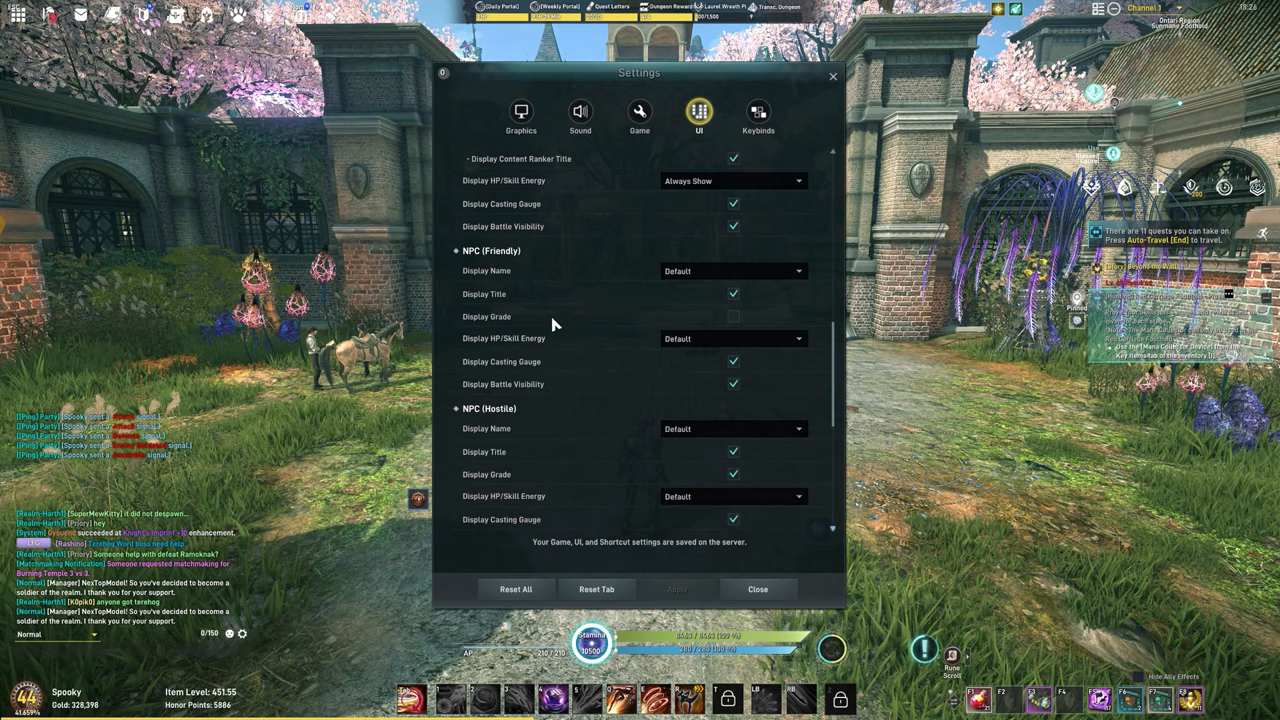
pyautogui.scroll(-3)
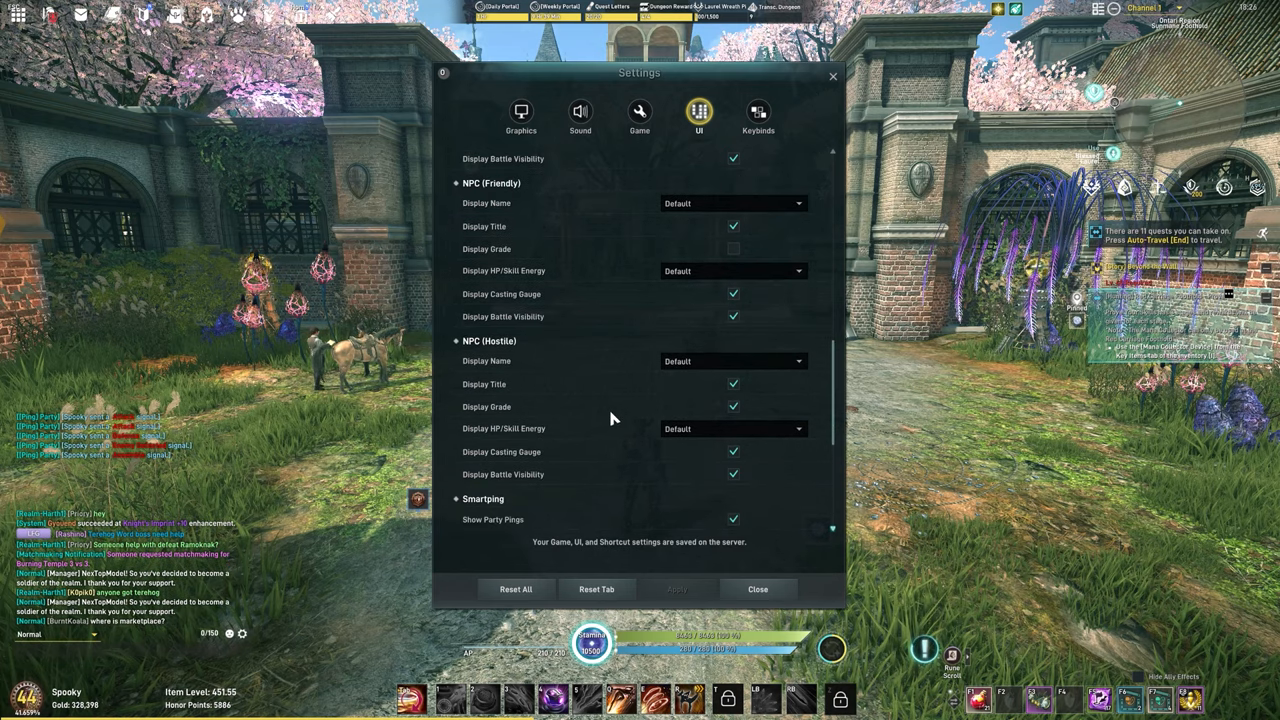
pyautogui.scroll(-3)
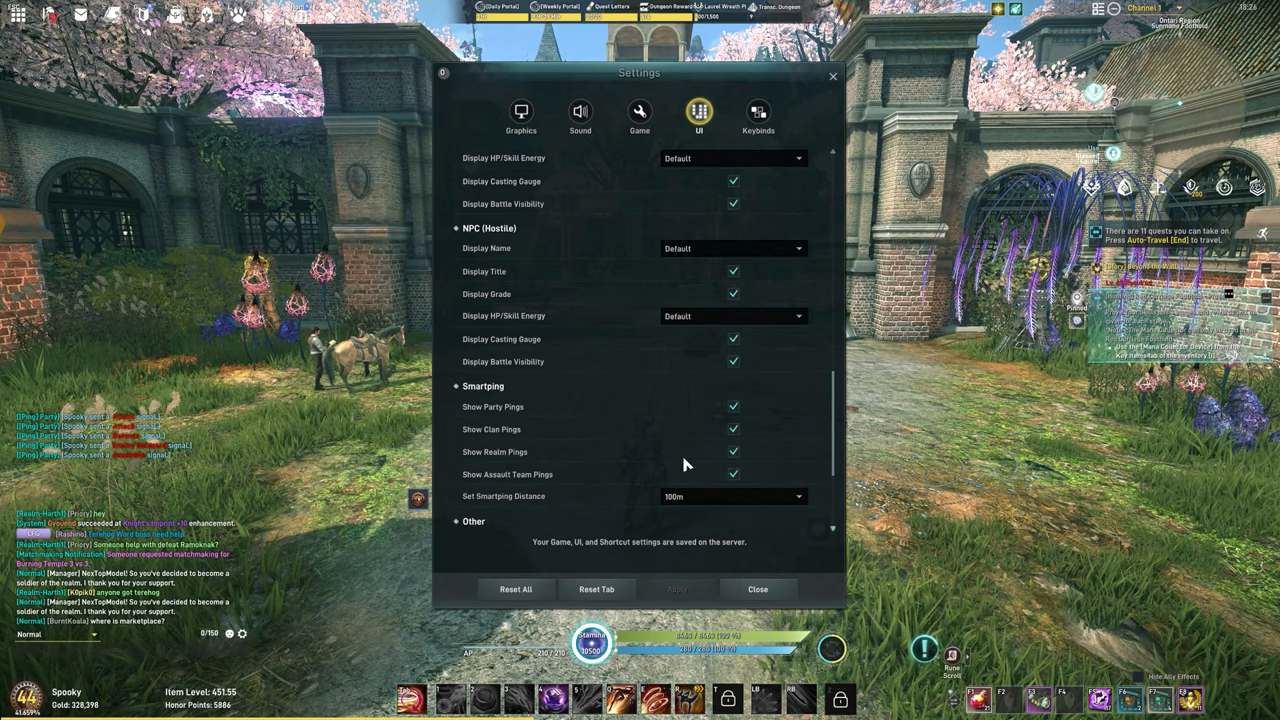
pyautogui.scroll(-3)
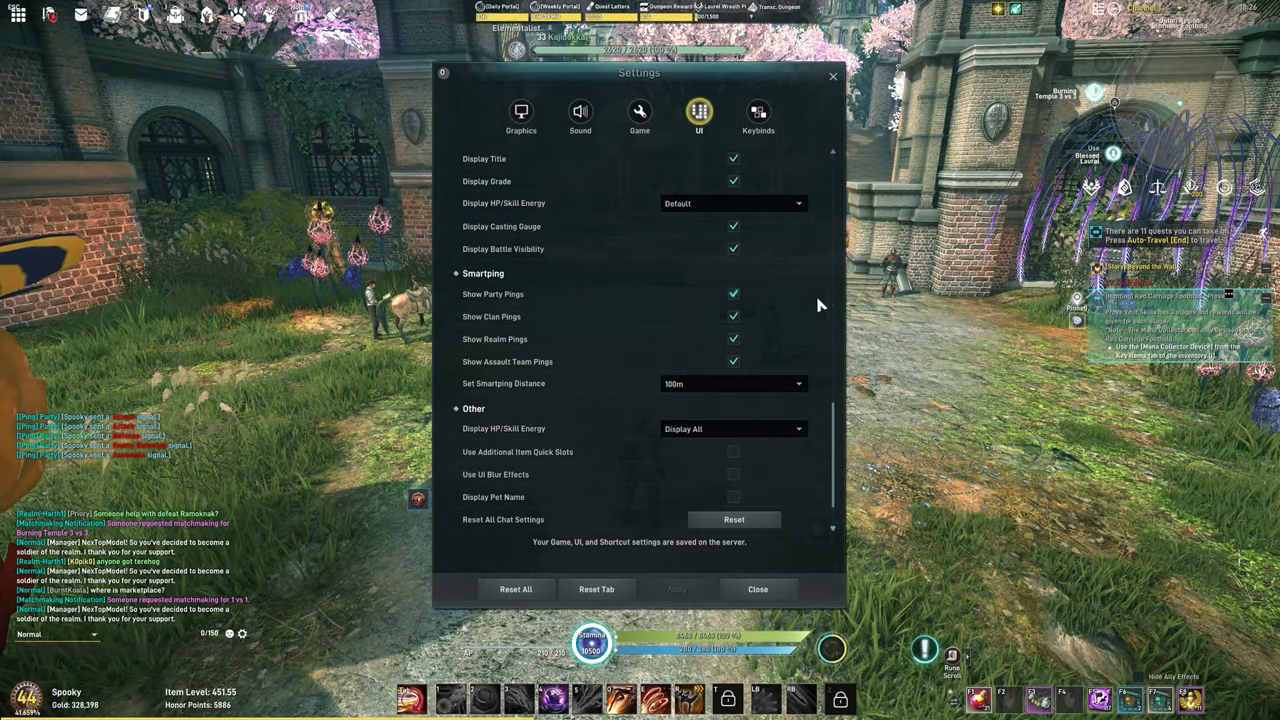
# Enable Use Additional Item Quick Slots, then switch to the Keybinds tab
pyautogui.scroll(-3)
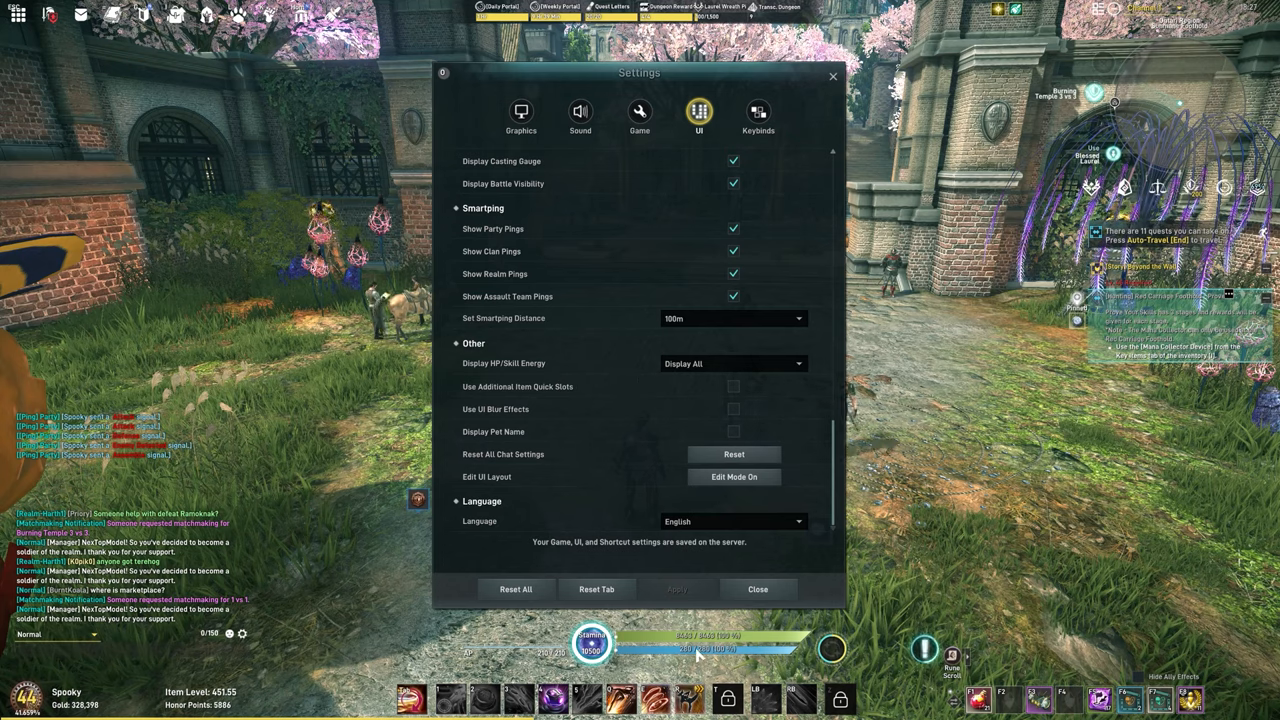
pyautogui.moveTo(780, 528)
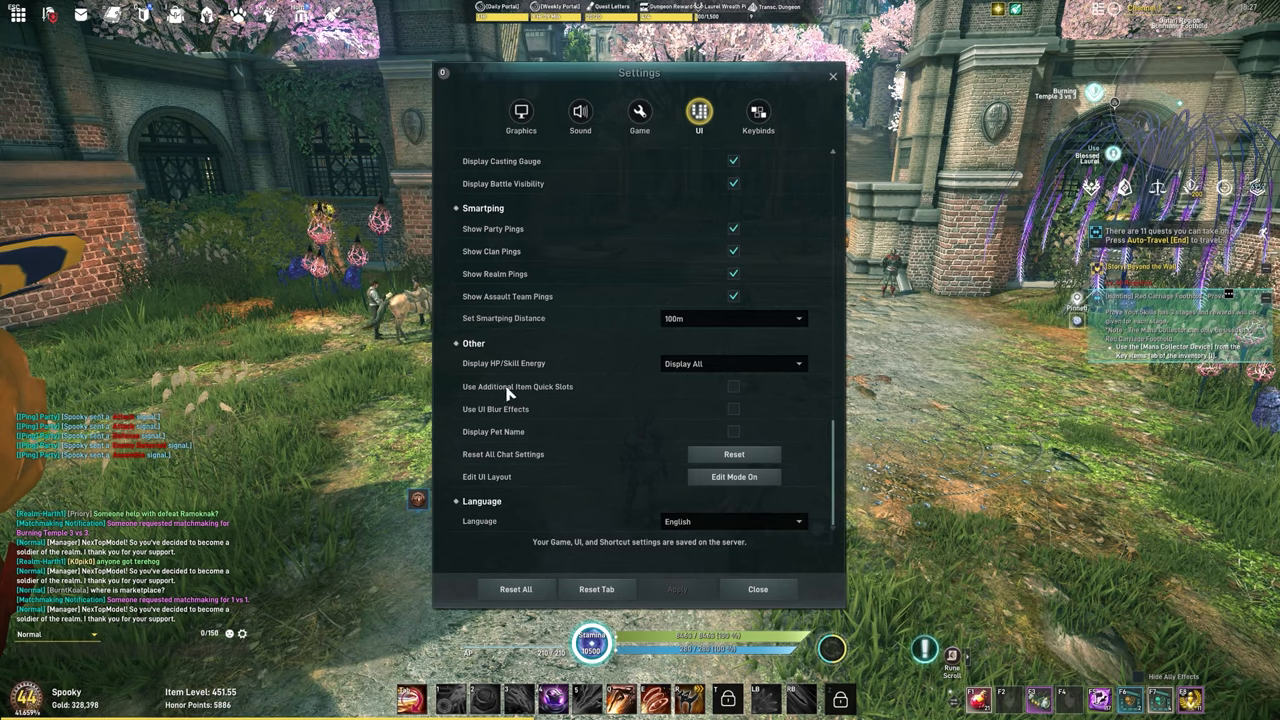
pyautogui.click(733, 386)
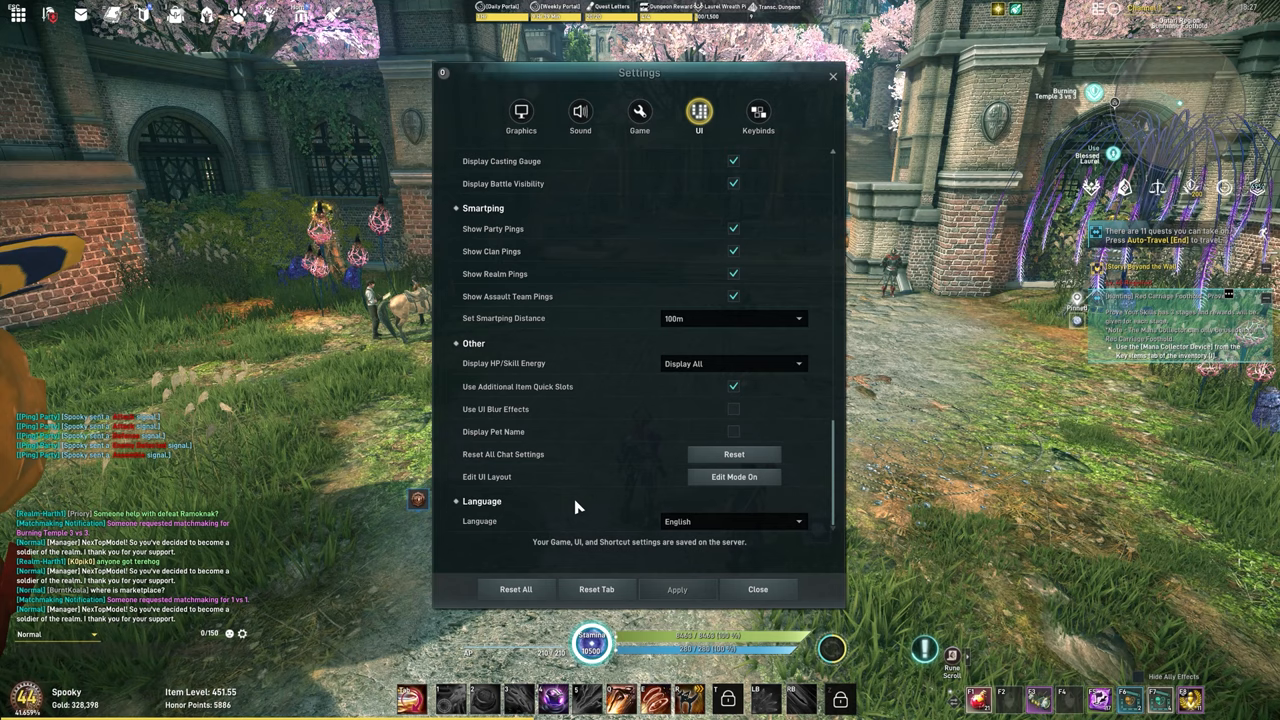
pyautogui.moveTo(145, 425)
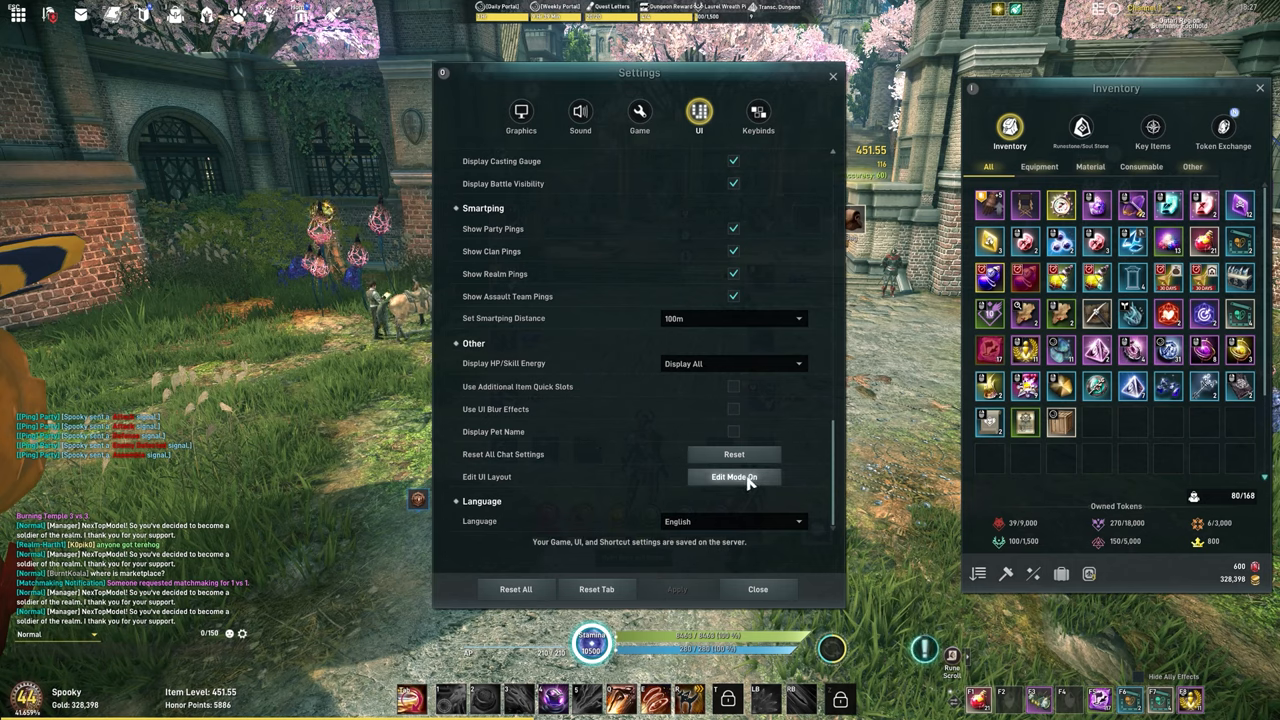
pyautogui.click(734, 477)
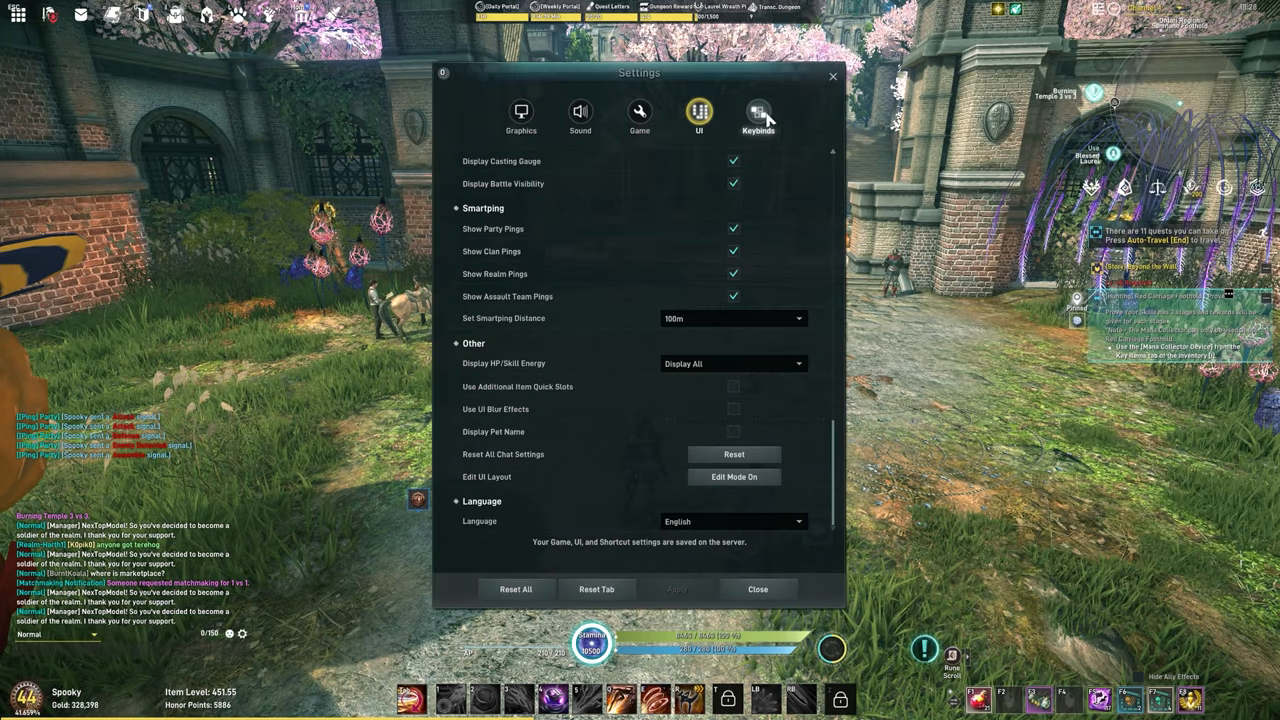
pyautogui.click(758, 112)
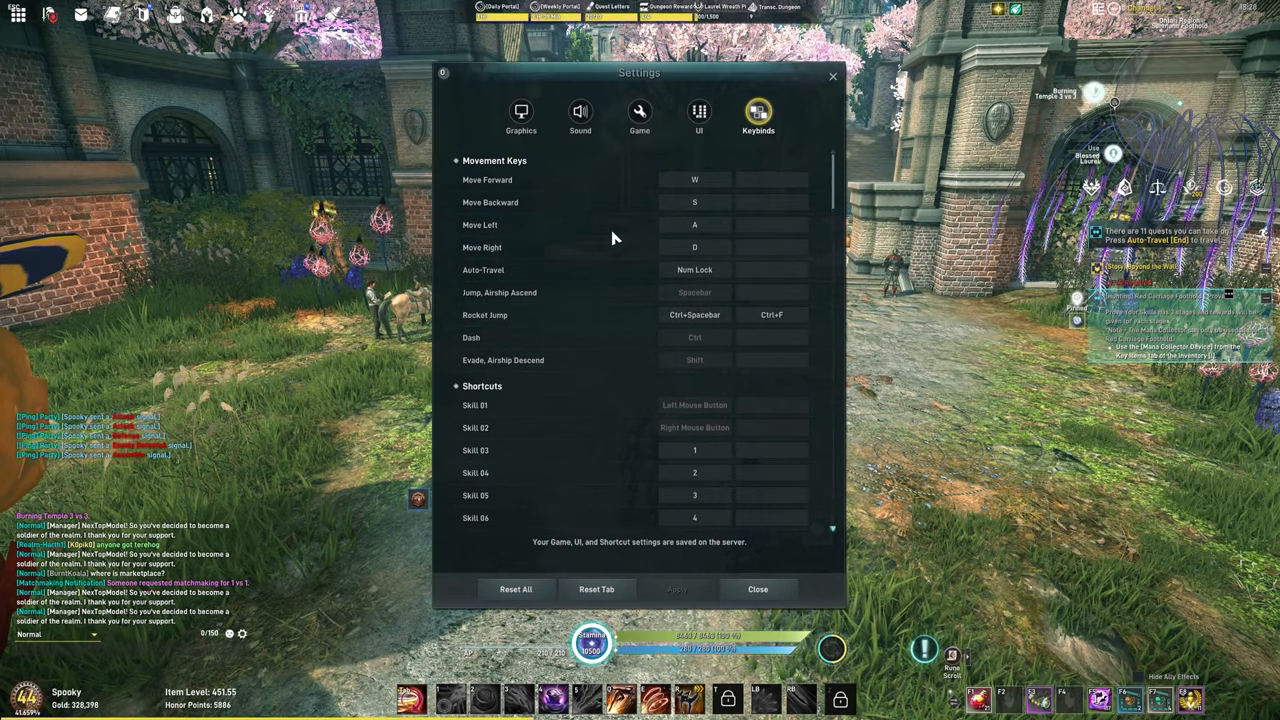
# Scroll down through the Keybinds list of movement keys and skill shortcuts
pyautogui.scroll(-3)
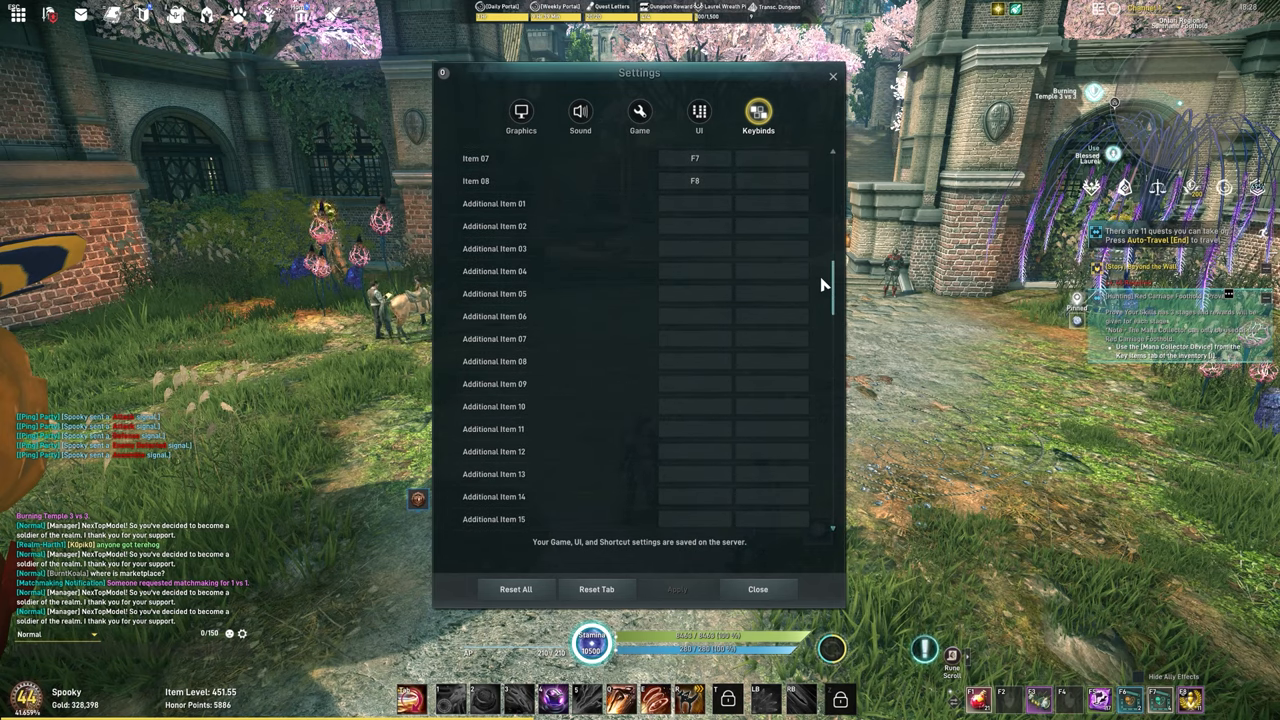
pyautogui.scroll(-3)
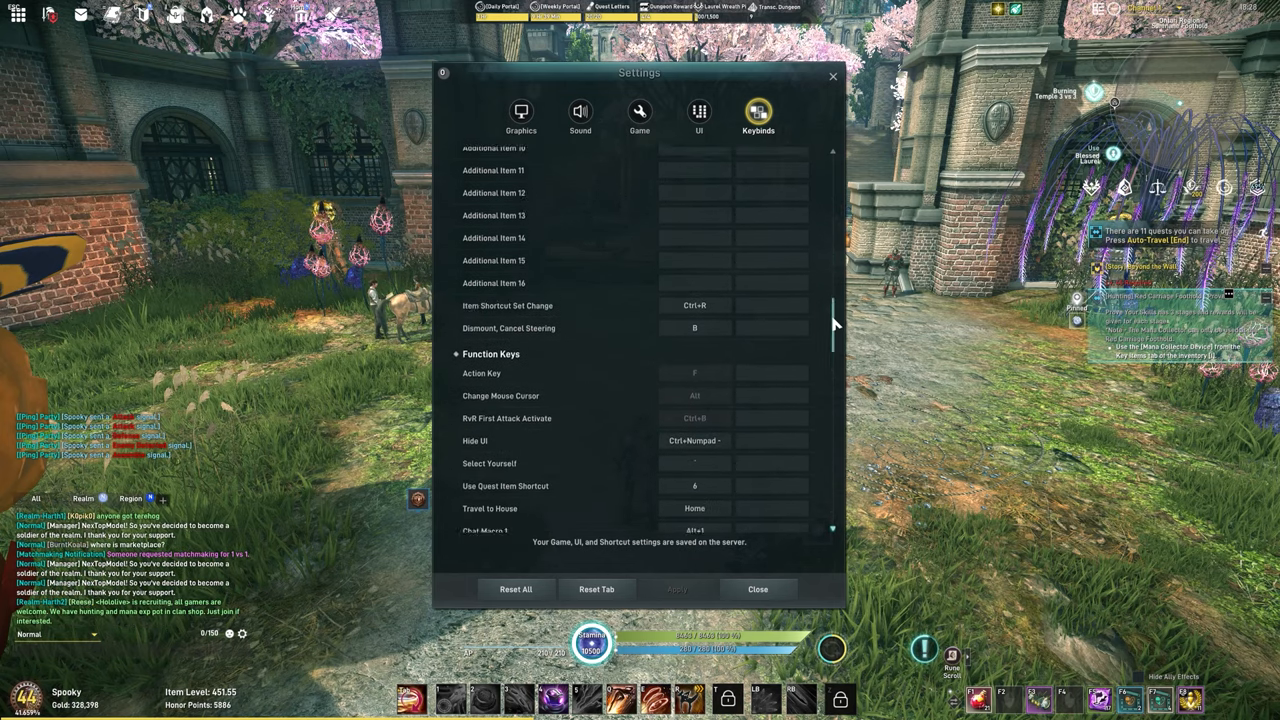
pyautogui.scroll(-3)
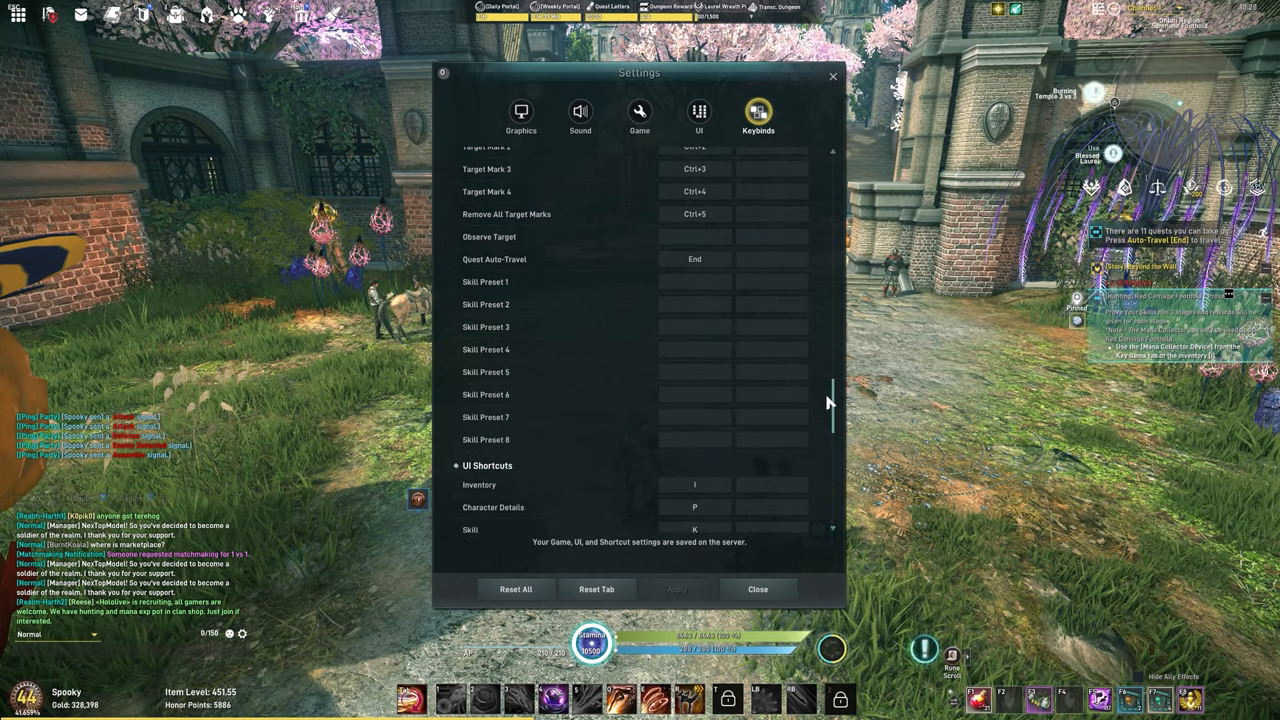
pyautogui.scroll(-3)
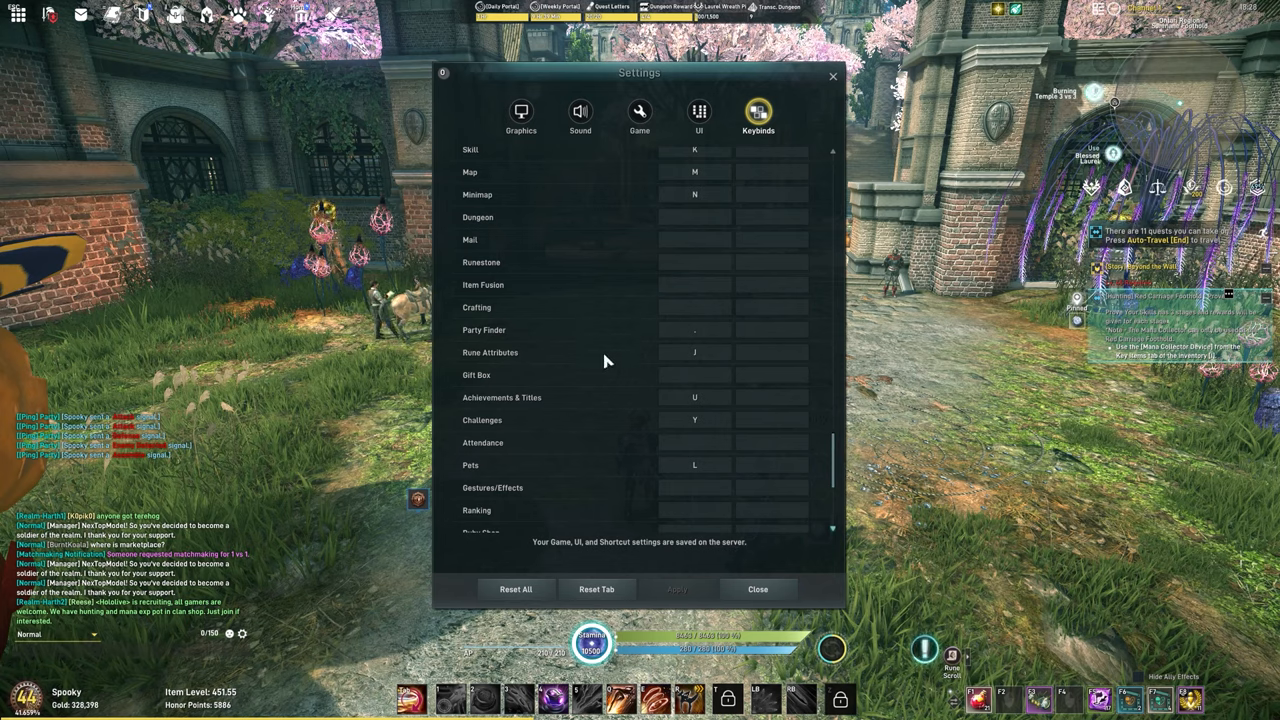
pyautogui.scroll(-3)
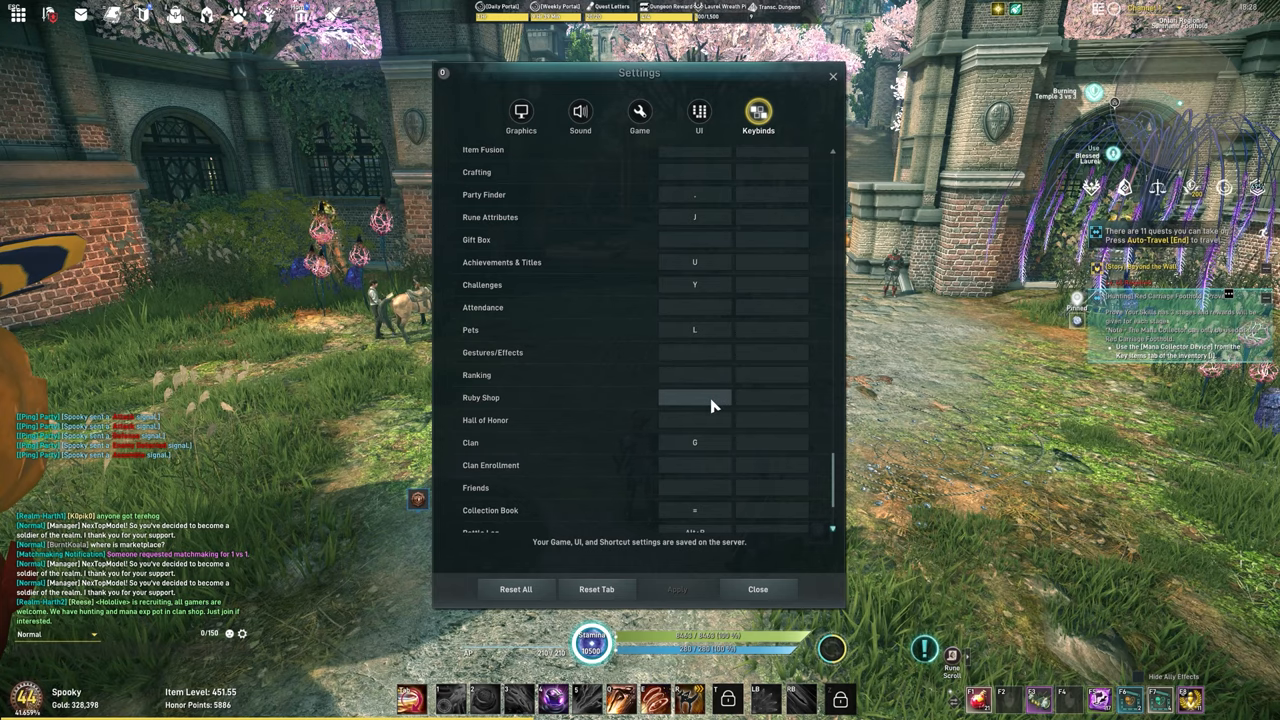
pyautogui.scroll(-3)
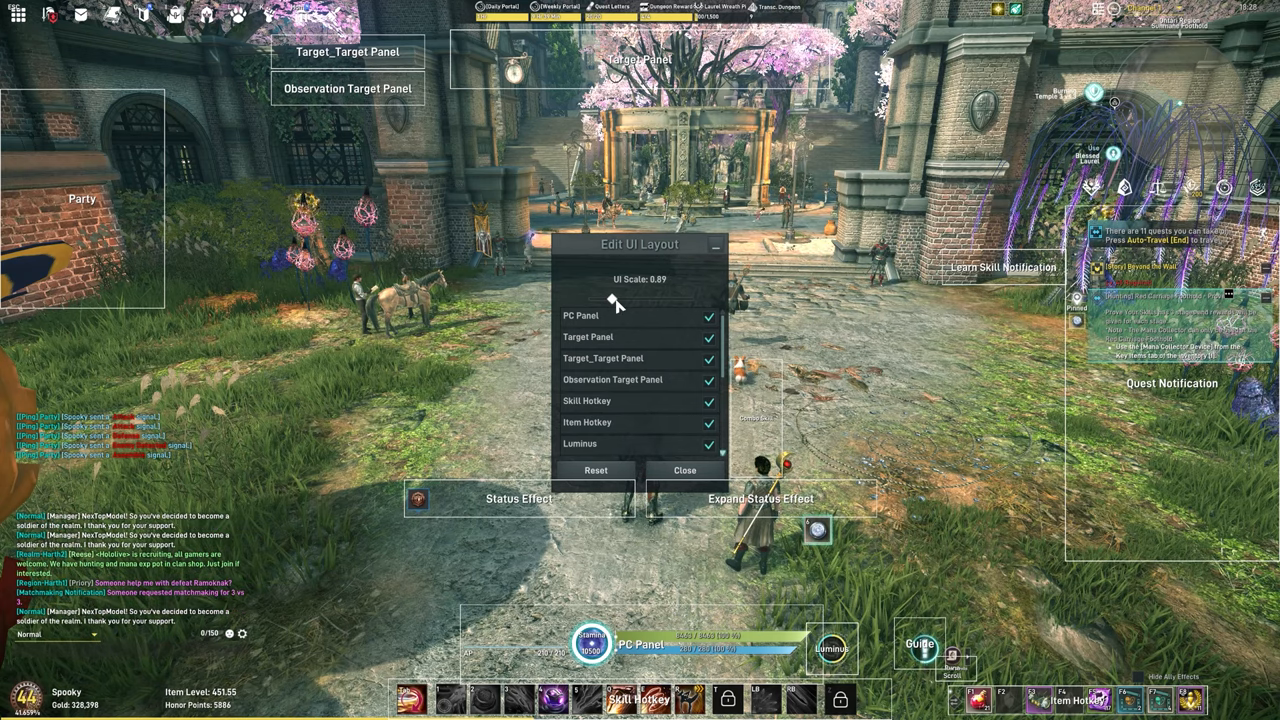
# Open the inventory to preview the layout and drag the UI Scale slider lower
pyautogui.press('i')
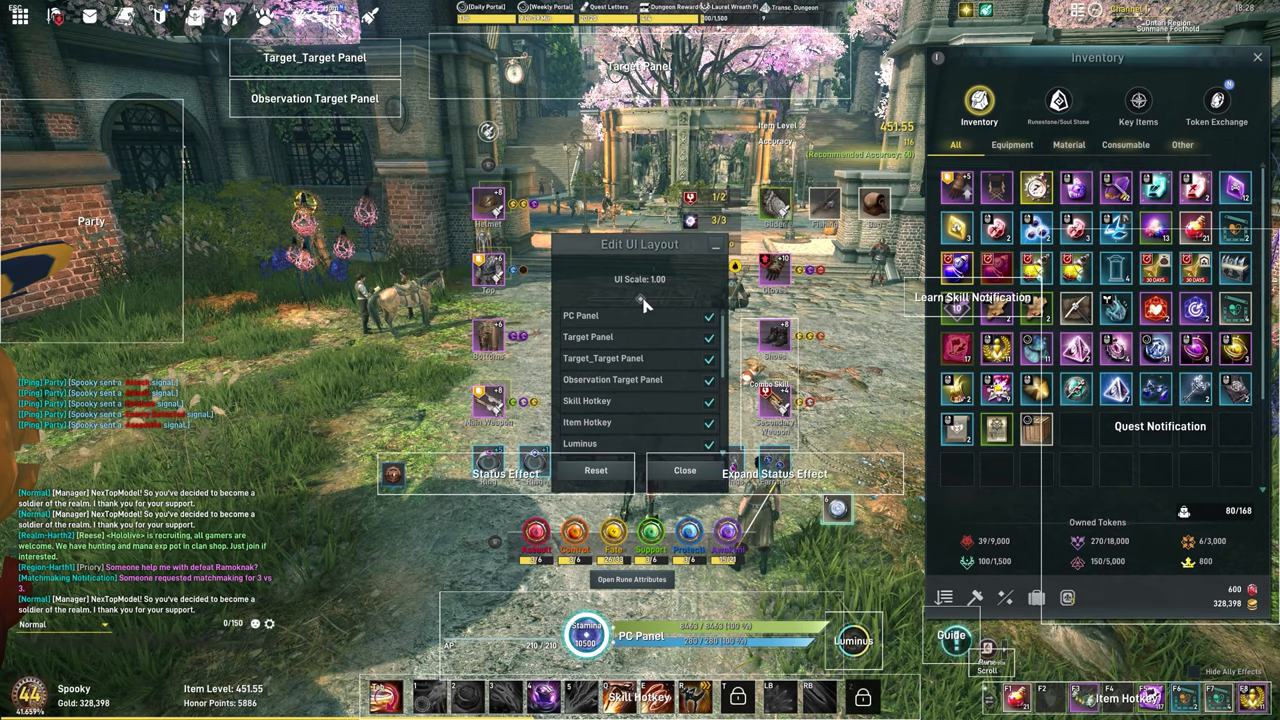
pyautogui.moveTo(643, 300); pyautogui.dragTo(613, 300)
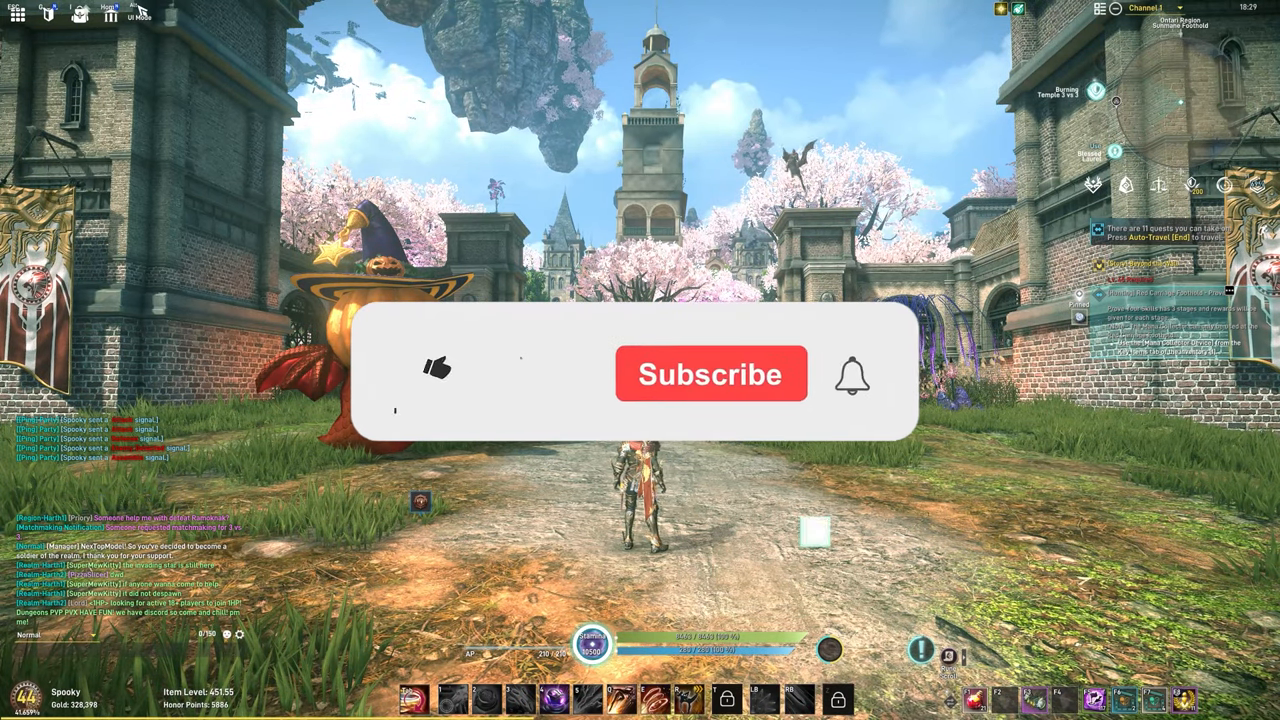
pyautogui.click(435, 370)
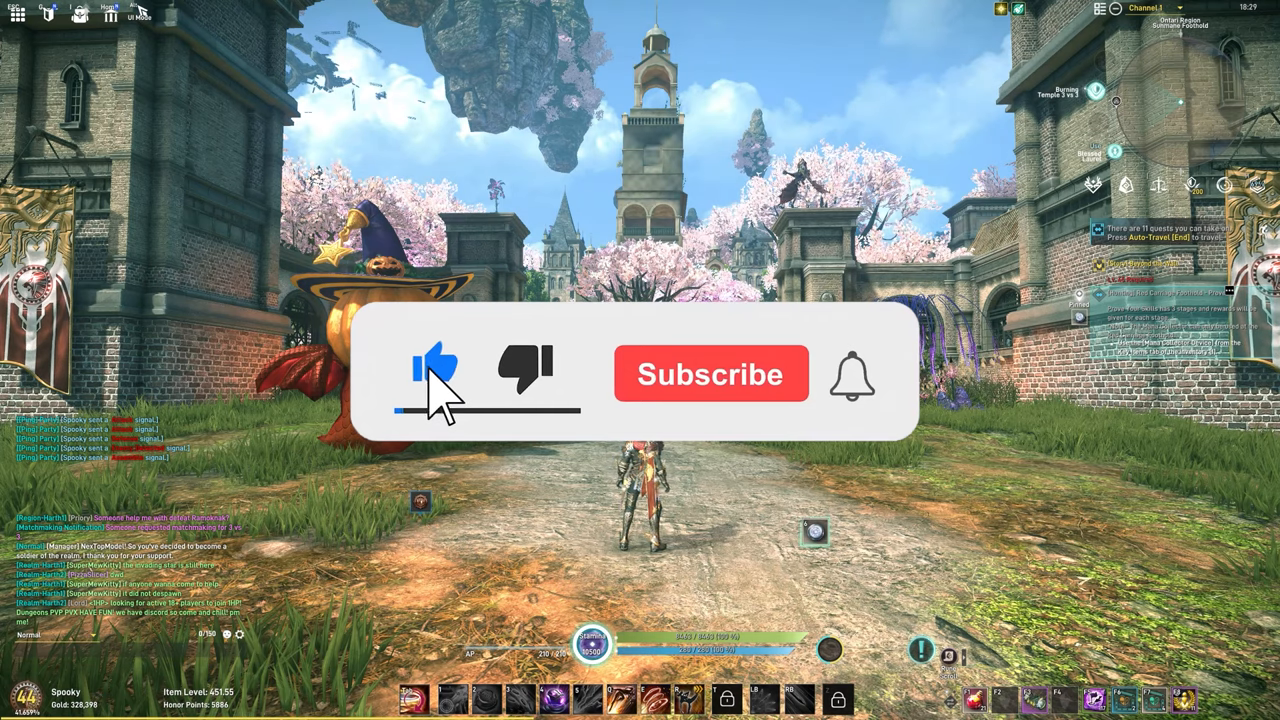
pyautogui.click(710, 374)
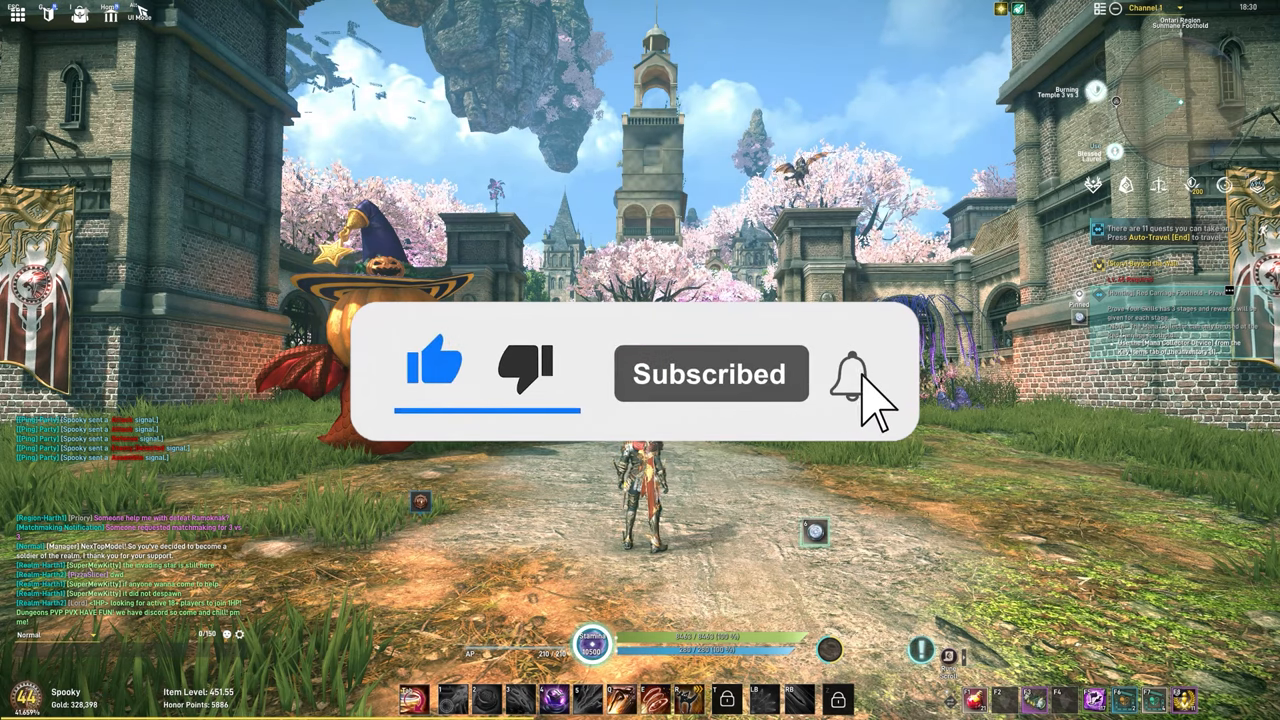
pyautogui.click(851, 374)
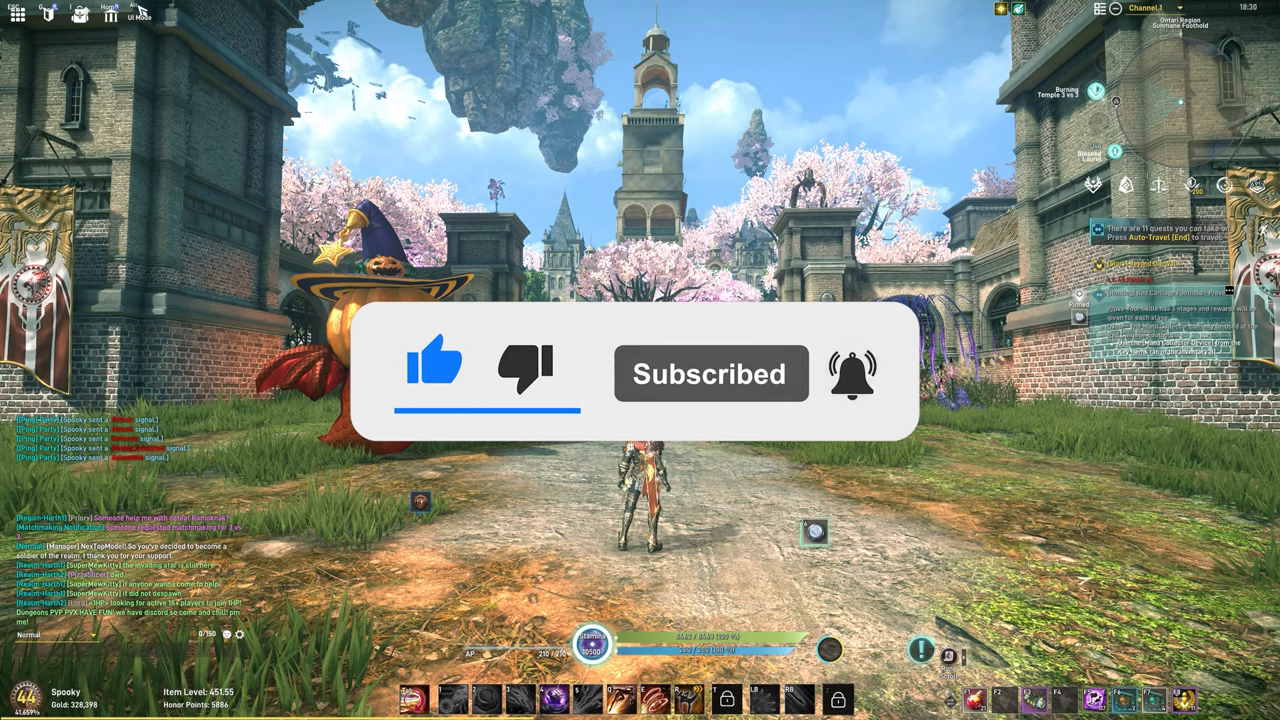